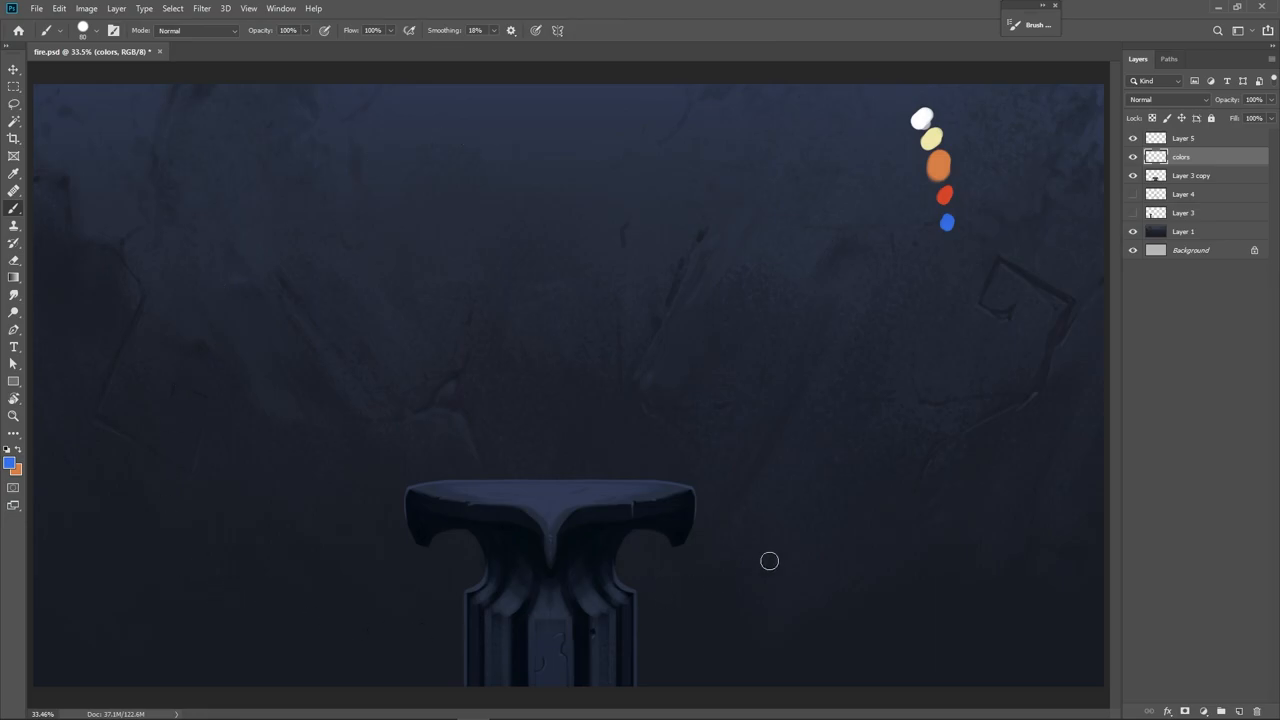
mouse_move(901, 595)
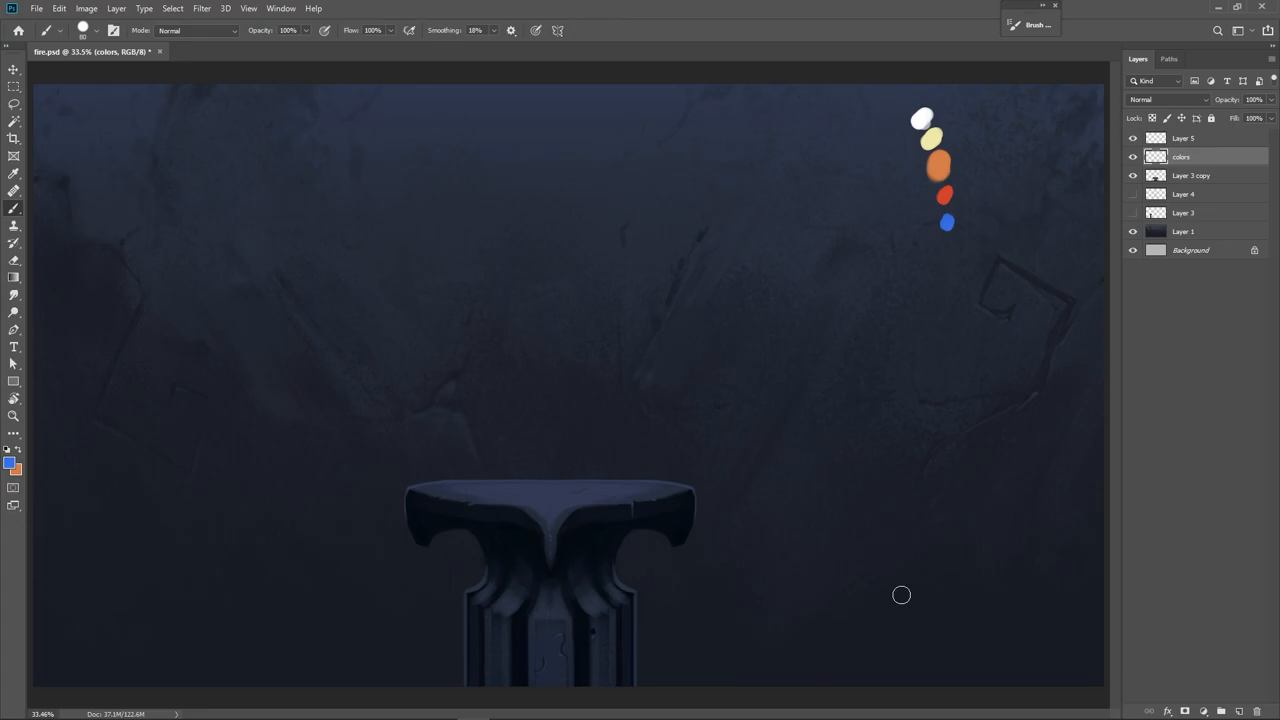
mouse_move(631, 421)
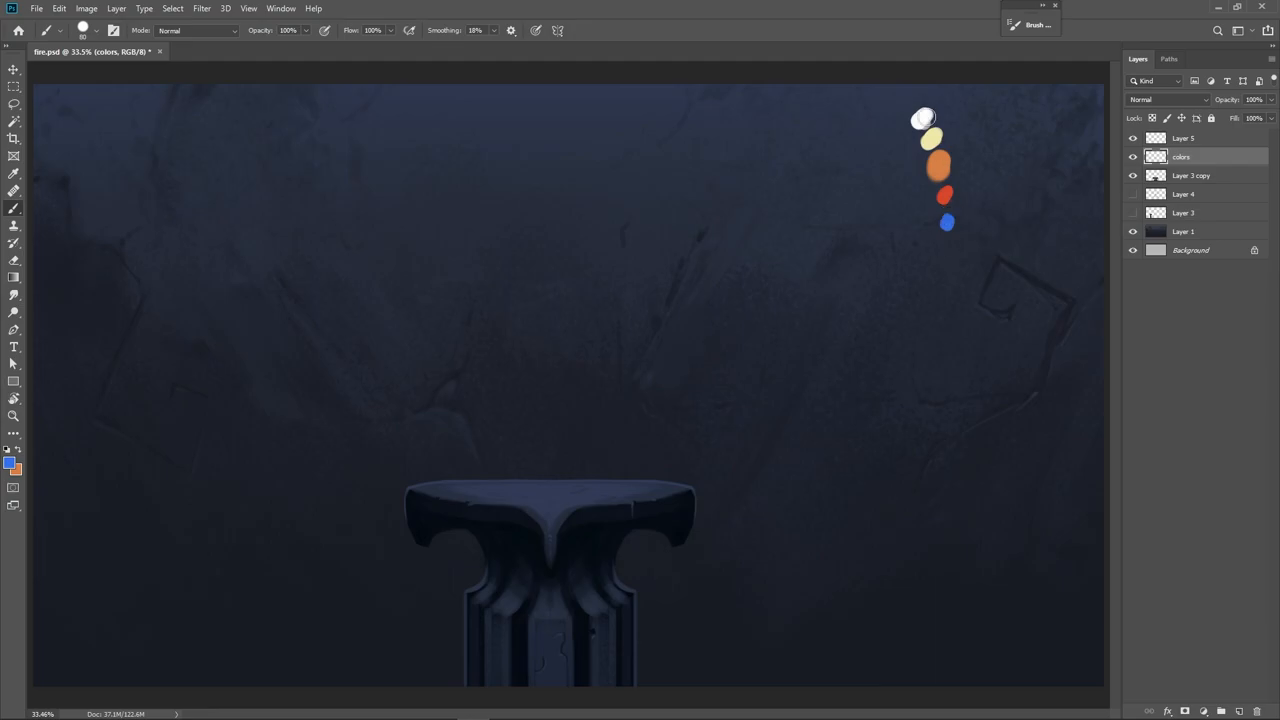
mouse_move(939, 68)
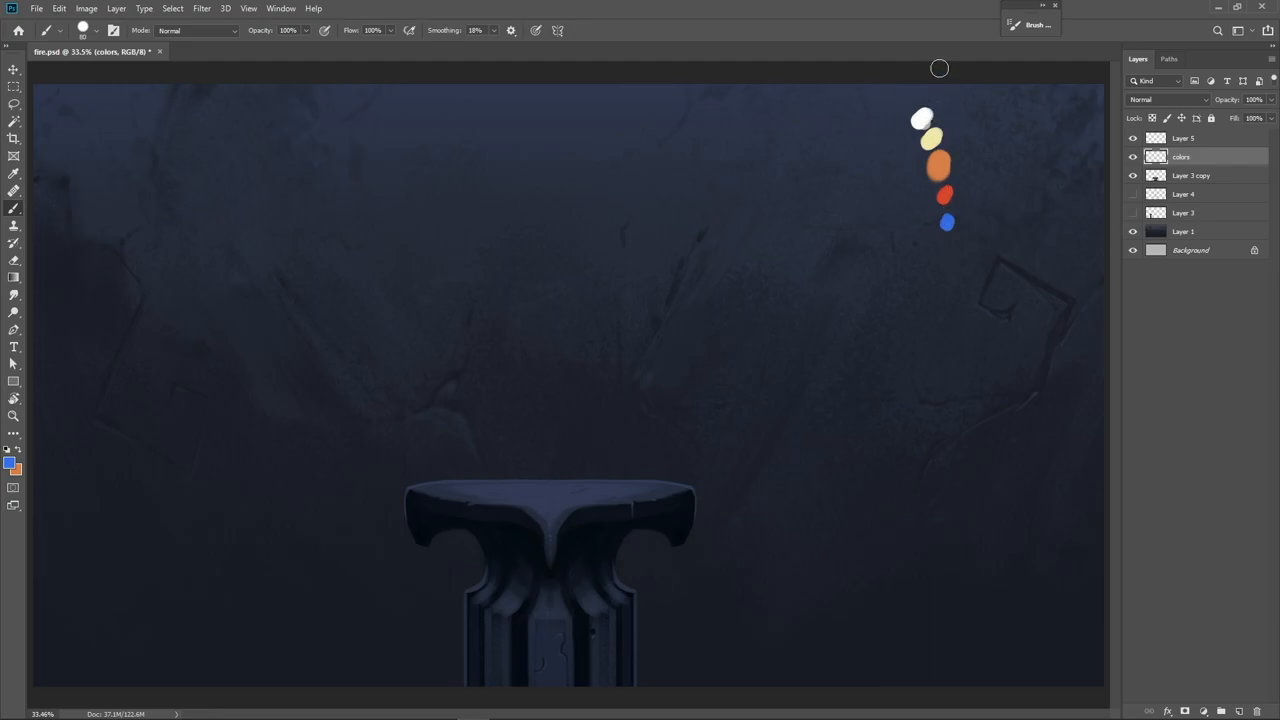
- Try yellow, orange, peach and red foreground colours in the colour chooser
click(13, 461)
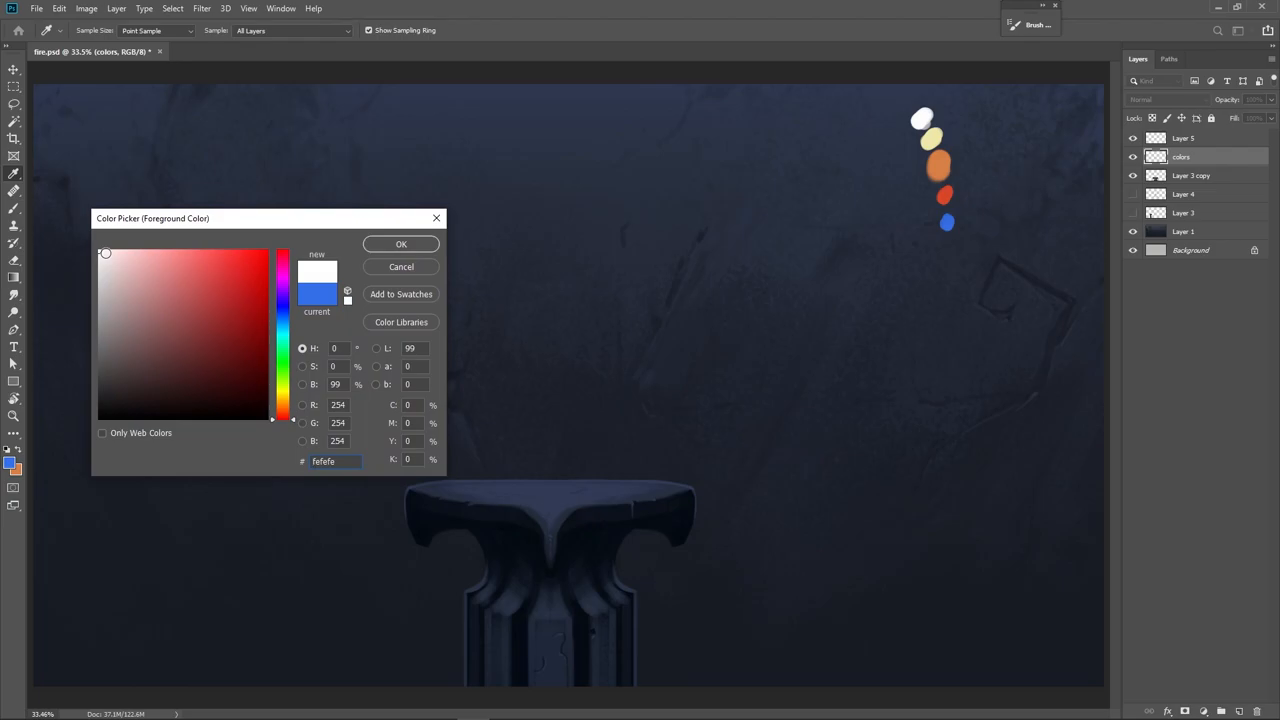
triple_click(323, 461)
text(f1e8a9)
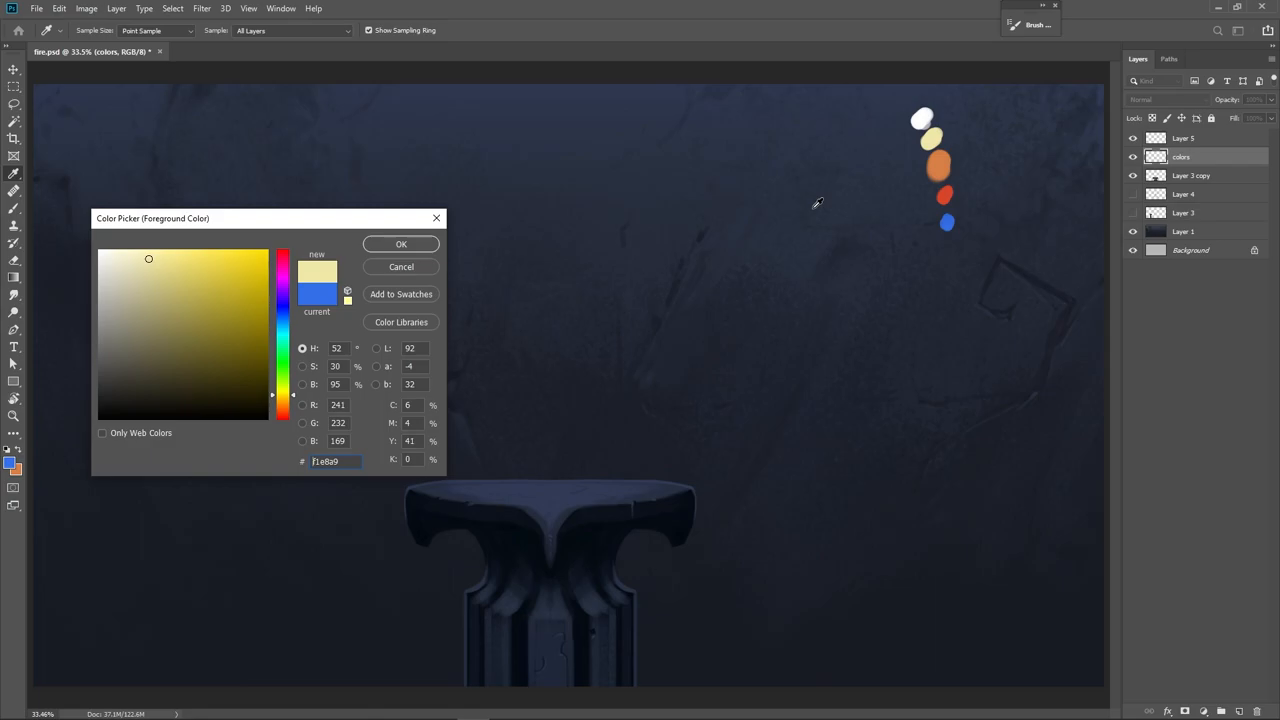
click(260, 259)
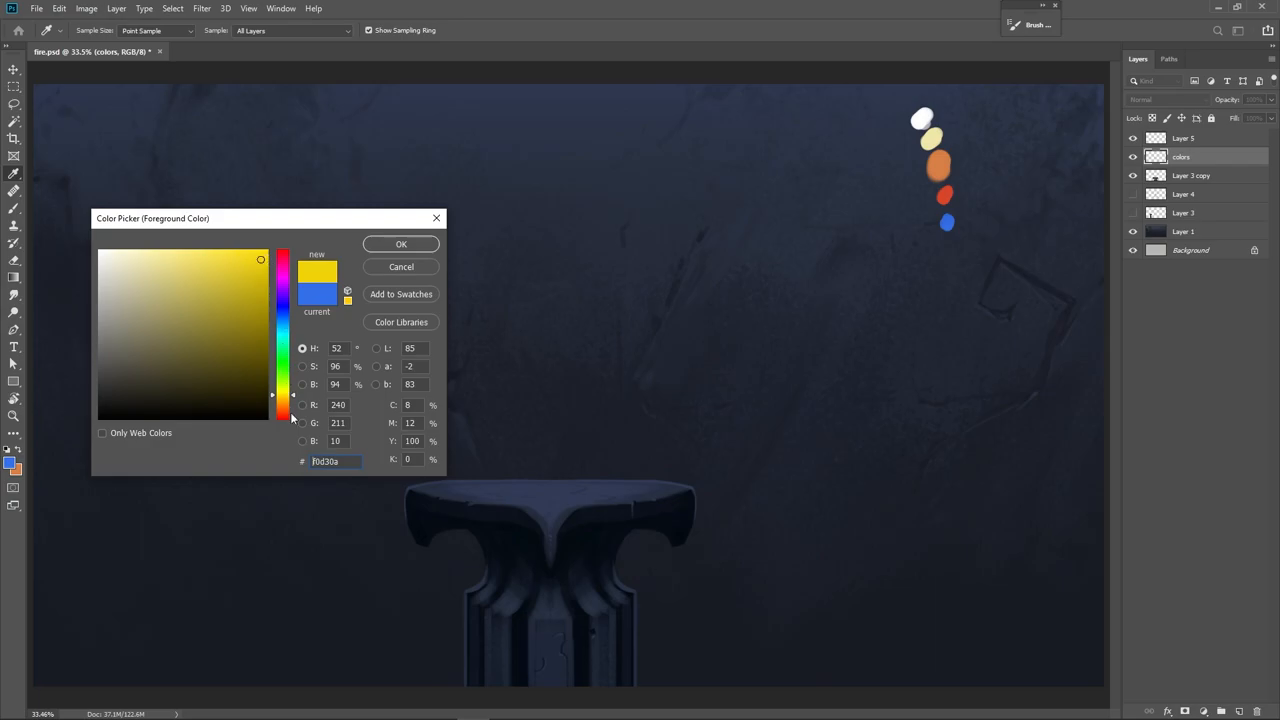
click(261, 258)
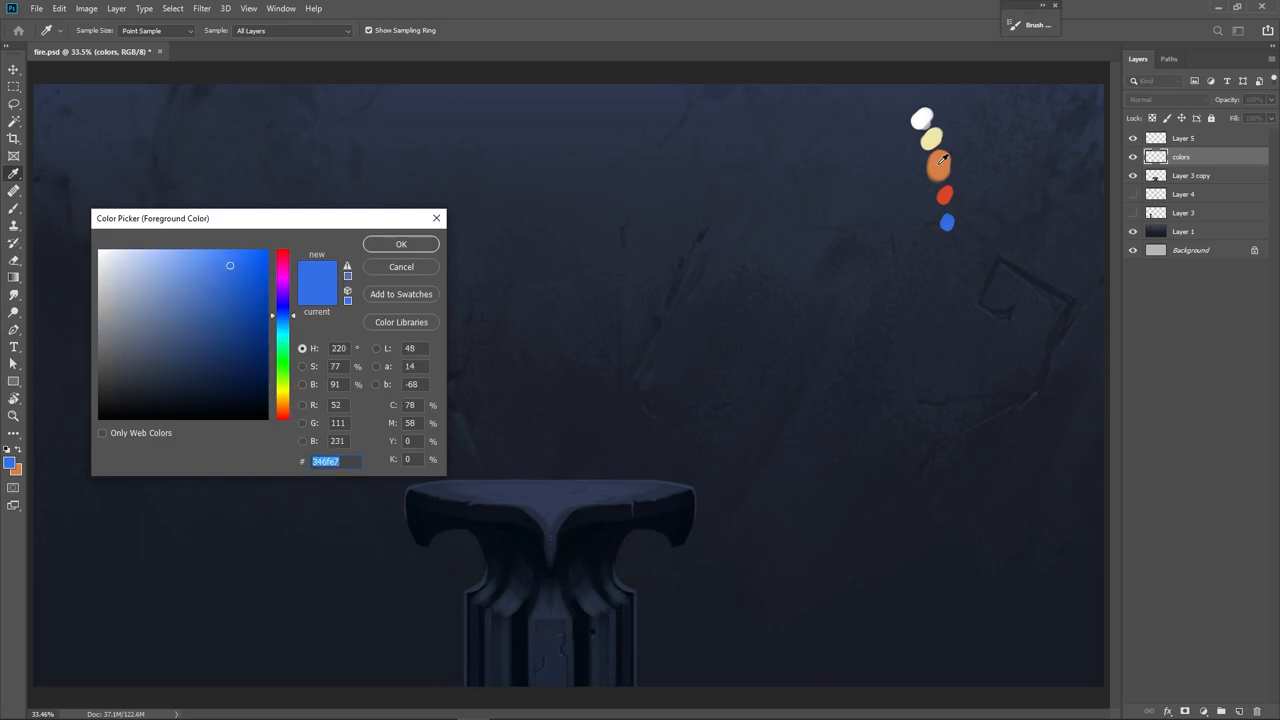
click(216, 278)
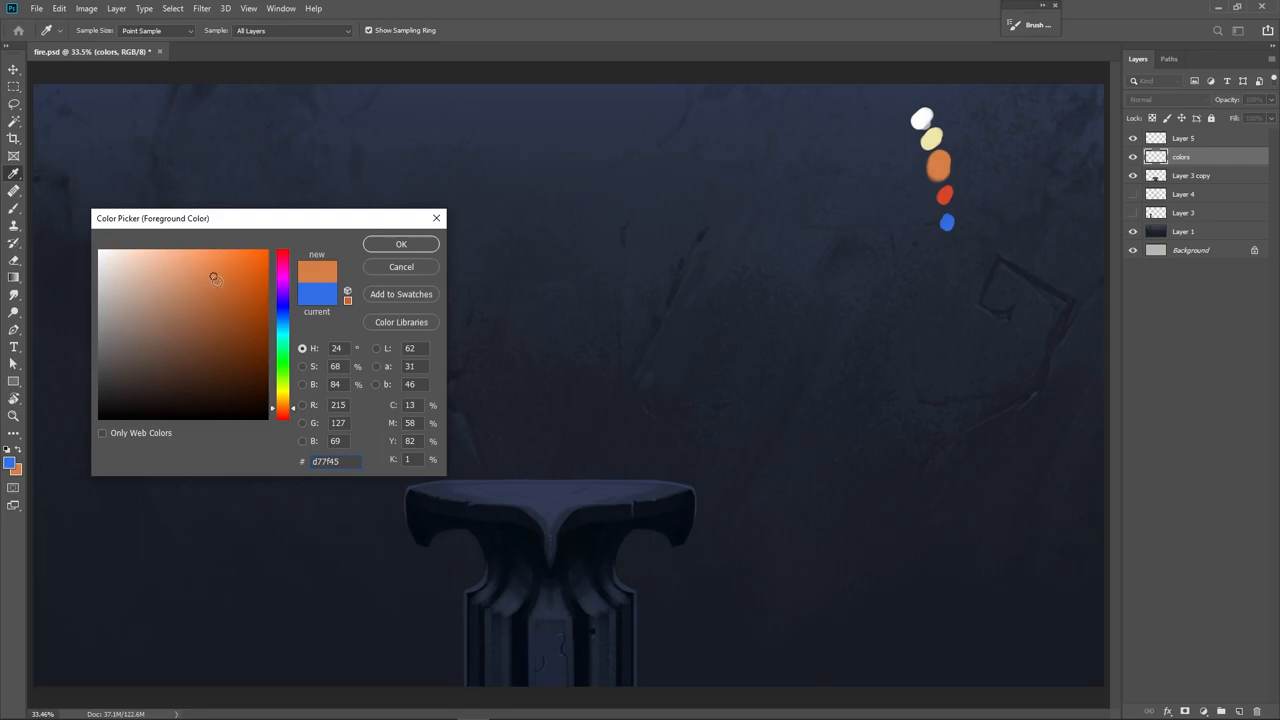
mouse_move(254, 271)
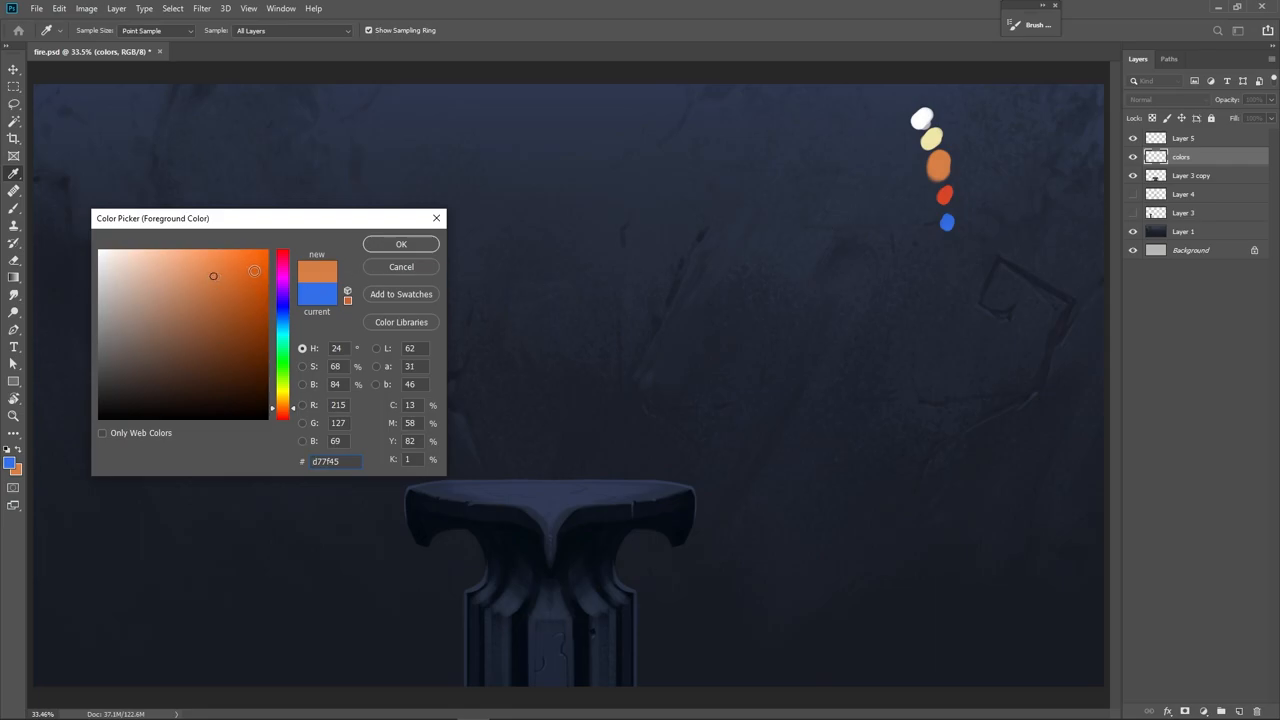
click(259, 279)
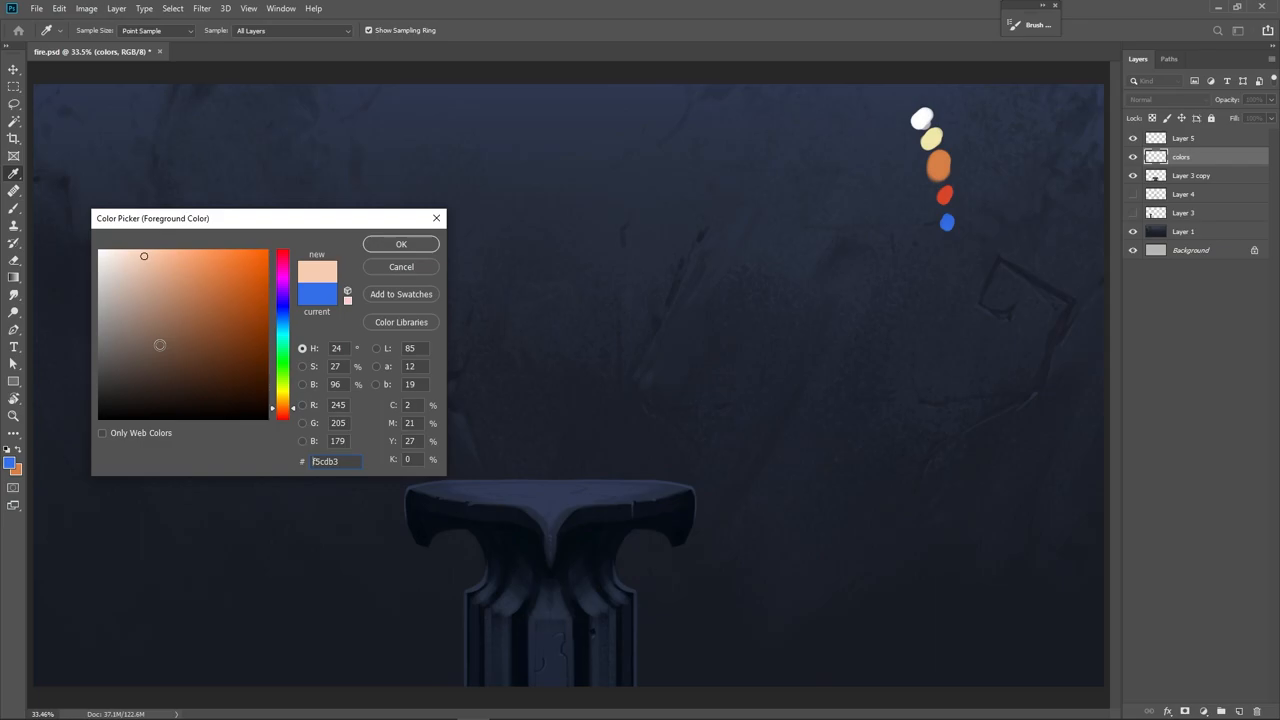
click(213, 276)
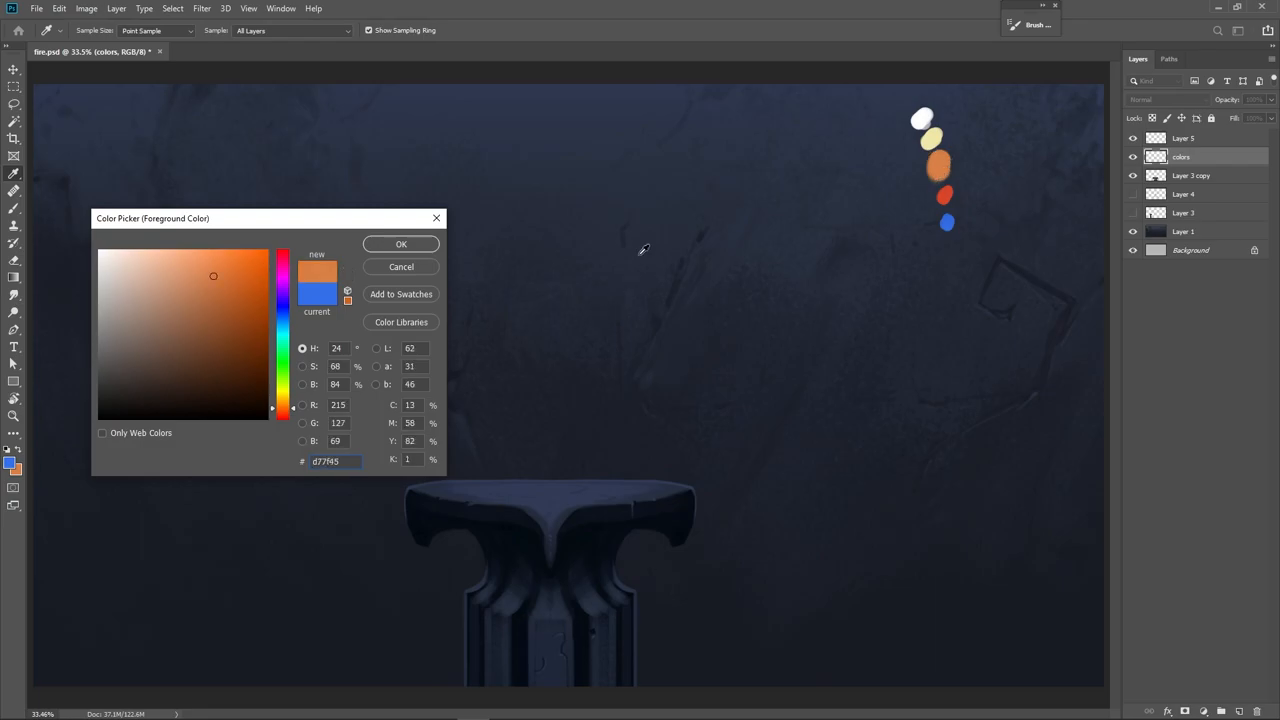
mouse_move(478, 255)
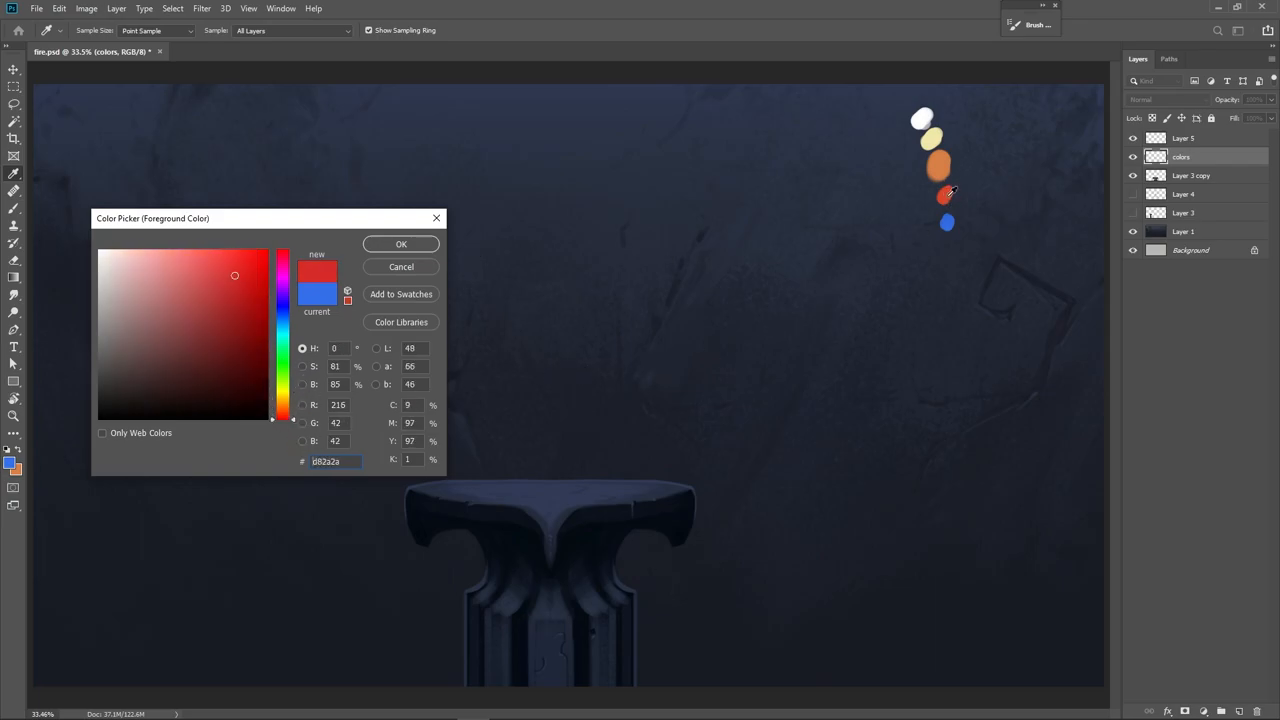
click(237, 288)
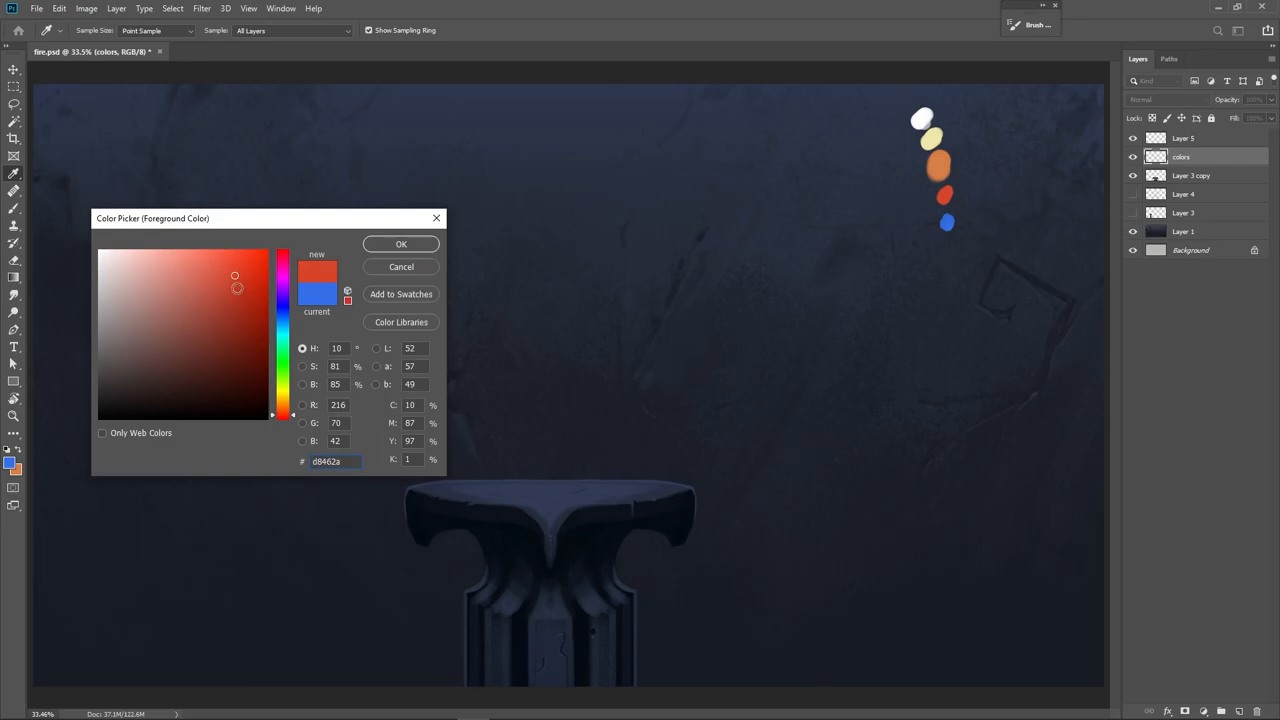
click(213, 276)
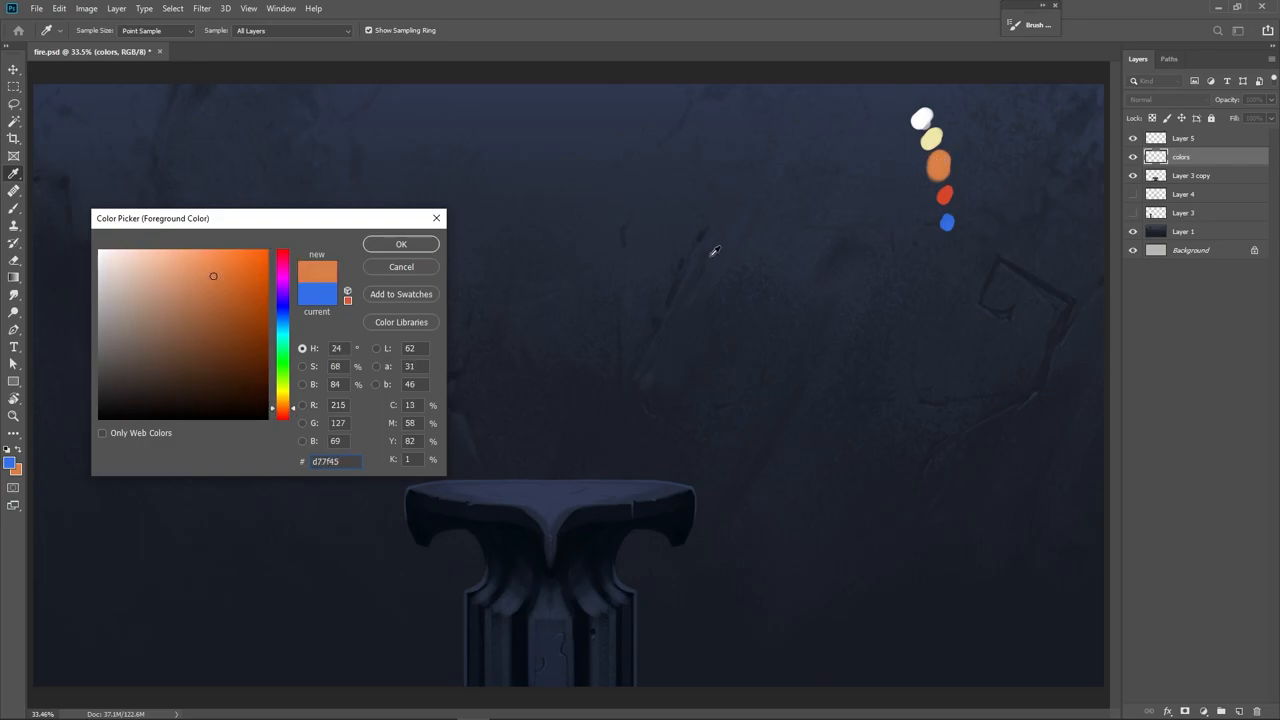
click(234, 275)
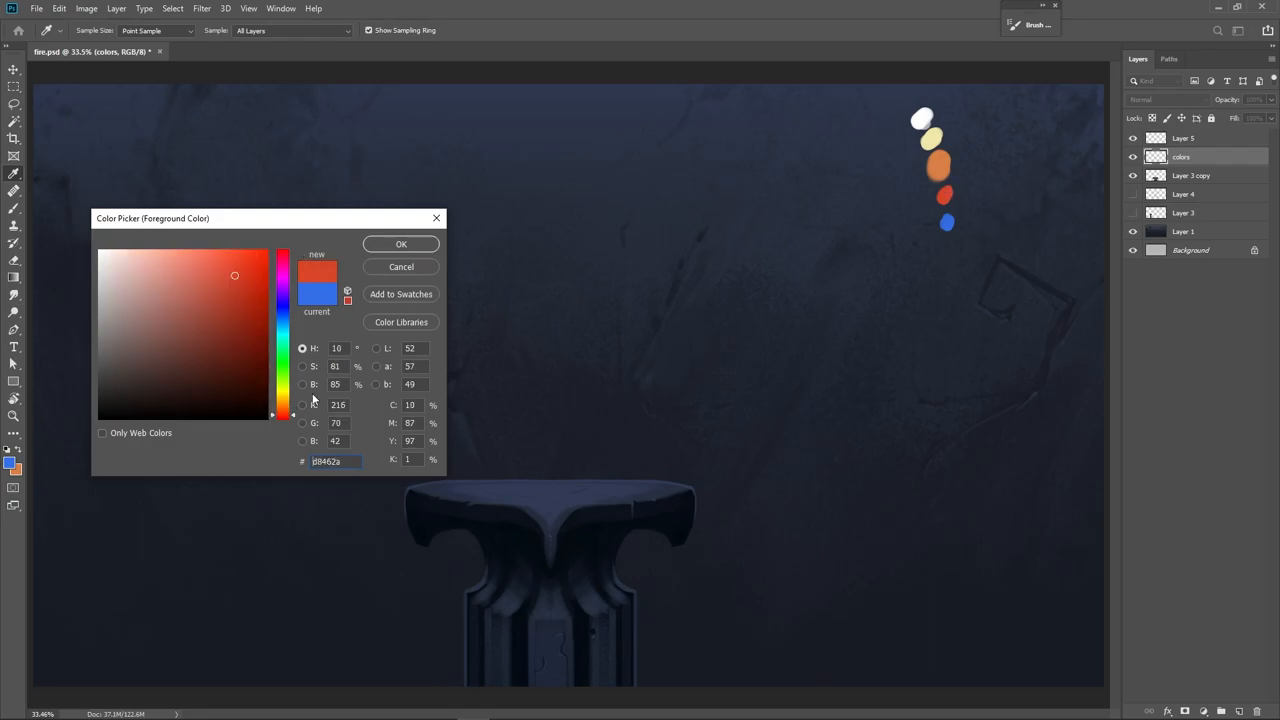
- Settle on the swatch blue as foreground colour and make Layer 5 active
triple_click(328, 461)
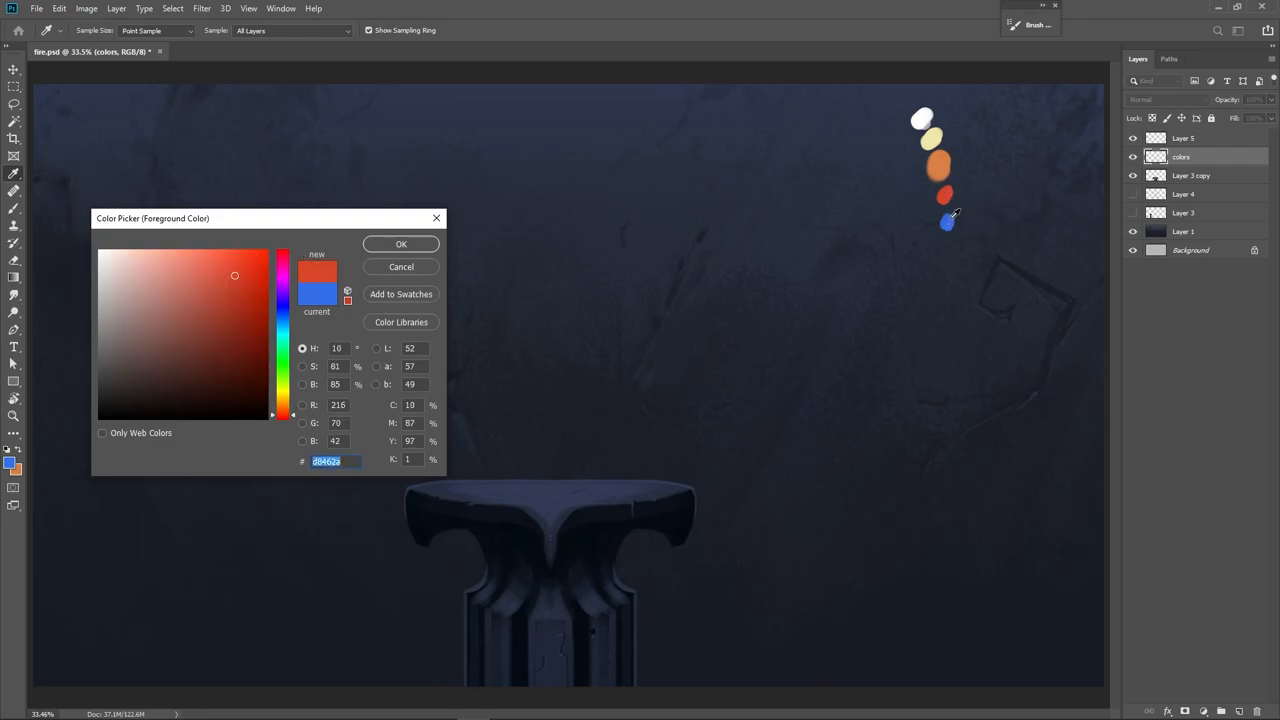
click(283, 315)
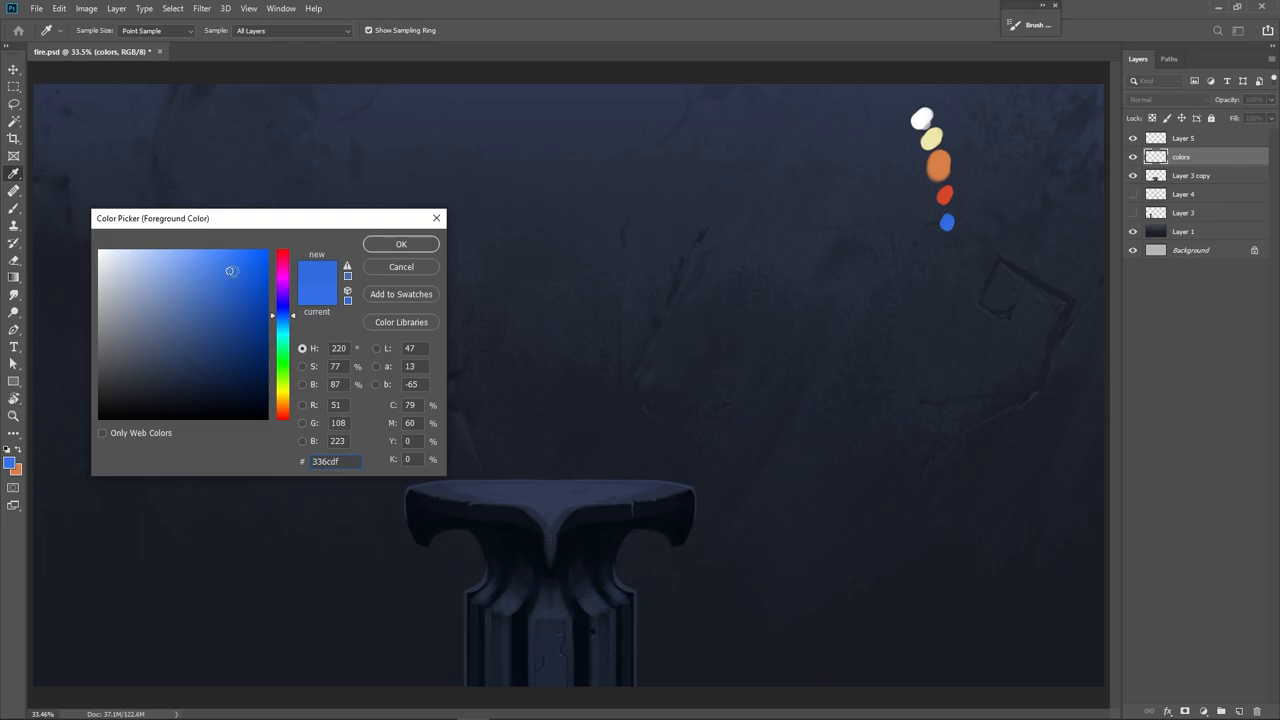
click(261, 271)
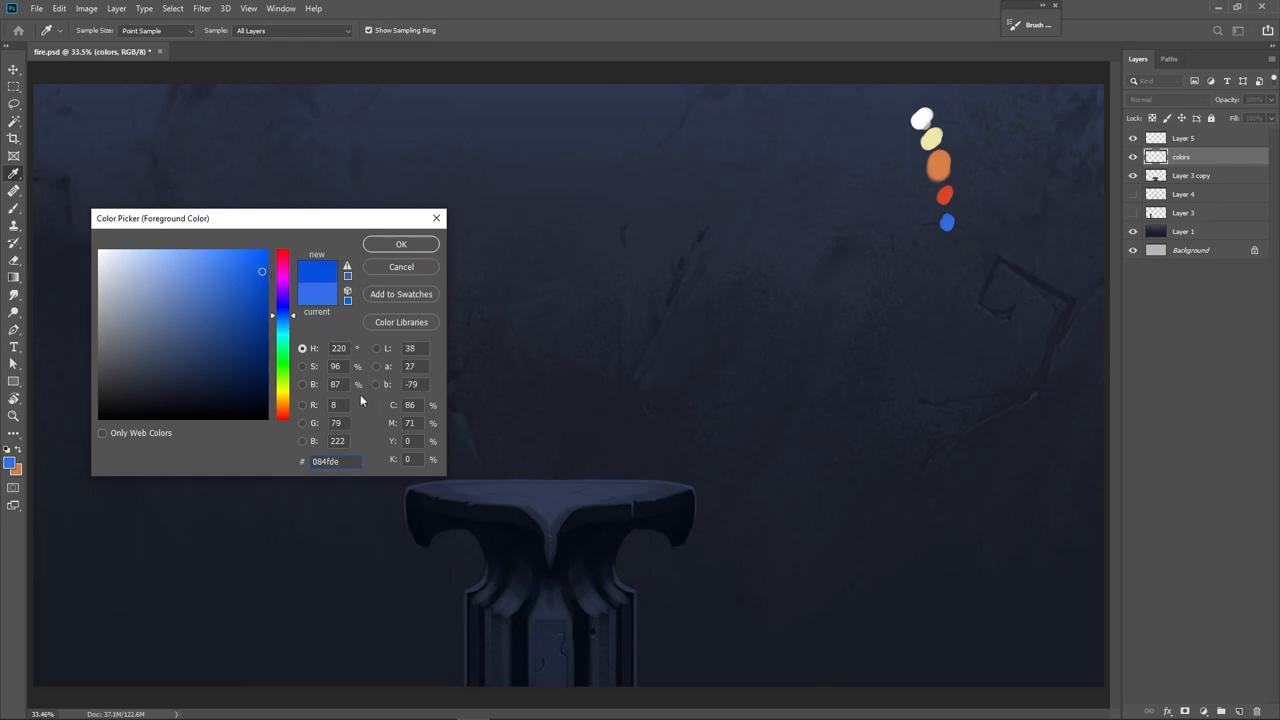
click(181, 369)
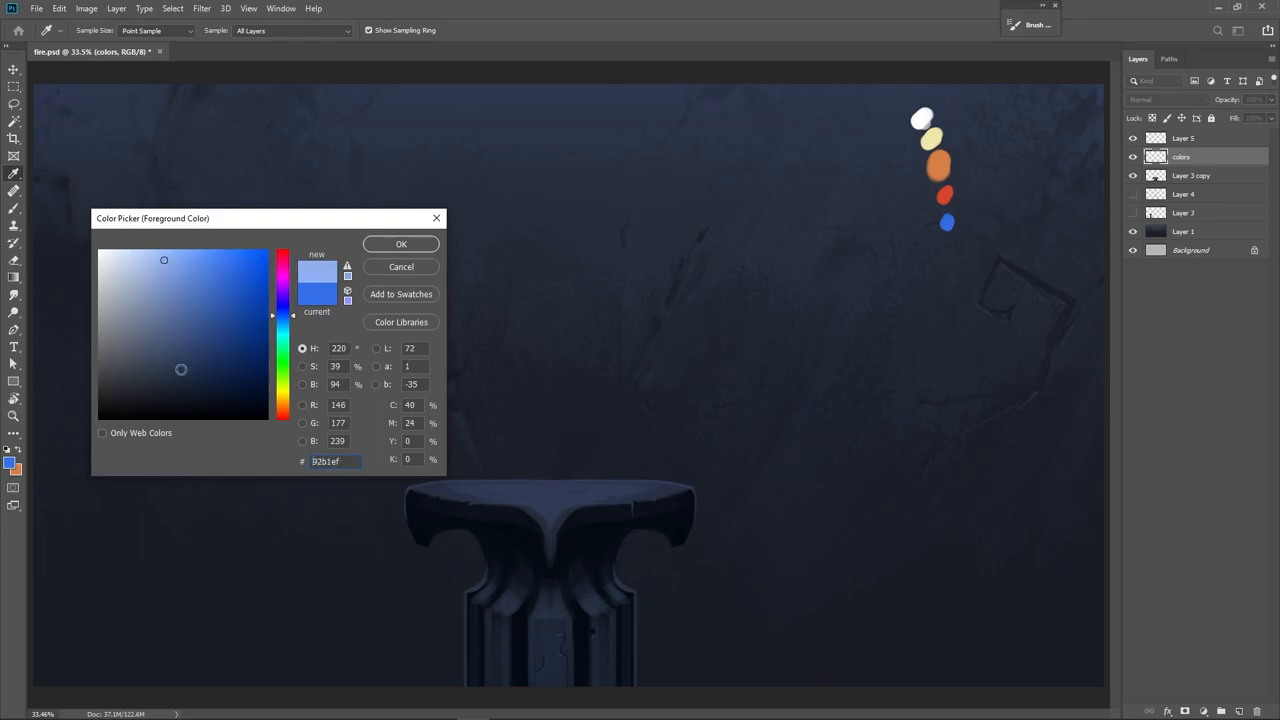
click(229, 270)
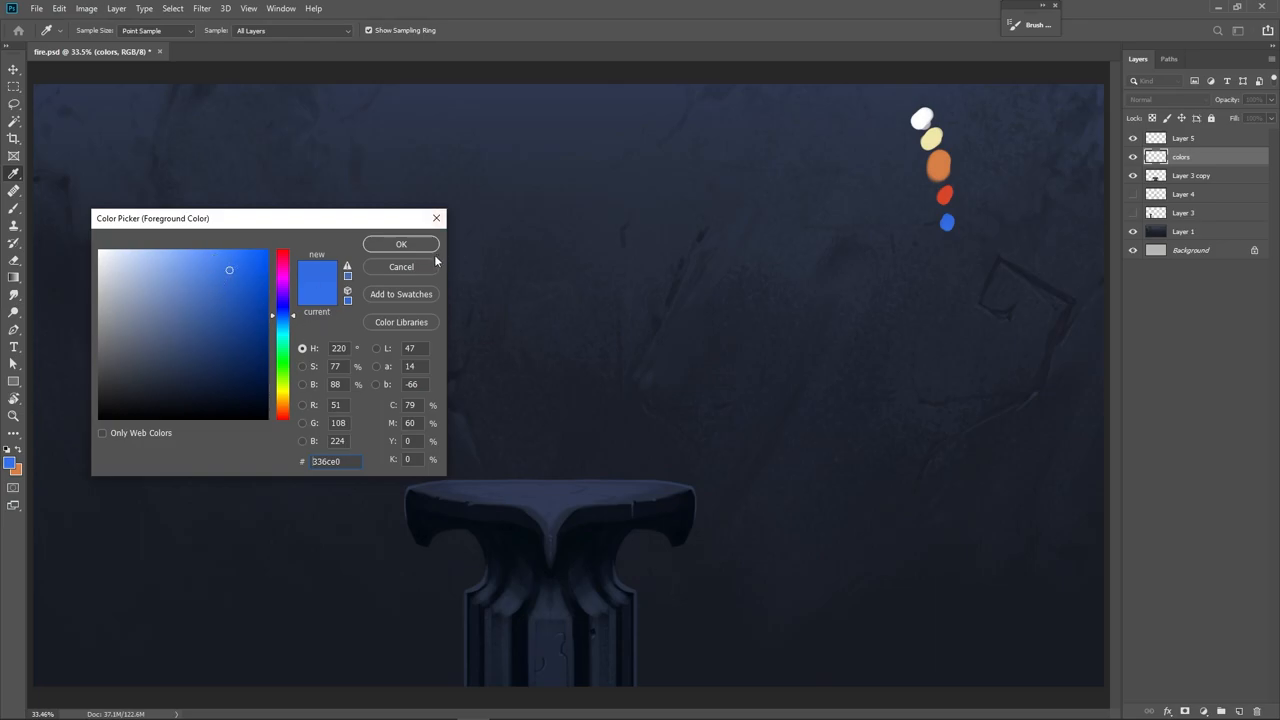
click(401, 244)
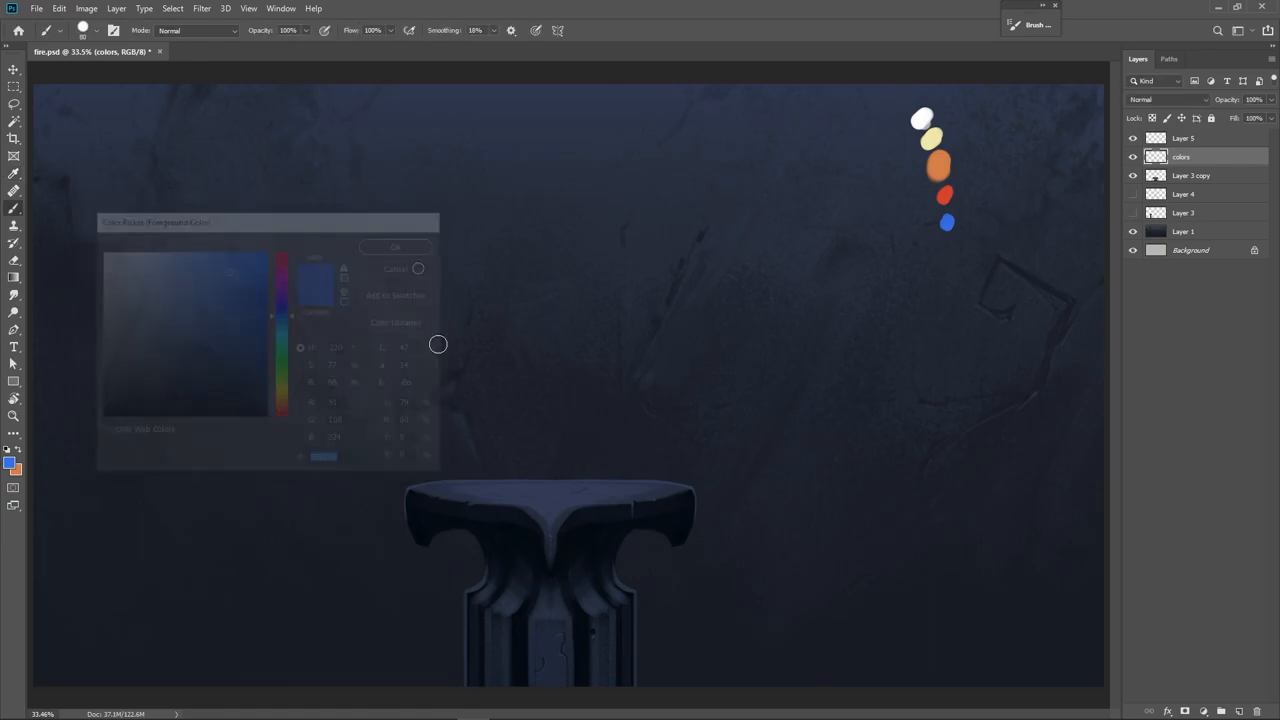
click(395, 268)
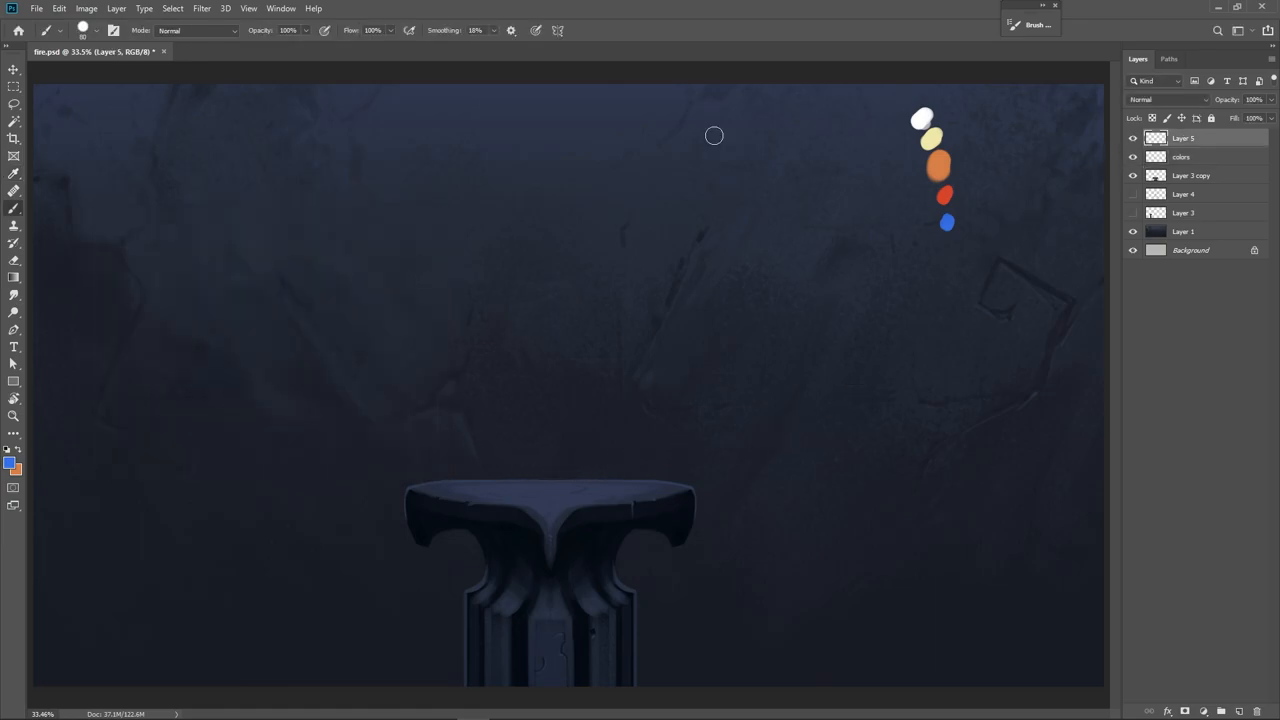
mouse_move(613, 486)
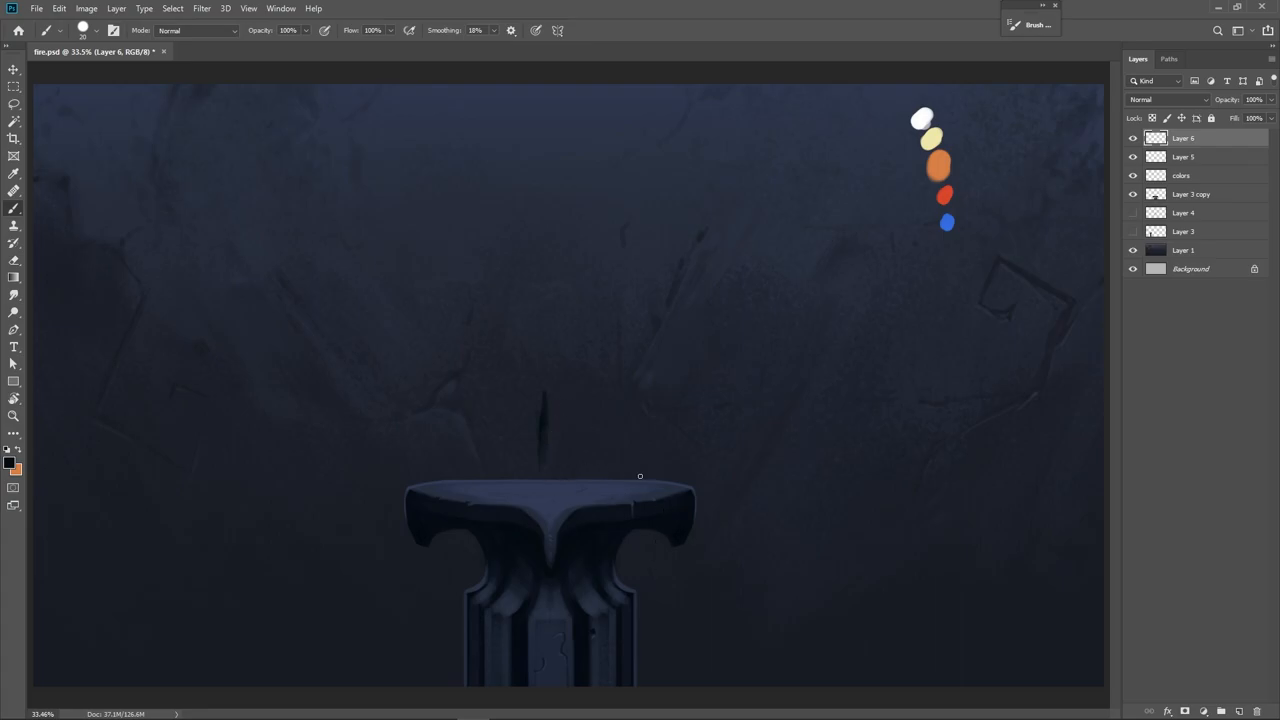
mouse_move(595, 435)
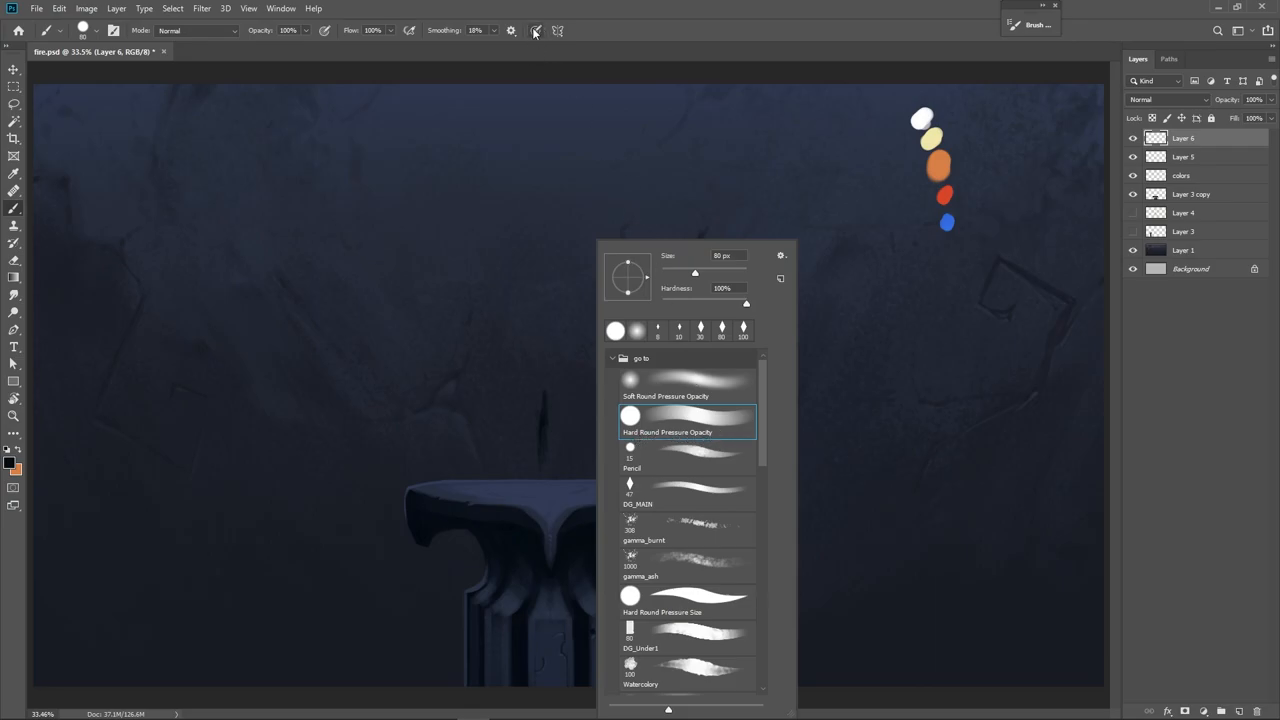
- Dismiss the brush list, paint an orange test stroke above the wick, and undo it
click(535, 31)
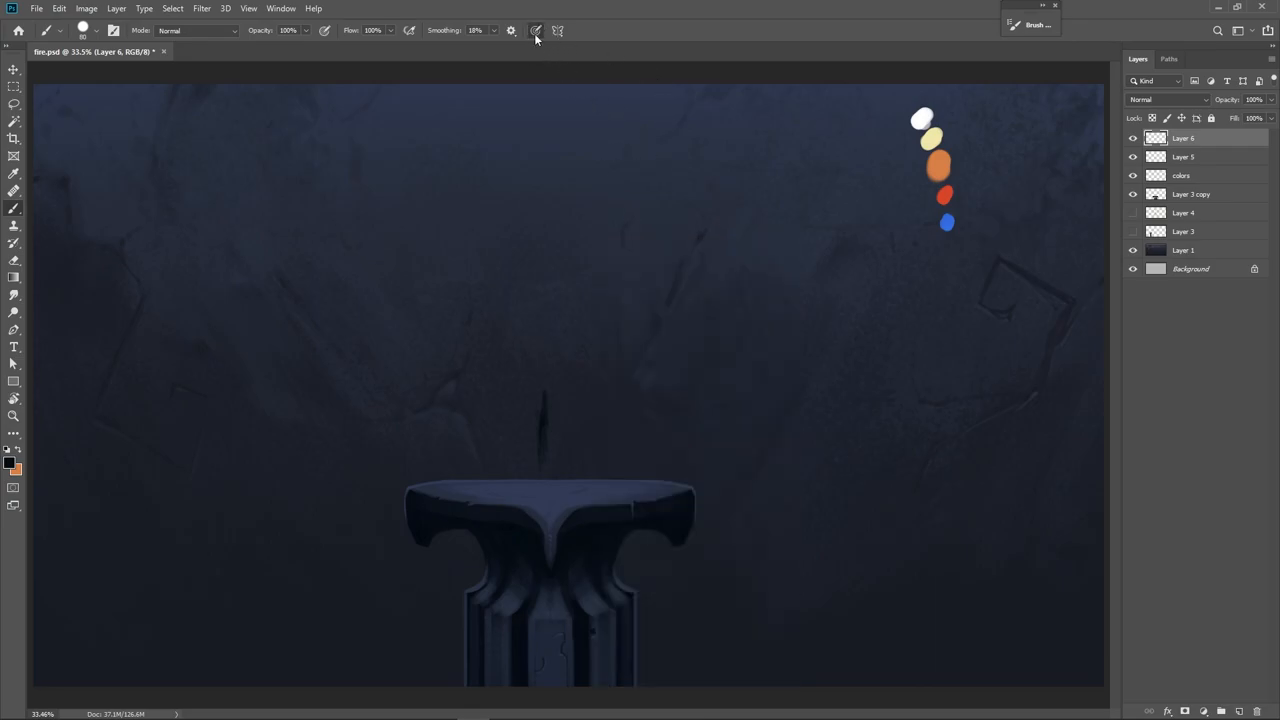
drag(660, 155, 569, 224)
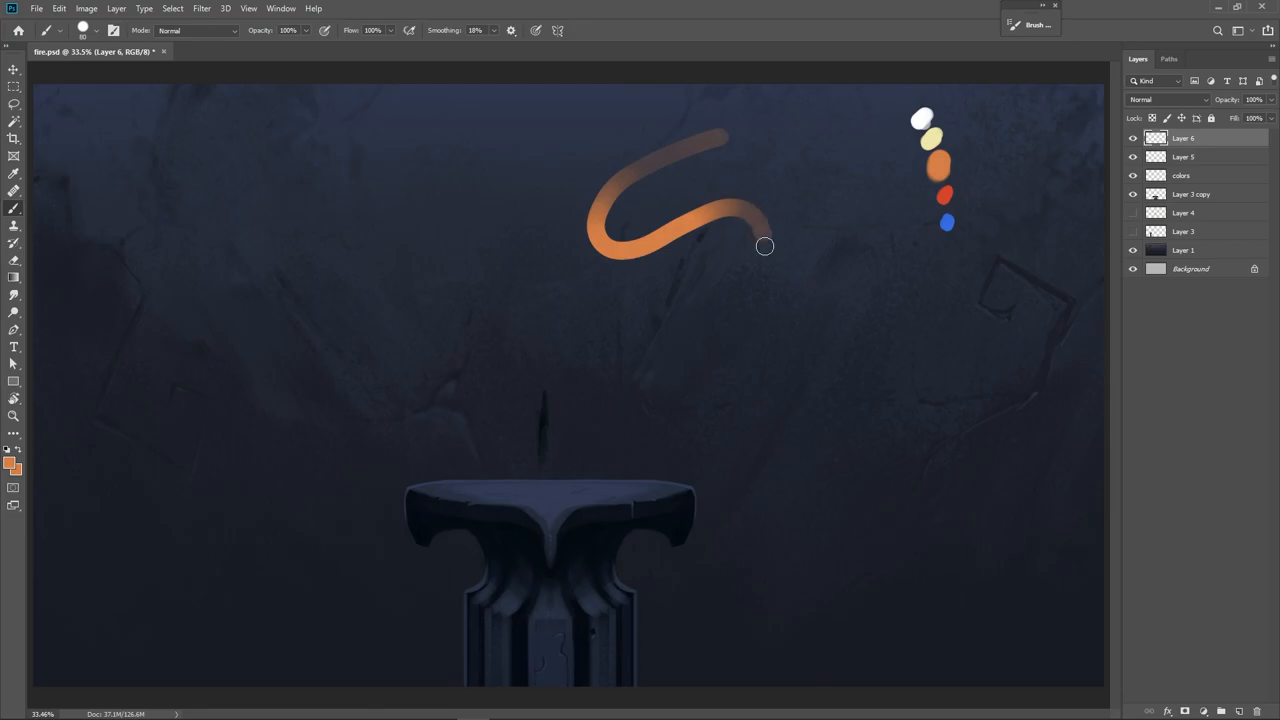
key(ctrl+z)
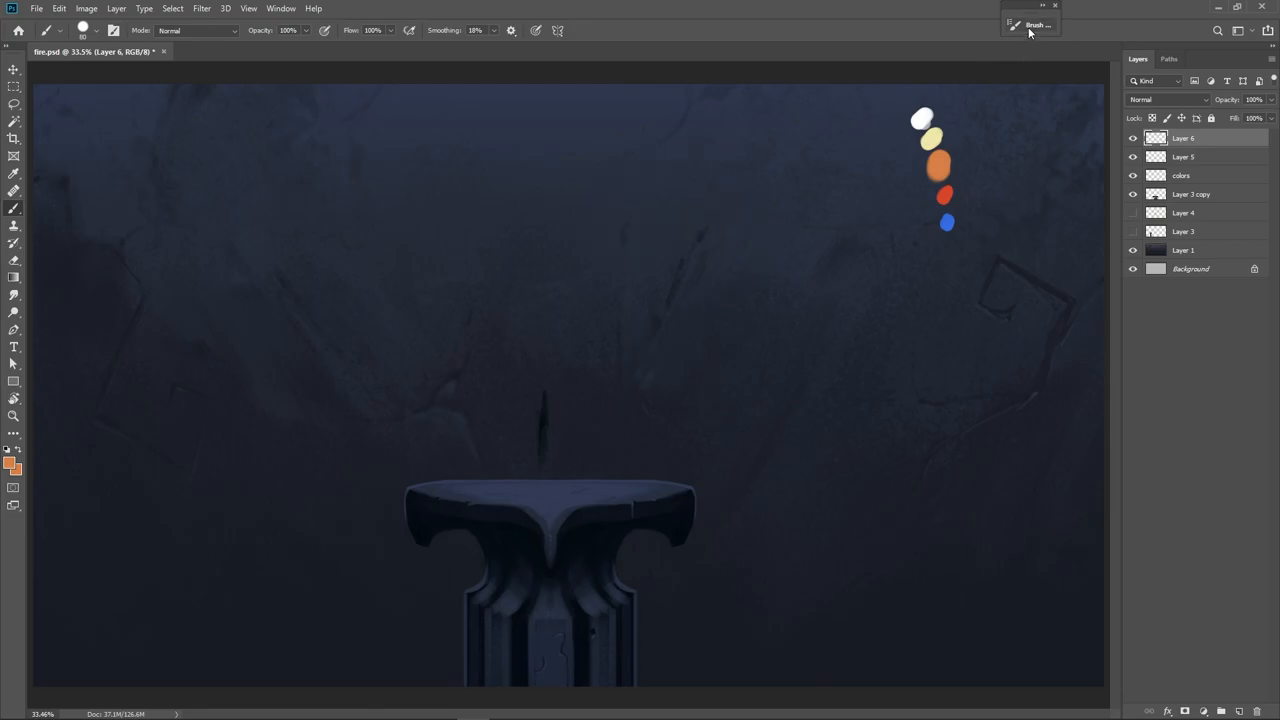
- Enable Transfer in Brush Settings and paint a wavy, pressure-tapered orange stroke
click(1013, 25)
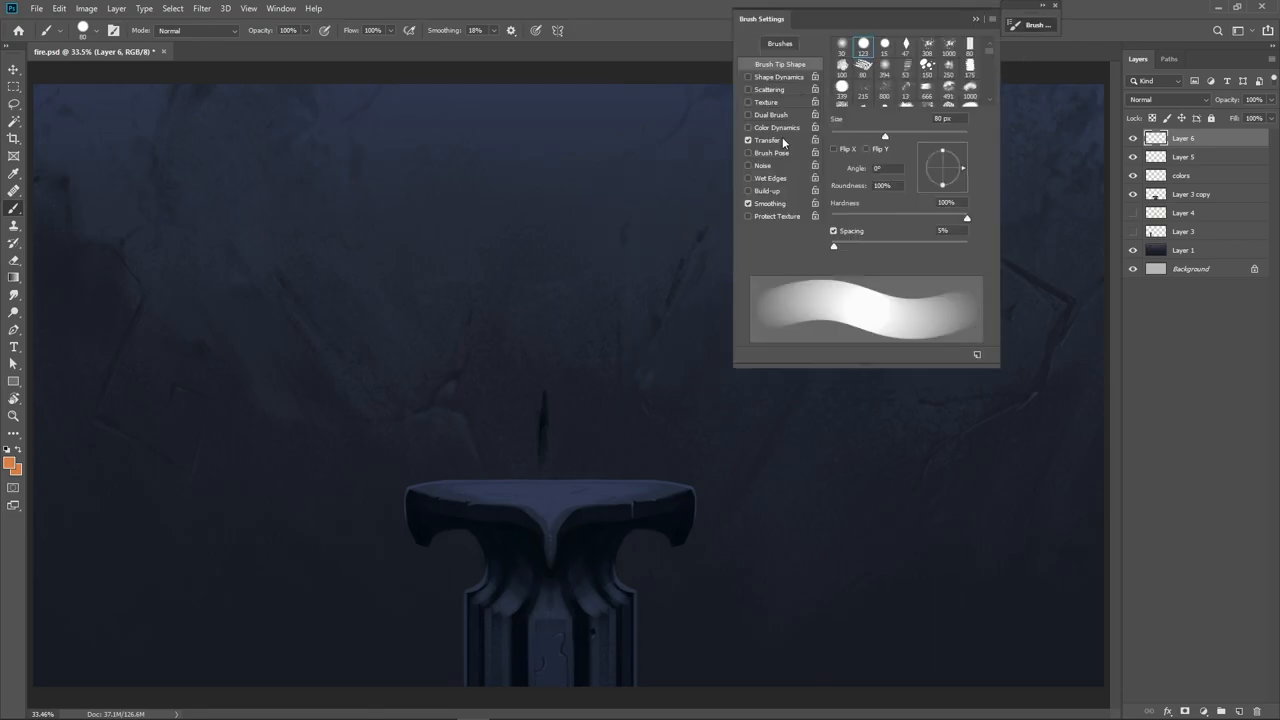
click(767, 140)
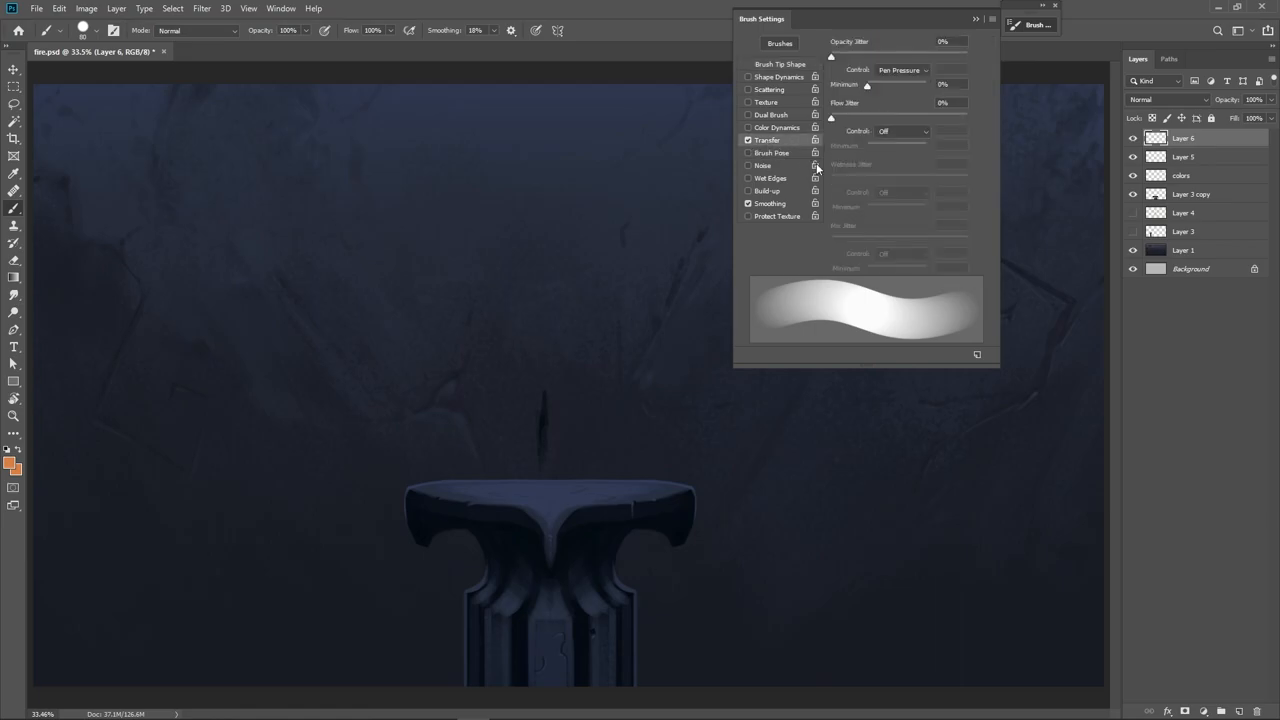
mouse_move(1015, 32)
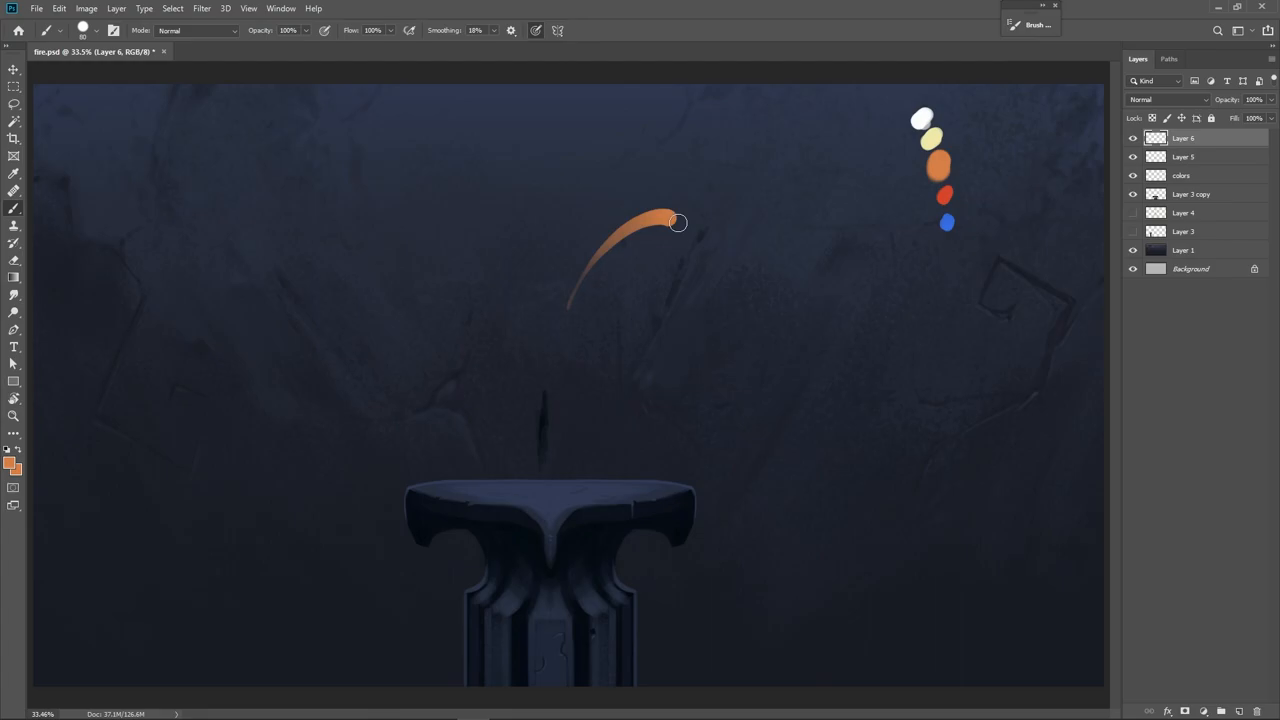
drag(678, 222, 819, 362)
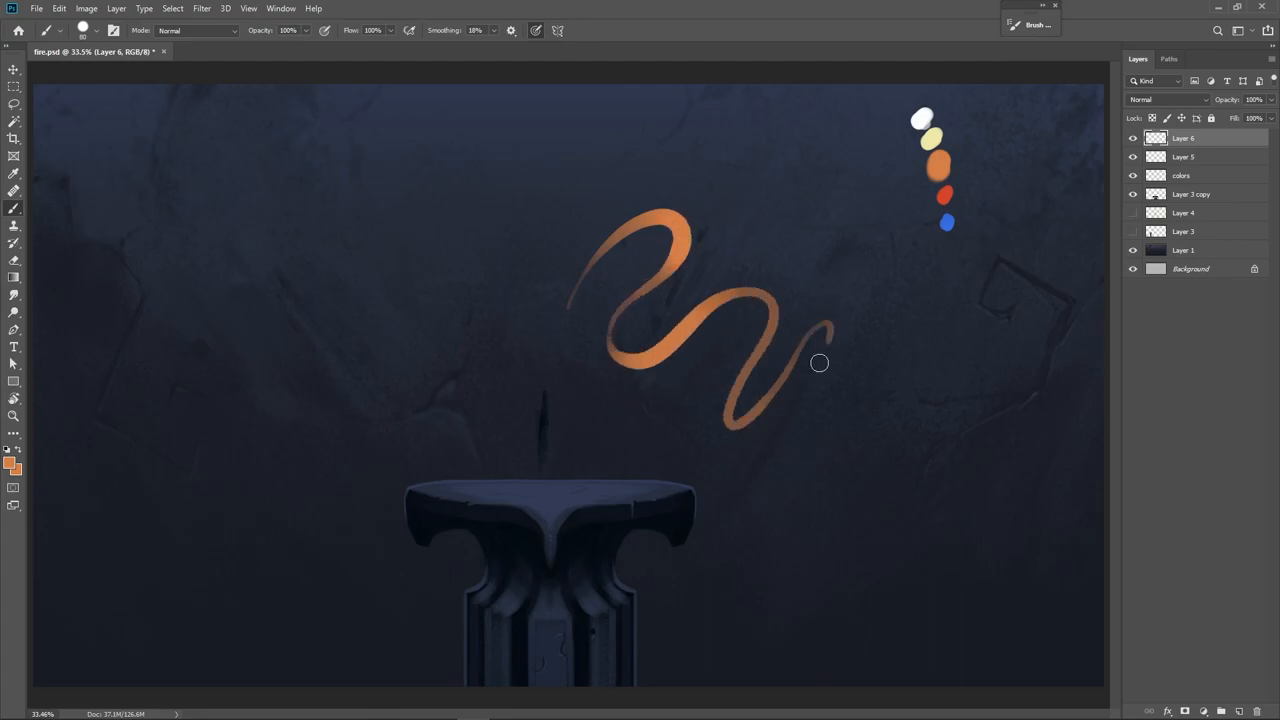
- Sketch curved orange flame strokes up from the wick, then undo them
key(Ctrl+z)
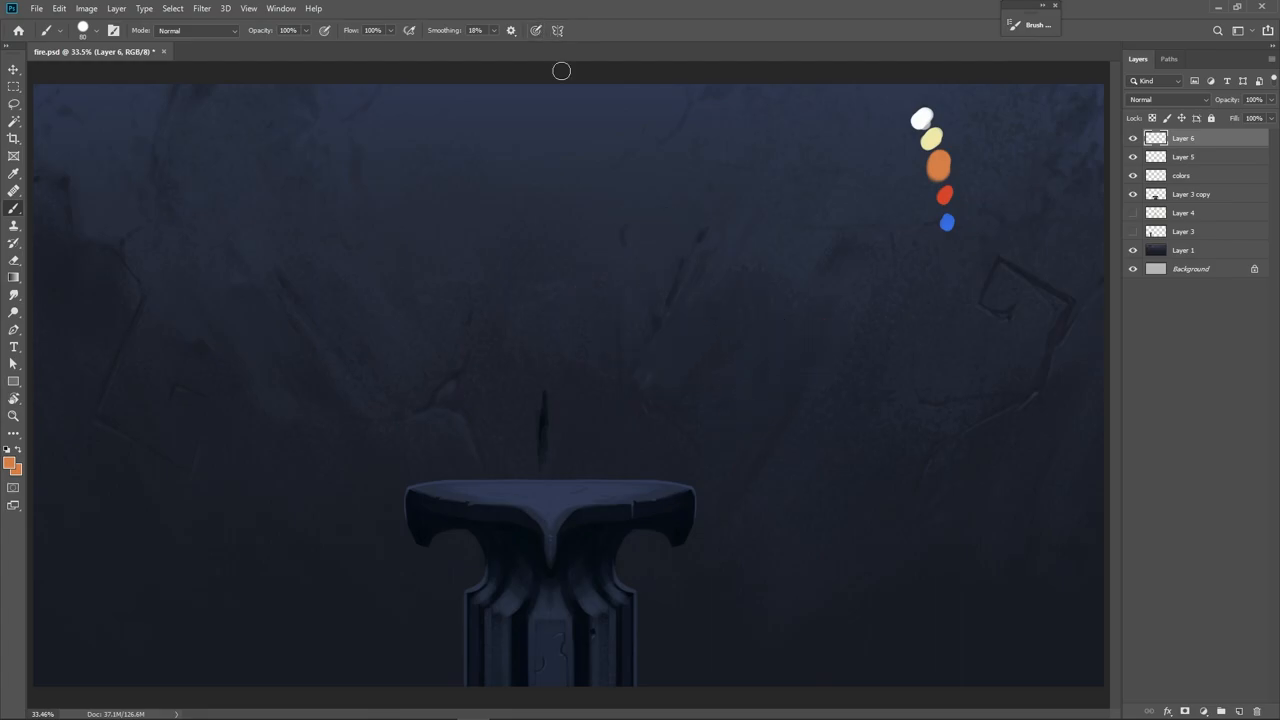
mouse_move(605, 405)
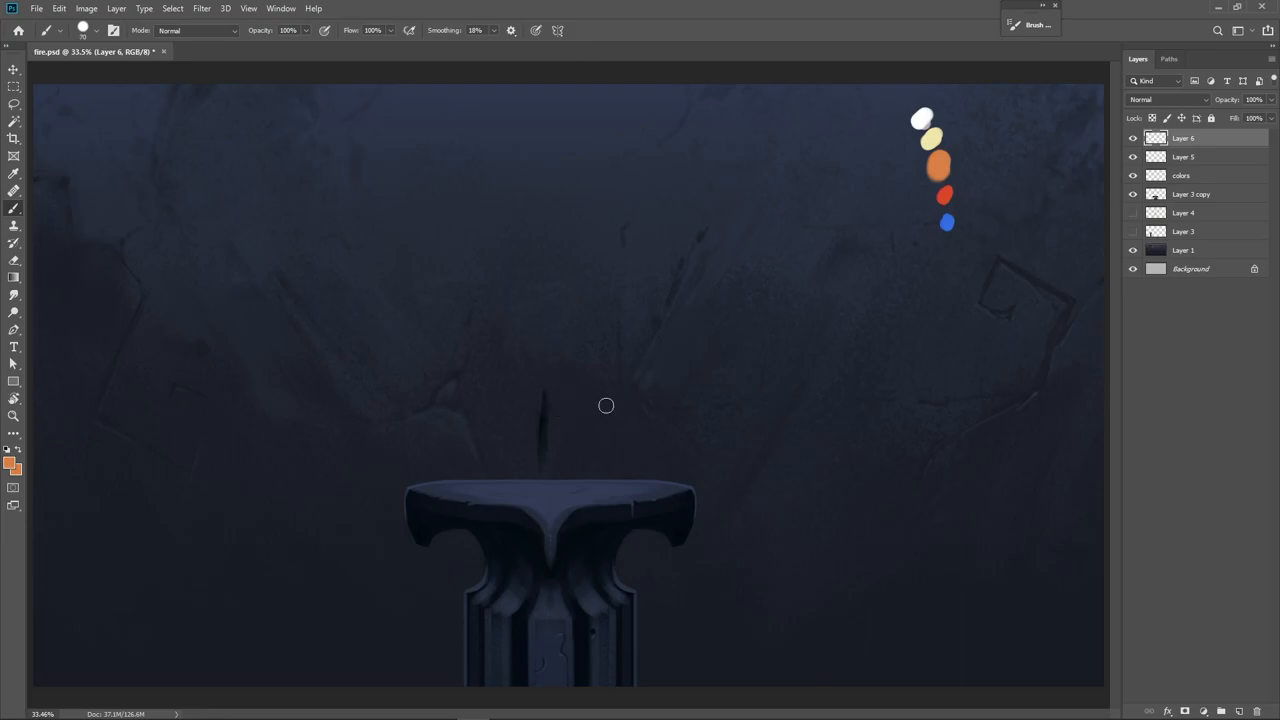
mouse_move(555, 414)
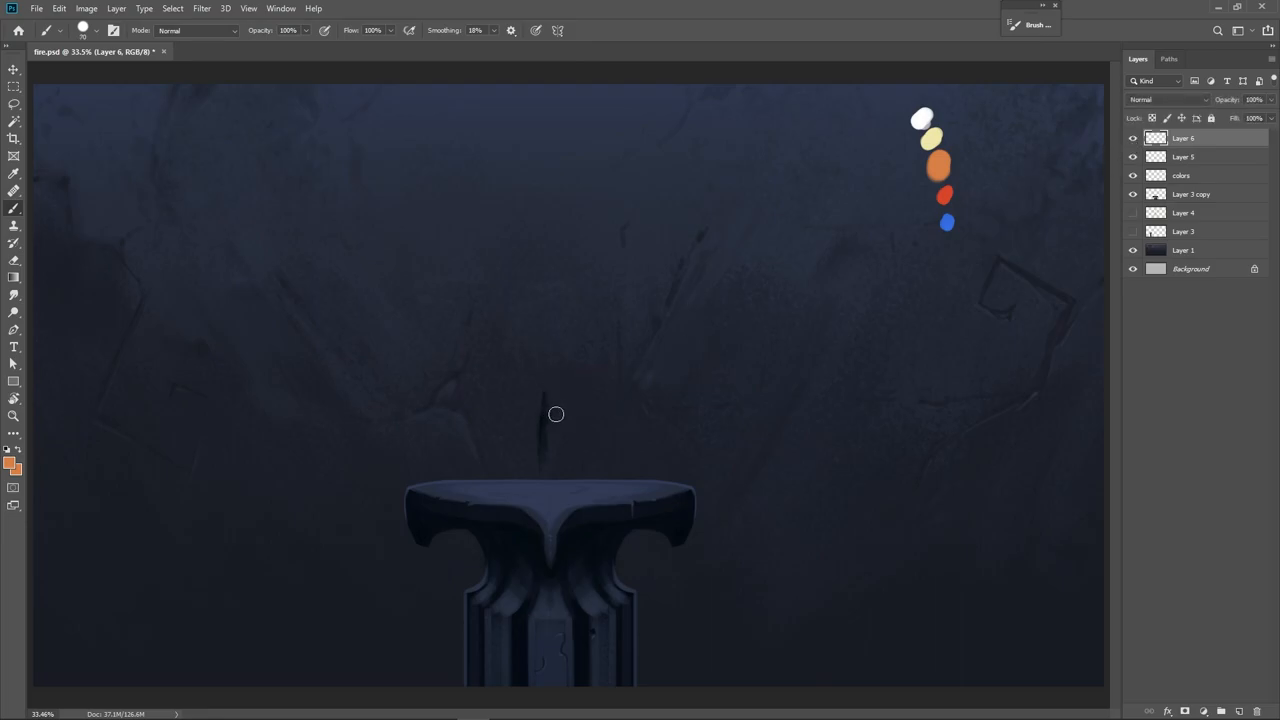
drag(550, 420, 546, 245)
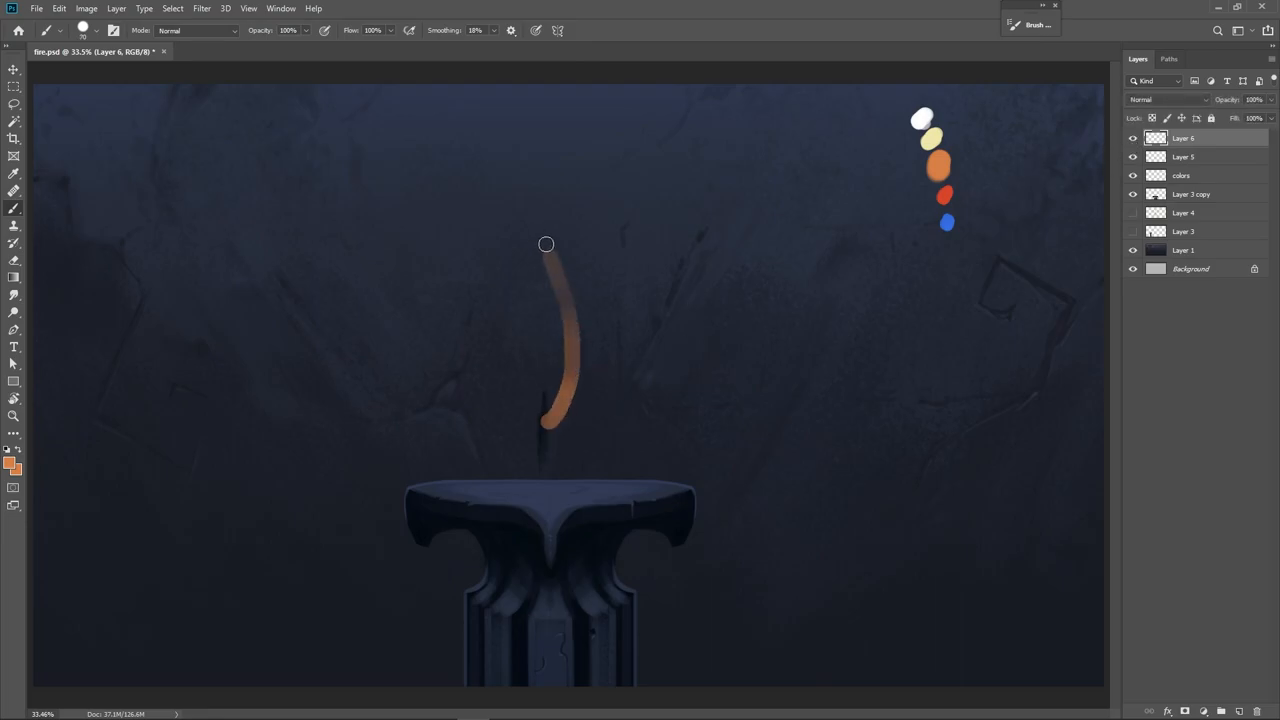
drag(546, 244, 550, 411)
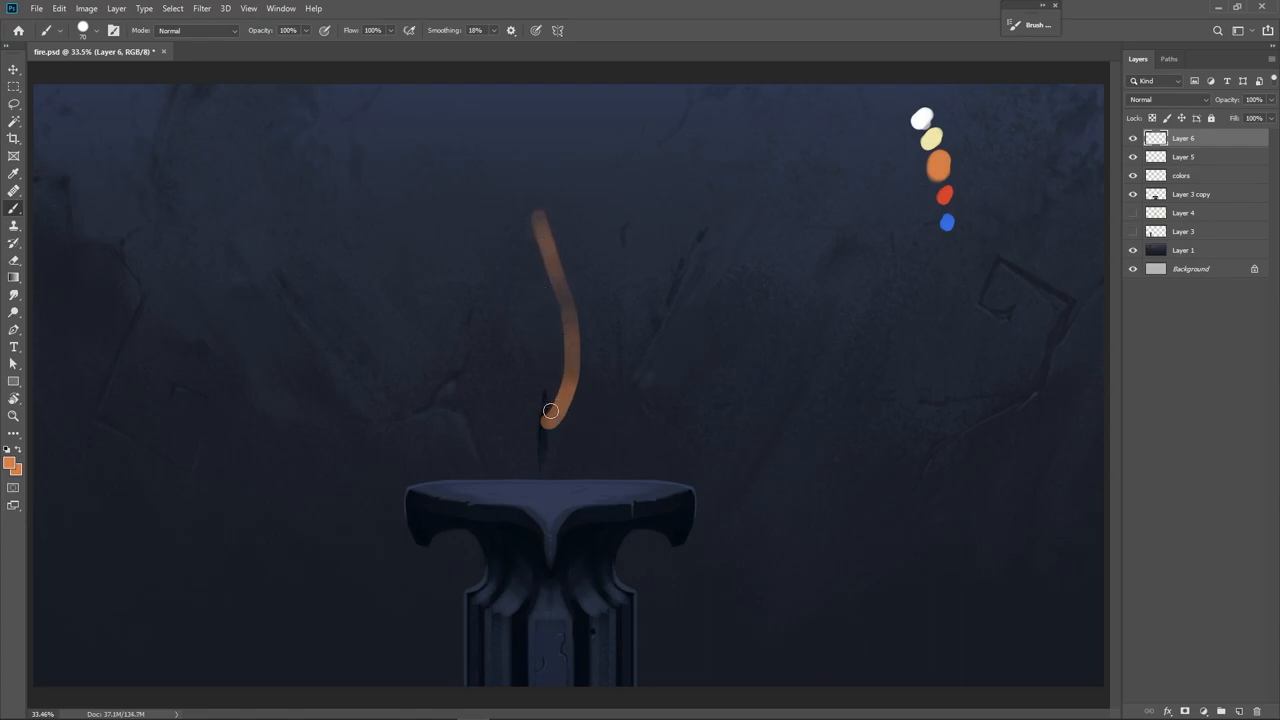
drag(550, 413, 535, 245)
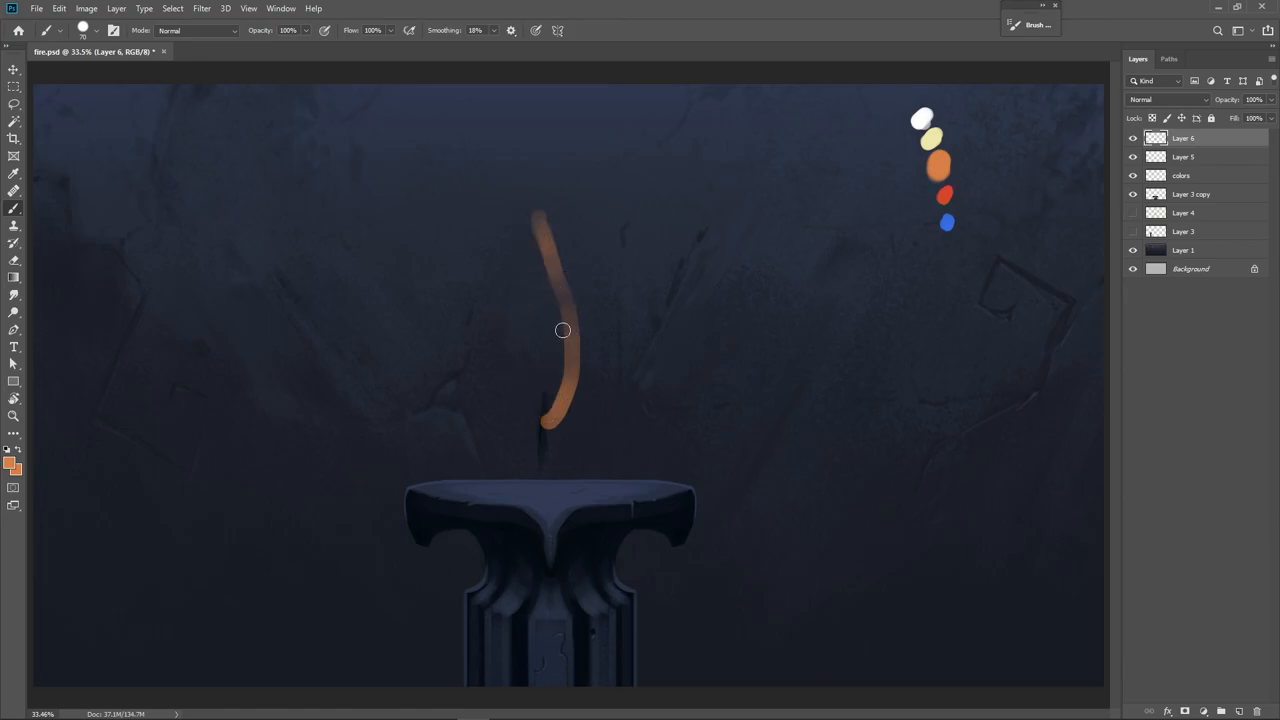
key(ctrl+z)
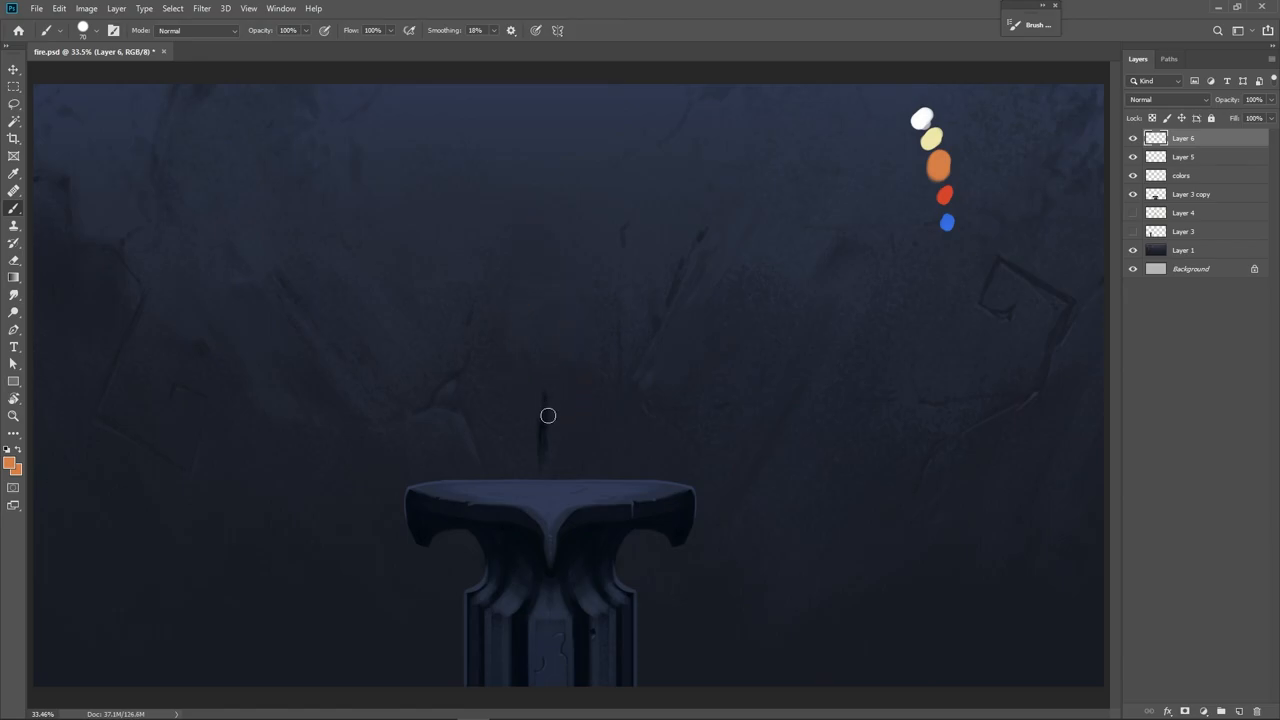
- Redraw both sides of the orange flame outline and fill it in
drag(548, 415, 555, 246)
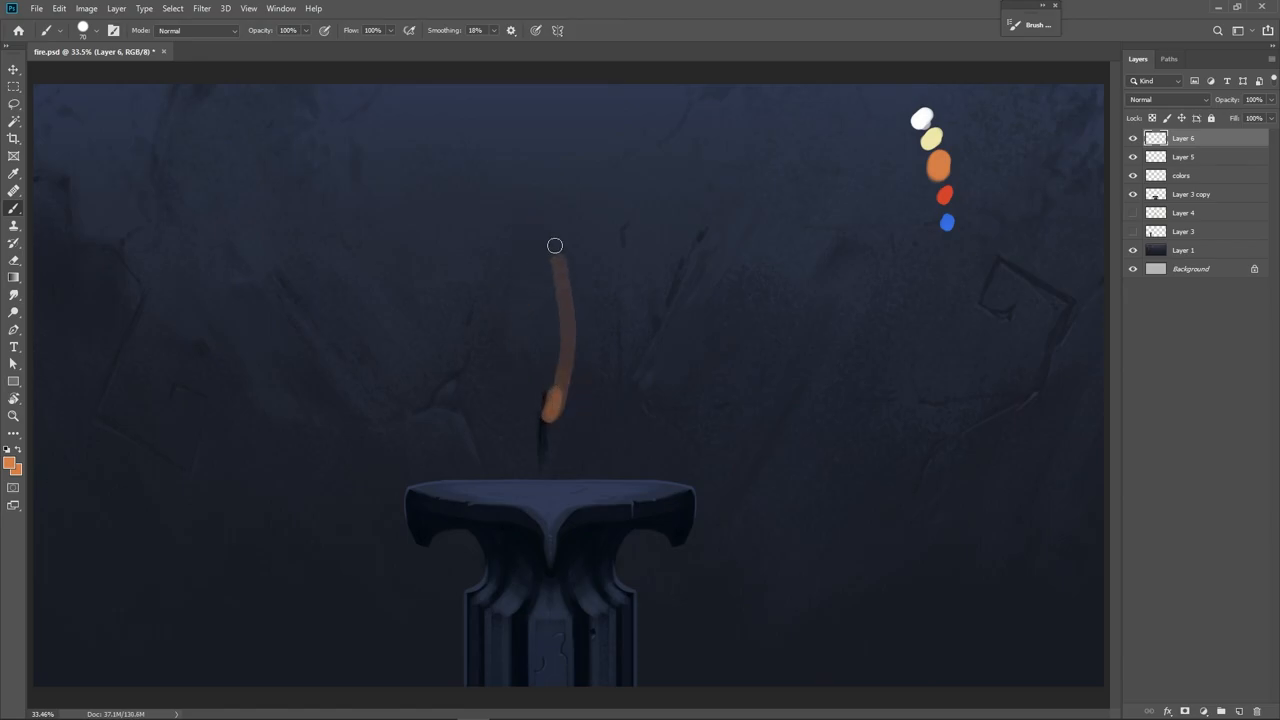
drag(555, 245, 539, 413)
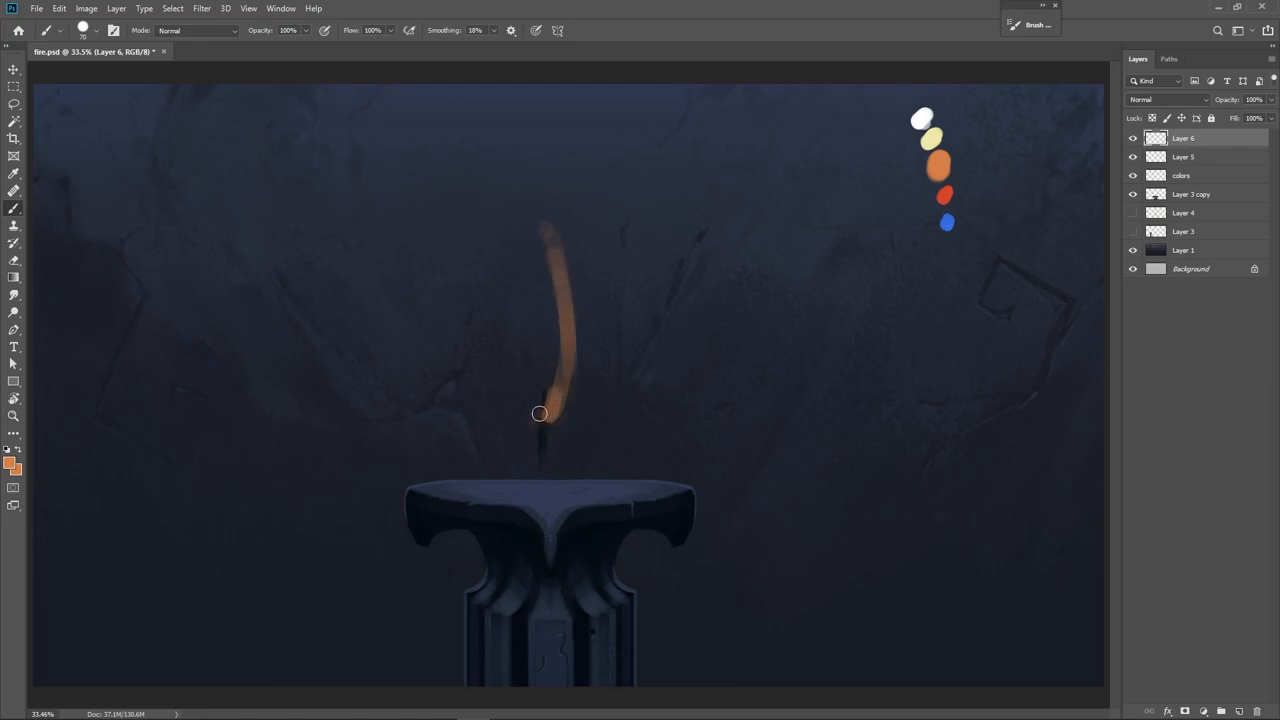
drag(540, 413, 526, 297)
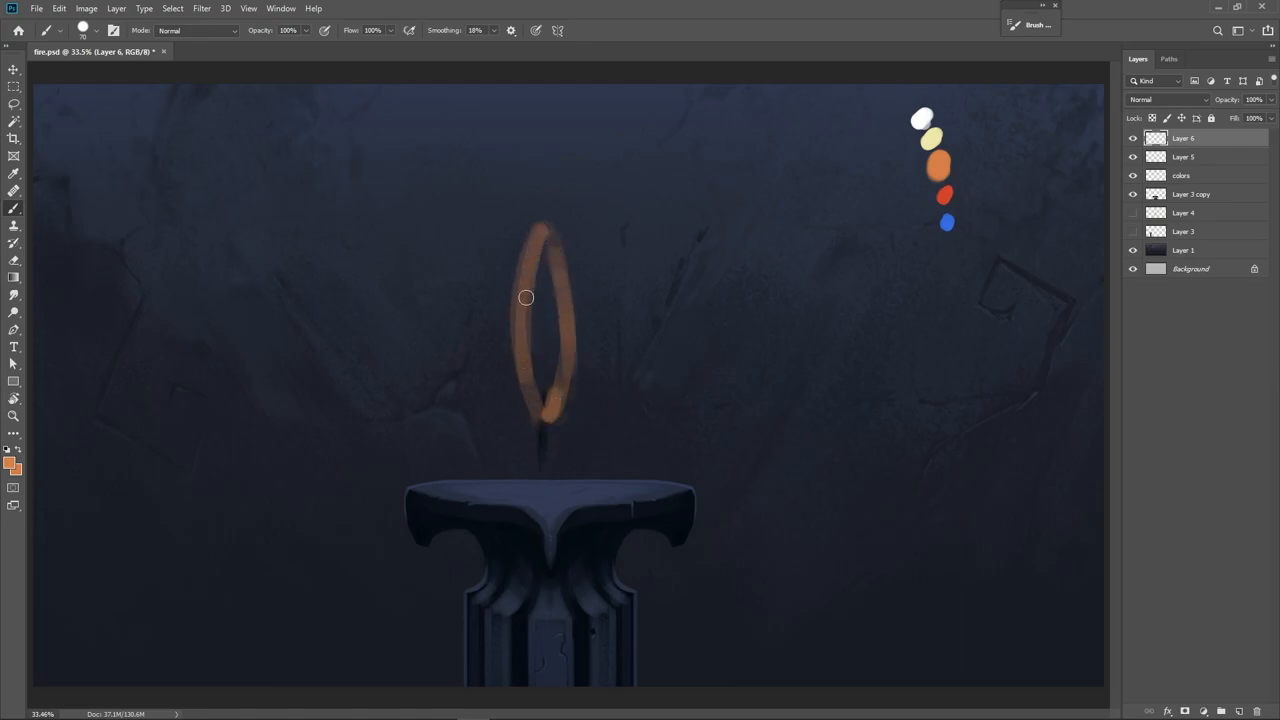
drag(526, 297, 545, 411)
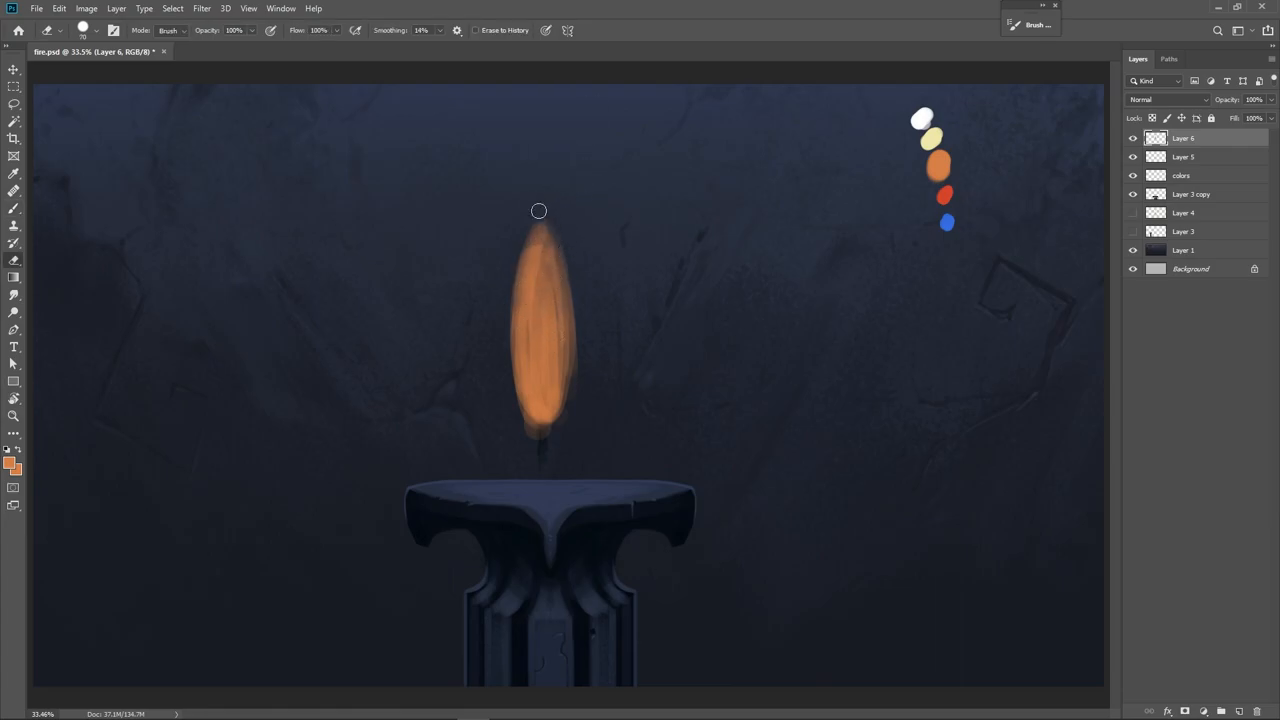
- Trim the flame tip to a point and clean up its edges and base
drag(538, 210, 575, 352)
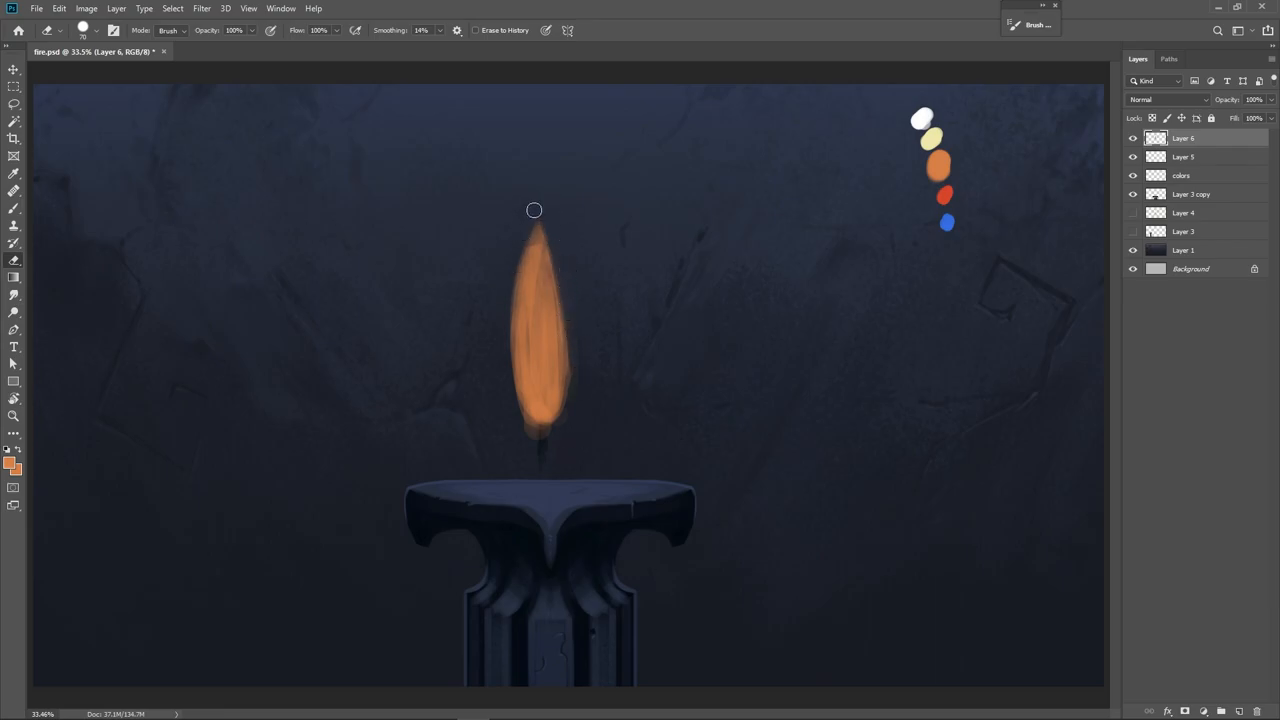
drag(534, 210, 523, 418)
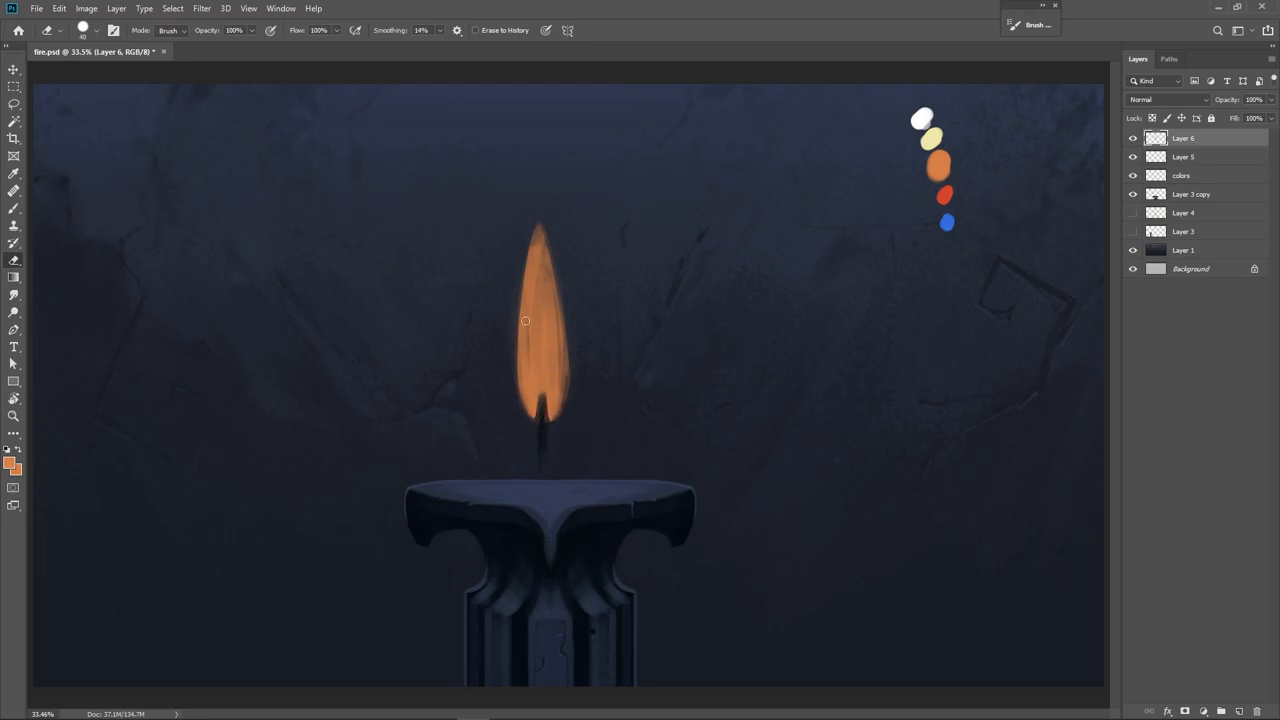
drag(525, 321, 570, 397)
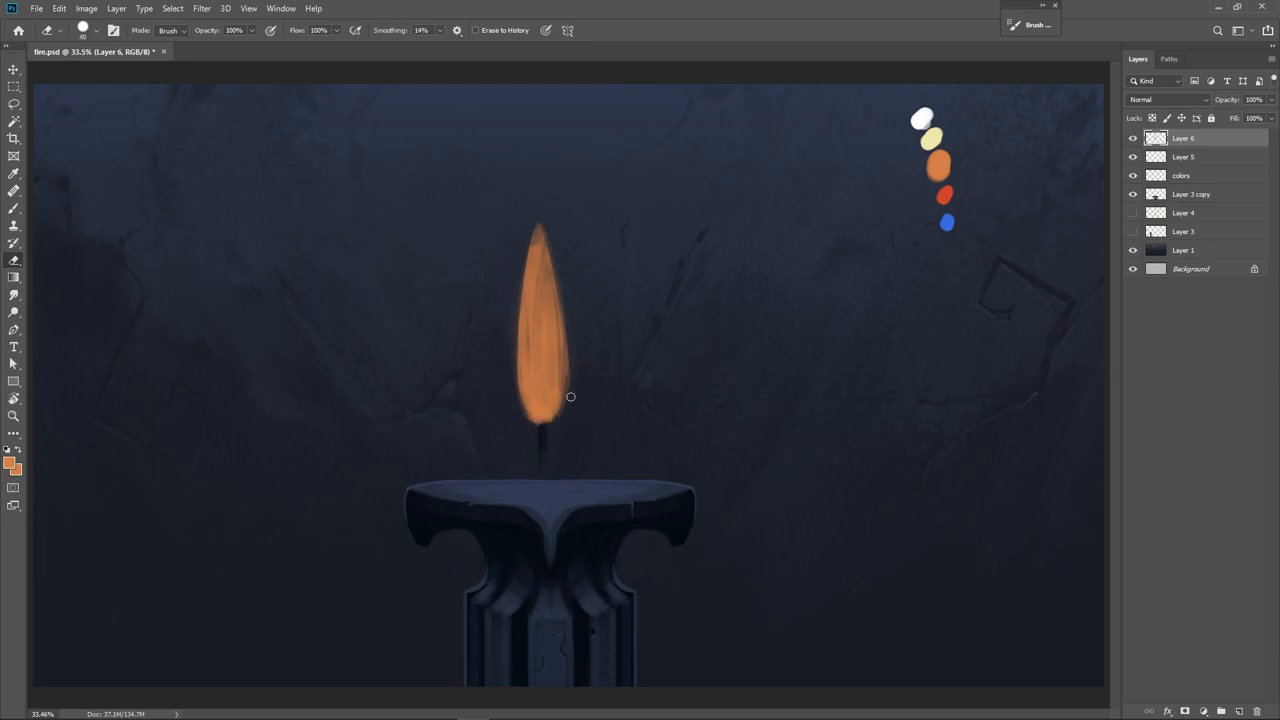
drag(570, 397, 537, 220)
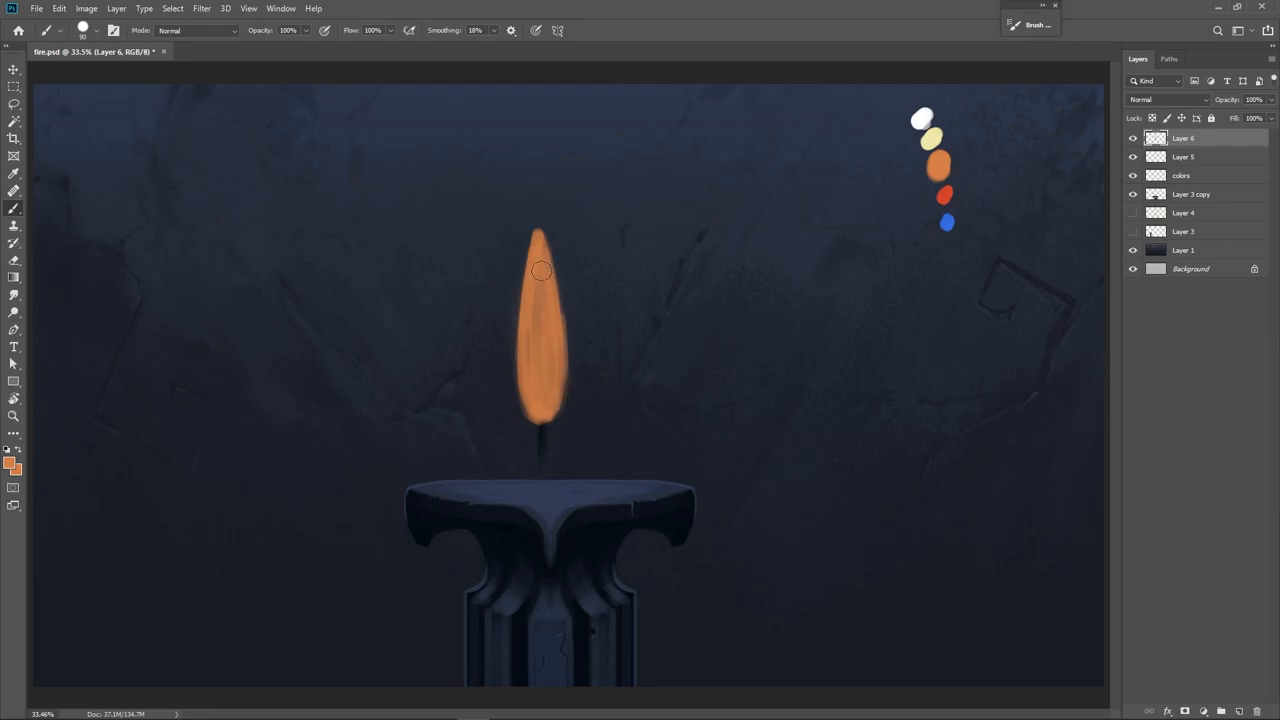
drag(540, 270, 538, 361)
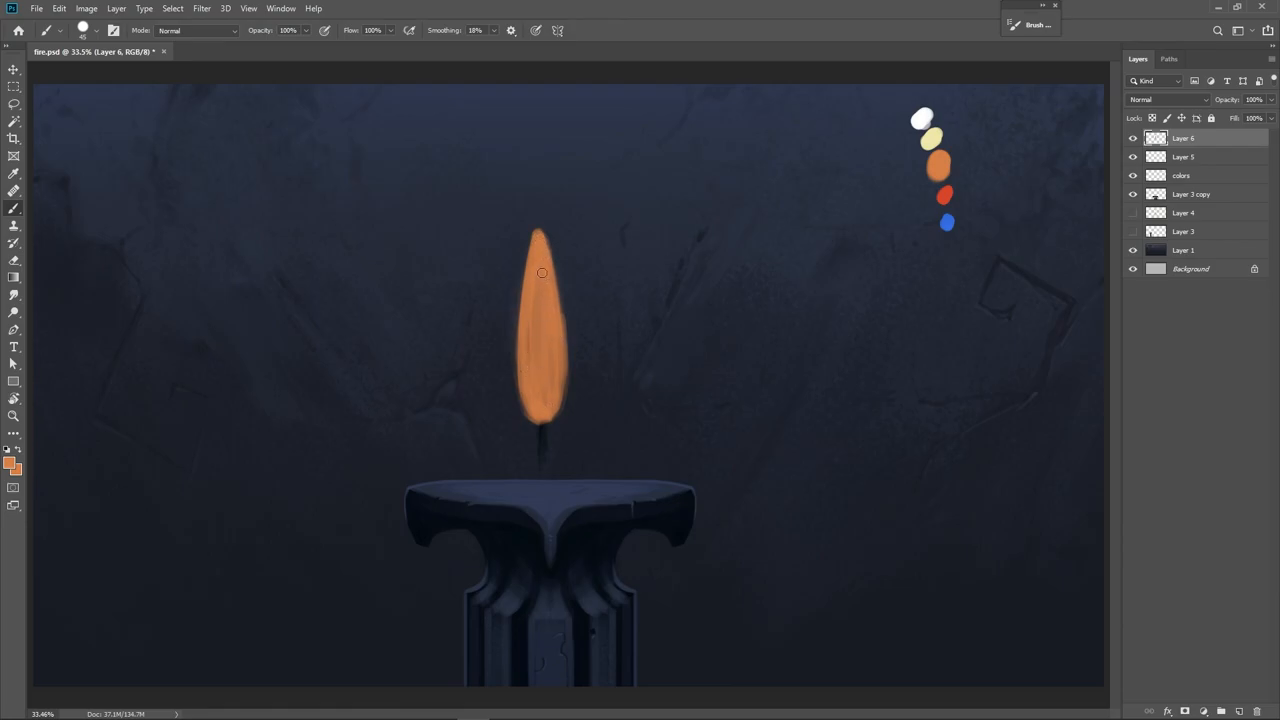
- Sample the pale yellow swatch and paint it into the upper flame
click(14, 227)
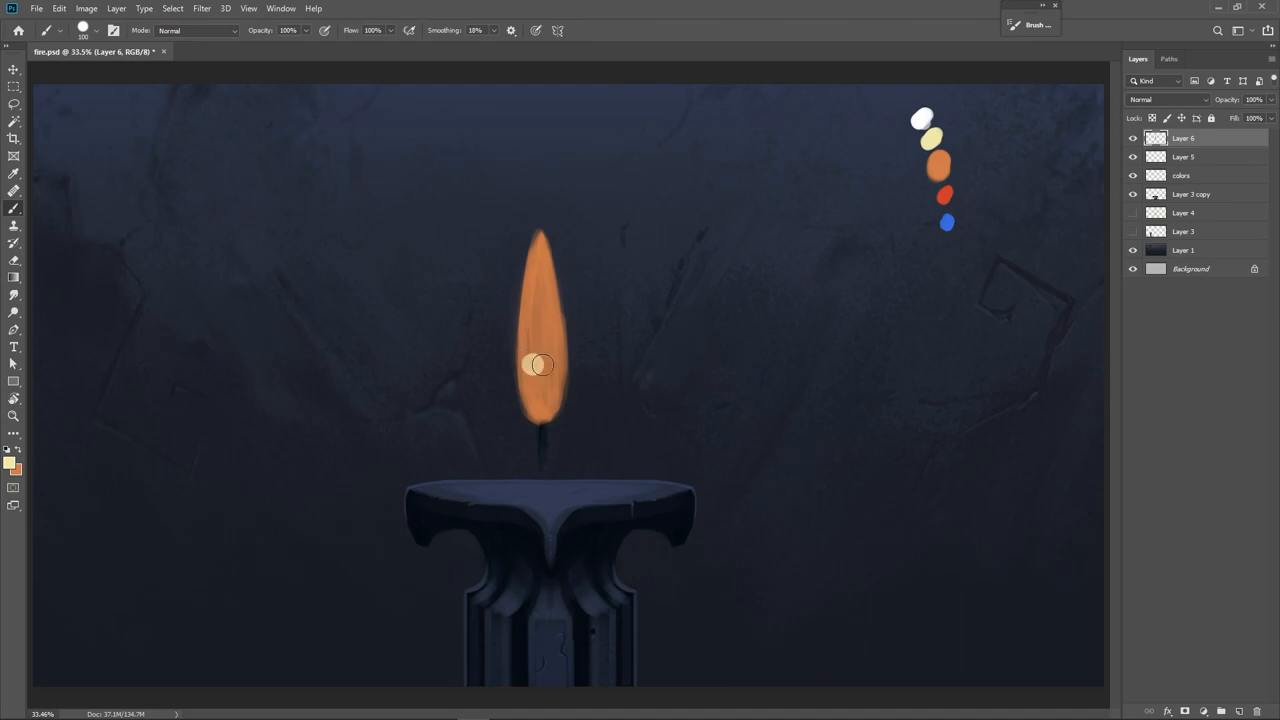
drag(538, 365, 553, 380)
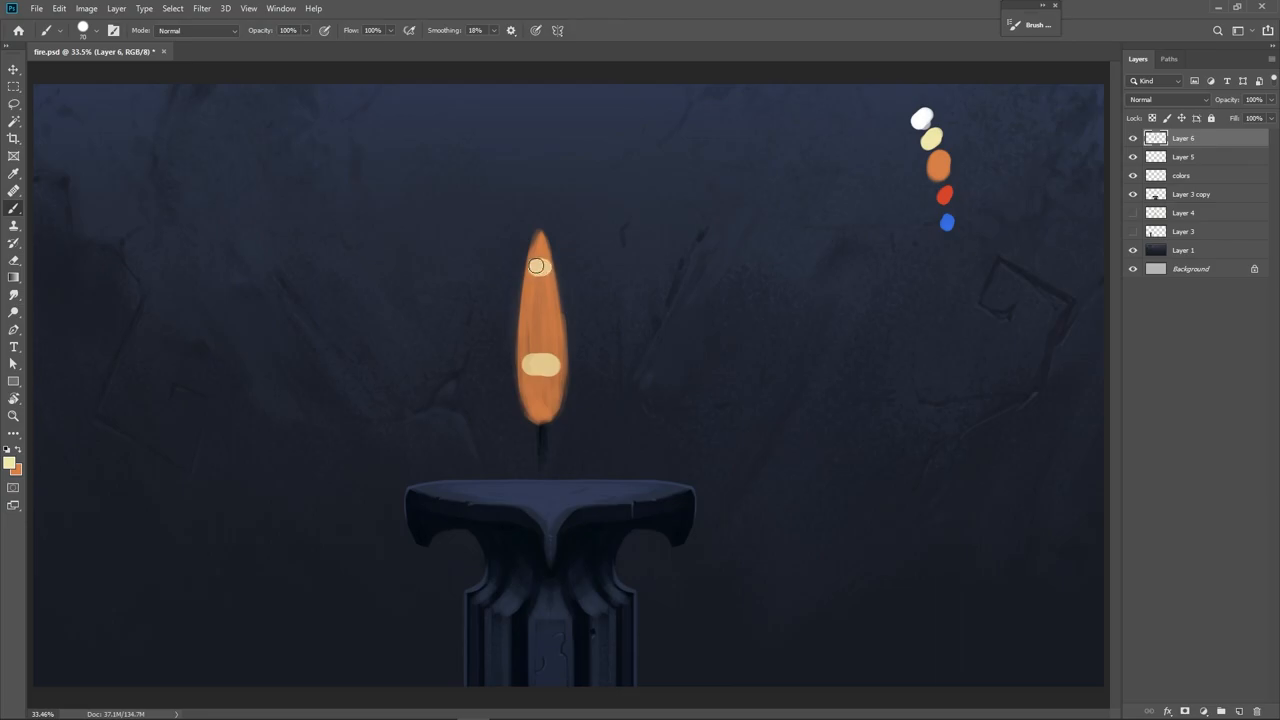
click(540, 263)
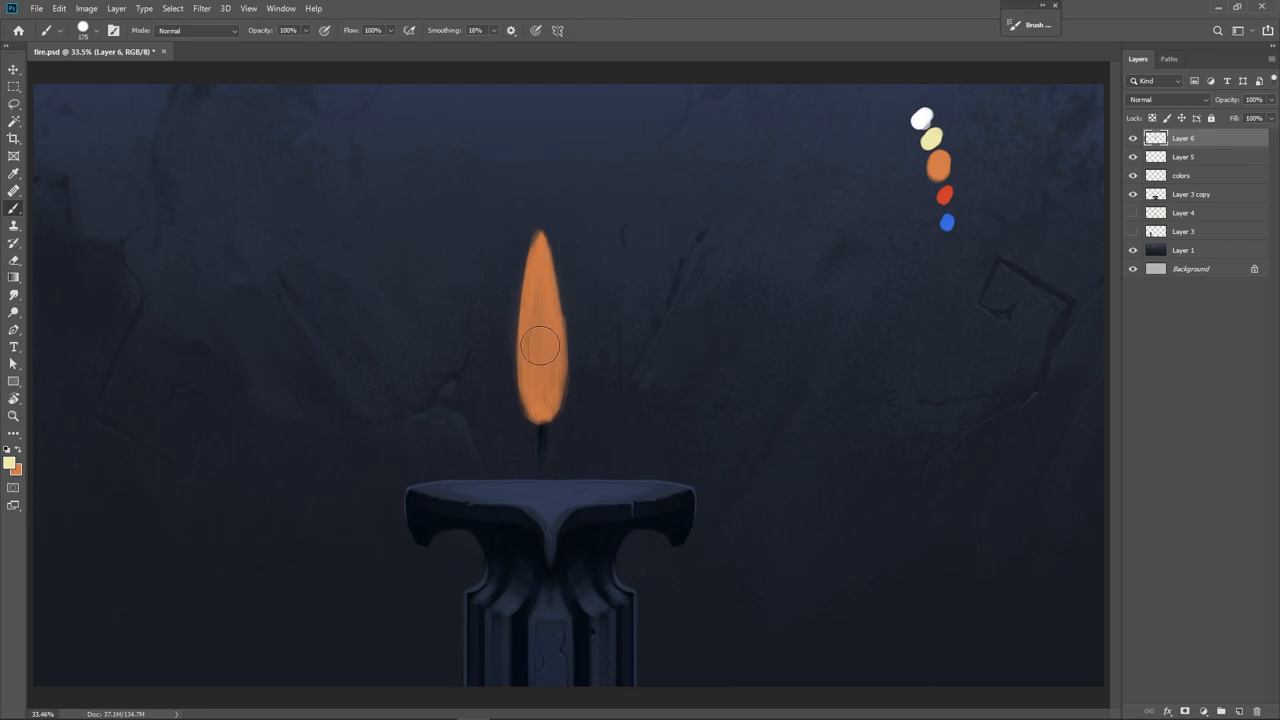
drag(540, 345, 540, 300)
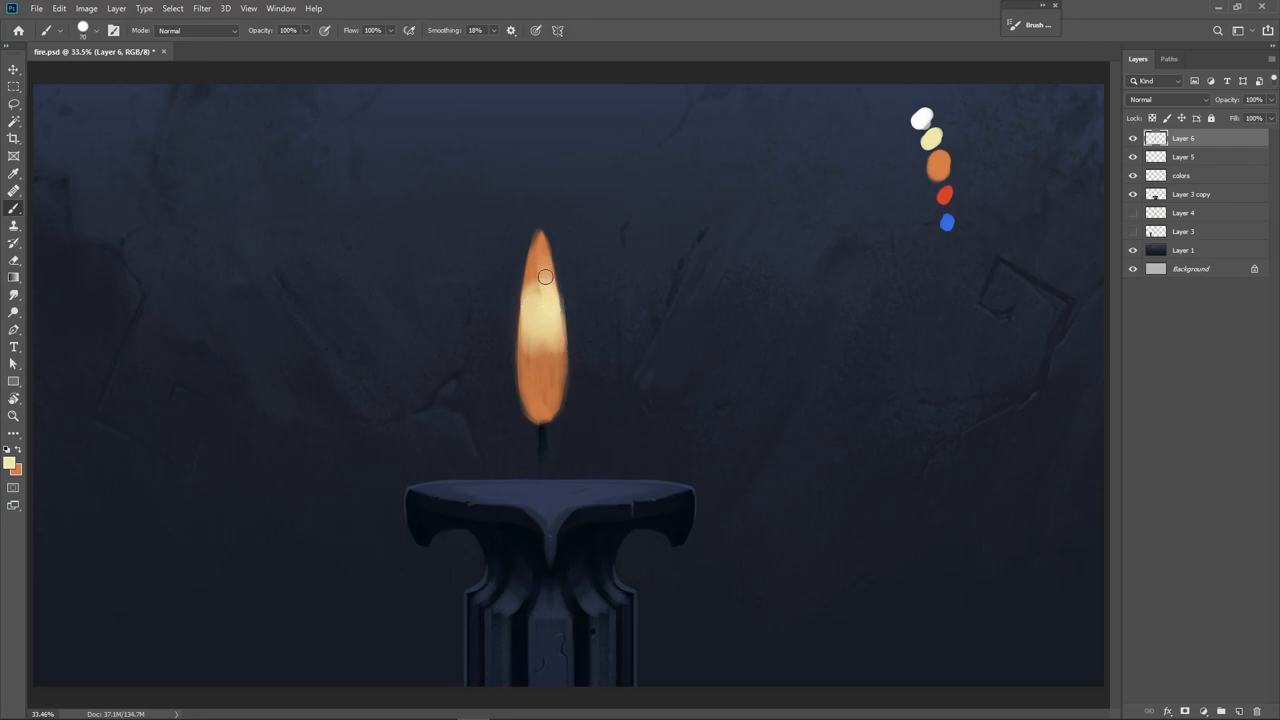
- Brighten the core toward the tip and blend its edges into the lower orange
drag(545, 277, 531, 316)
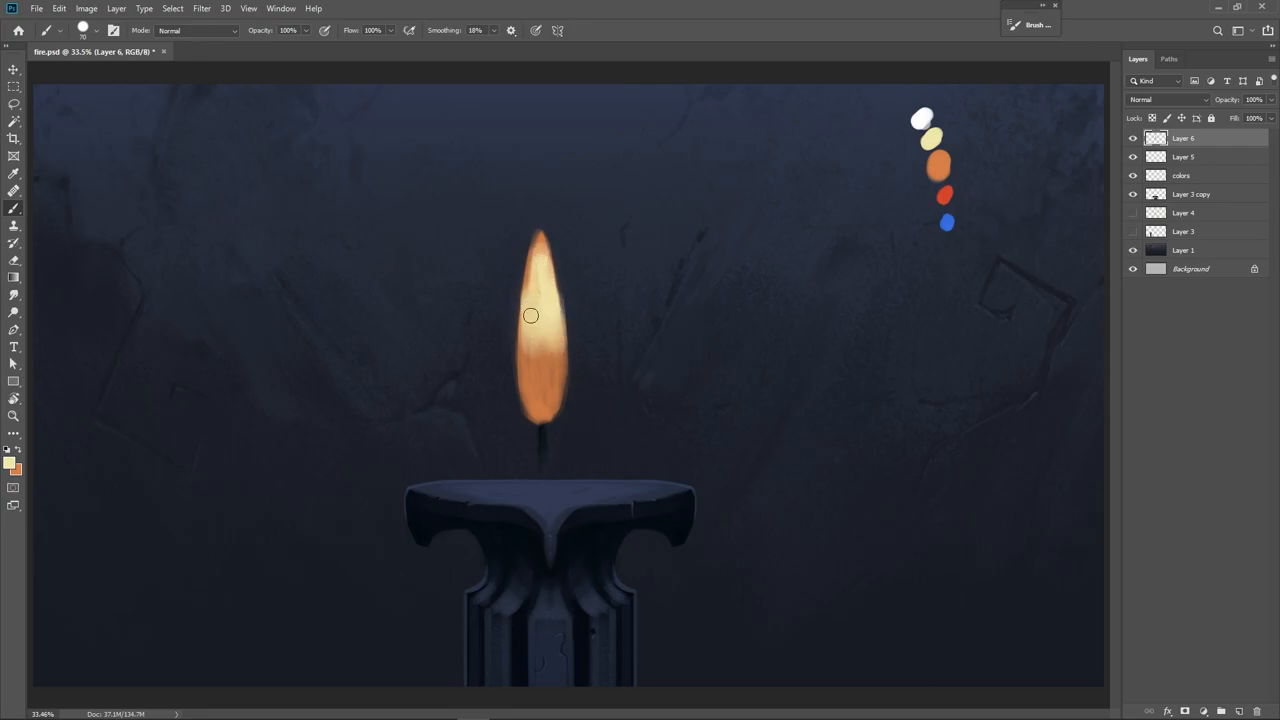
drag(531, 316, 546, 258)
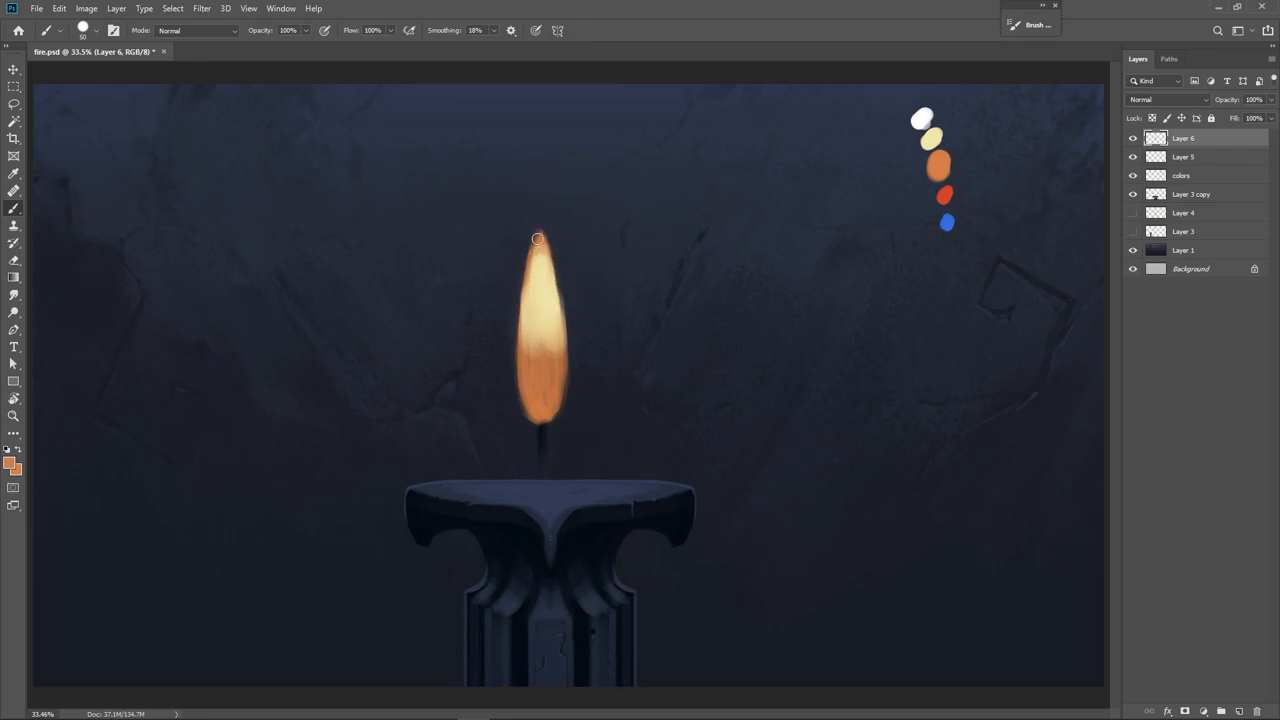
drag(537, 240, 523, 370)
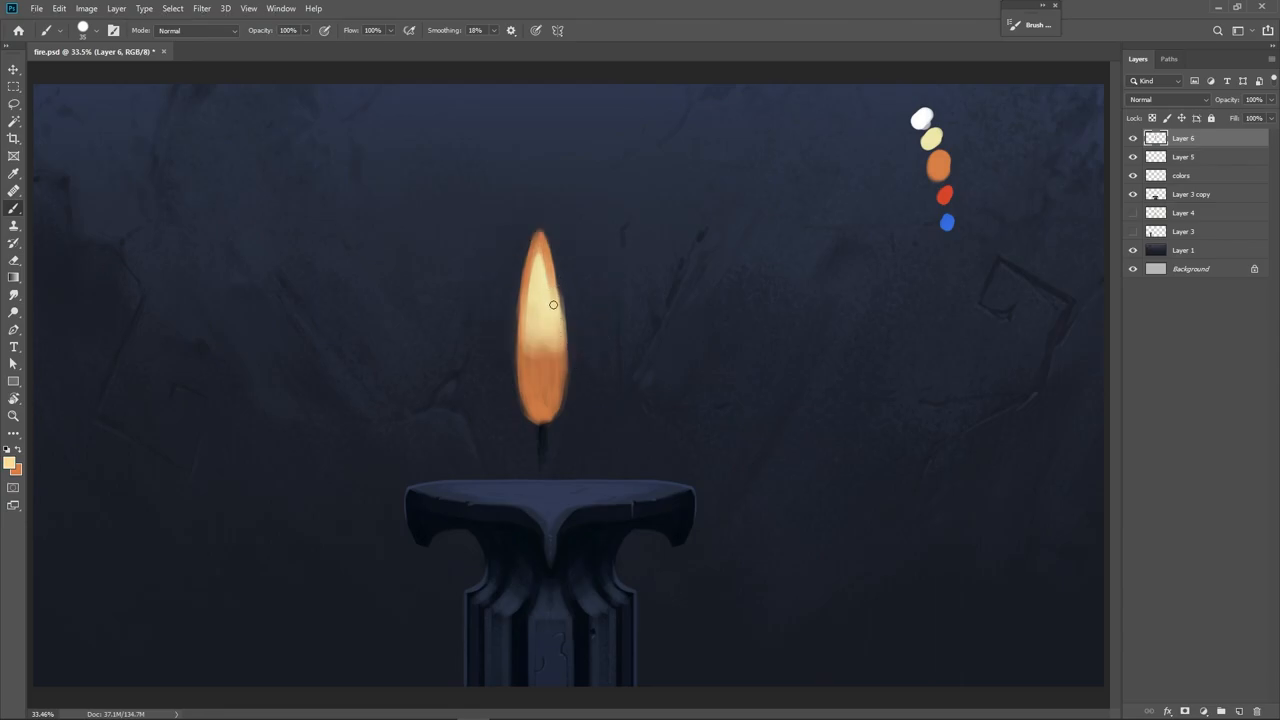
drag(553, 304, 540, 240)
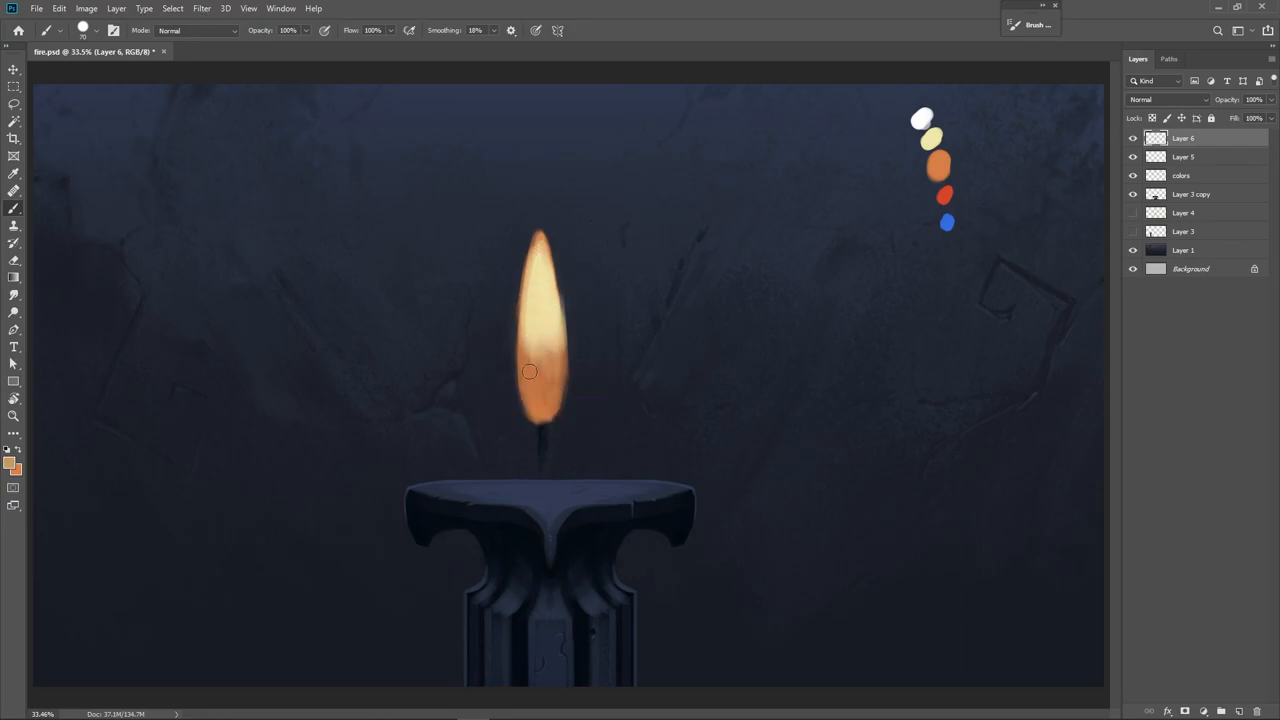
drag(530, 372, 555, 333)
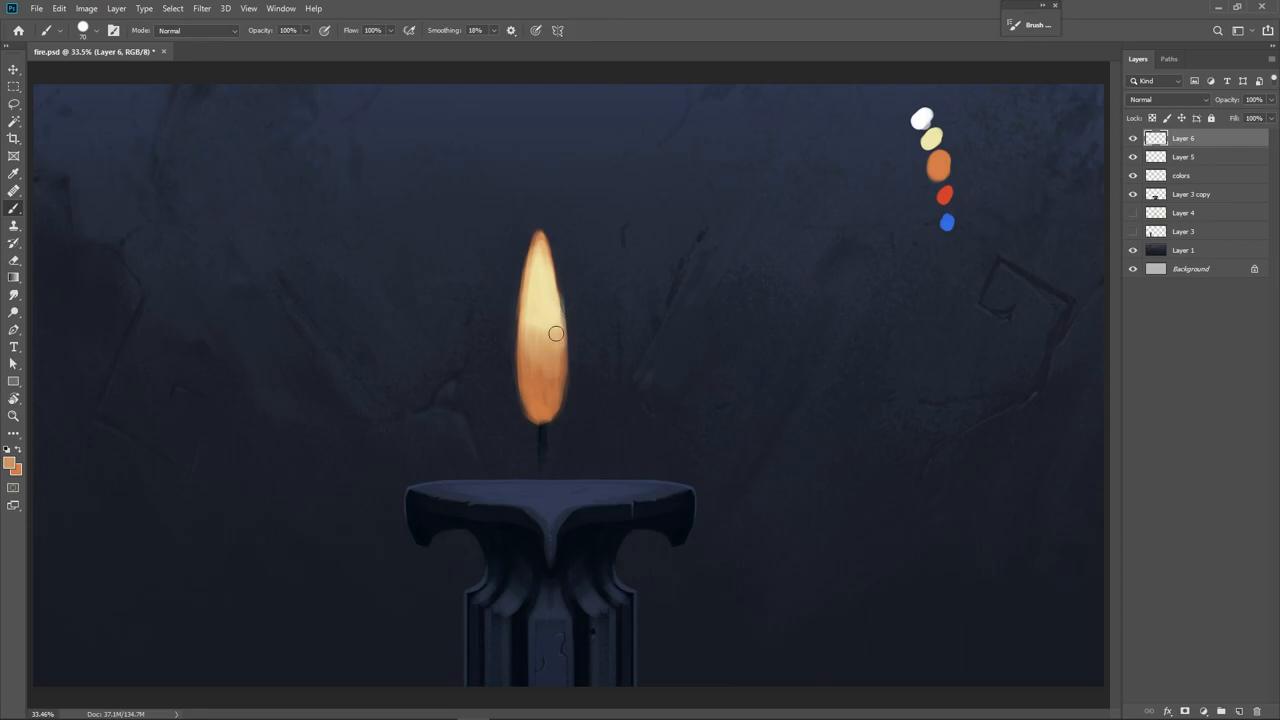
key(alt)
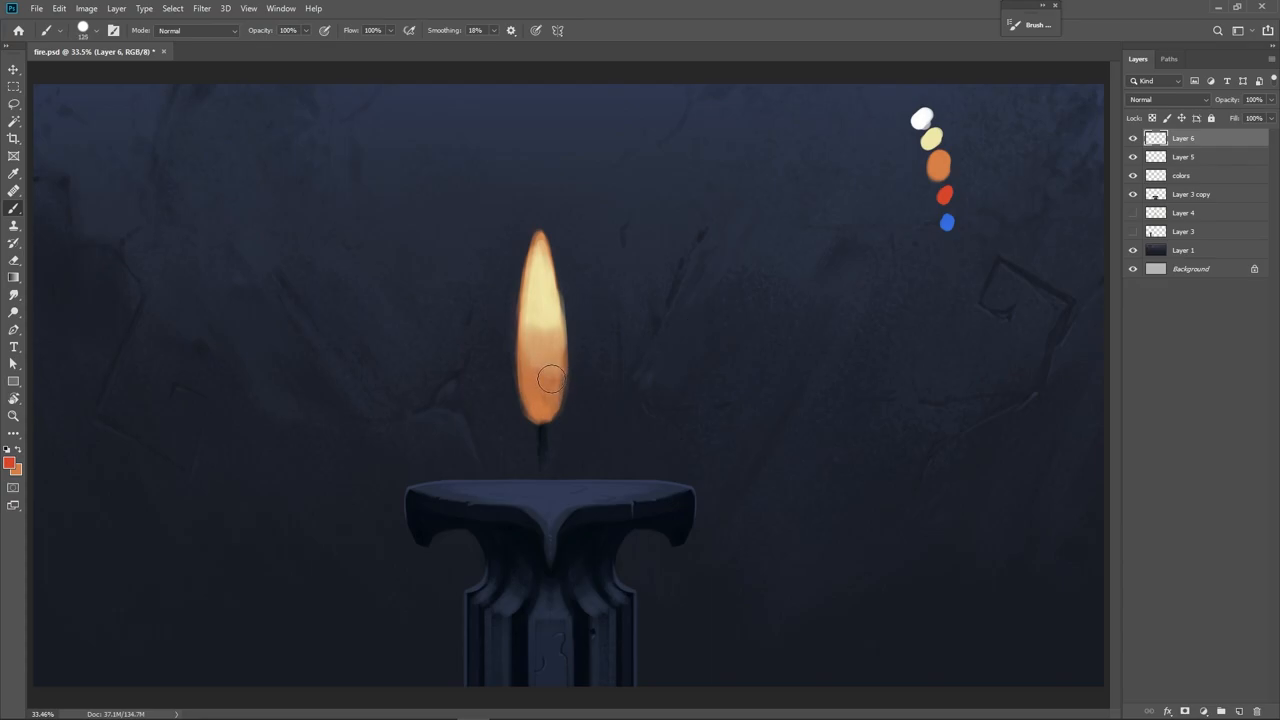
mouse_move(547, 386)
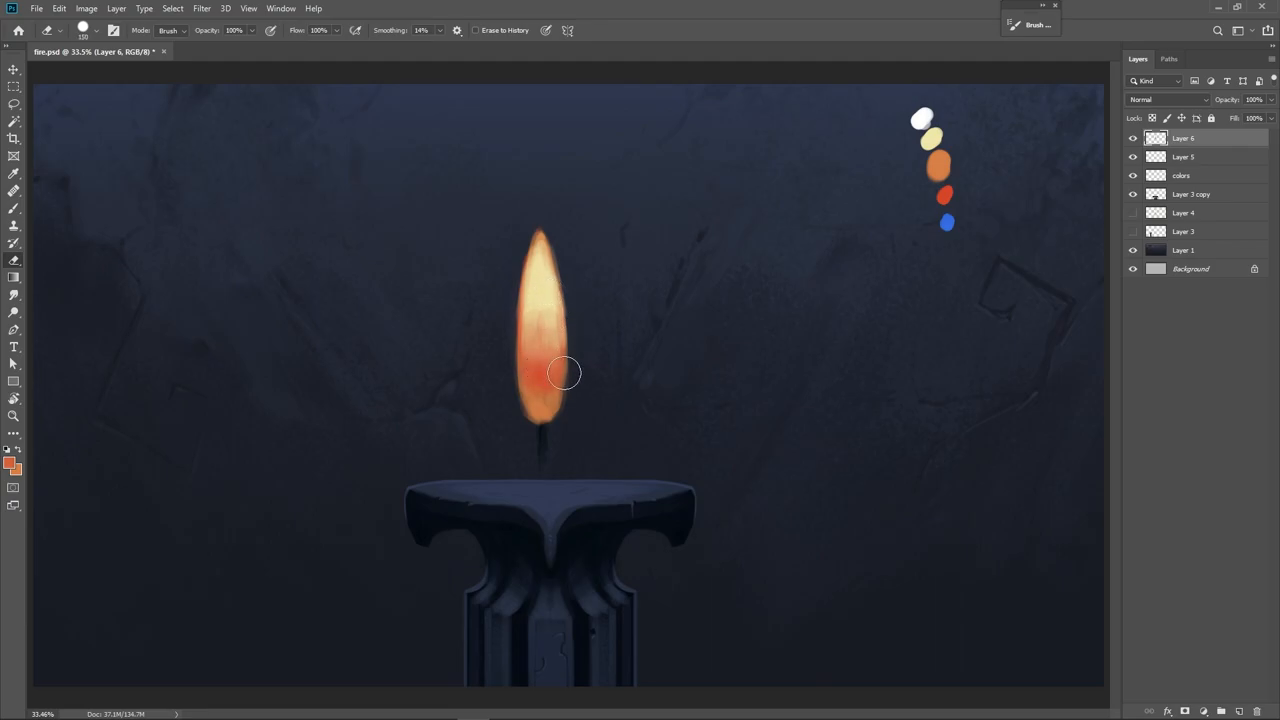
- Softly erase the lower centre of the flame around the wick
drag(565, 373, 545, 415)
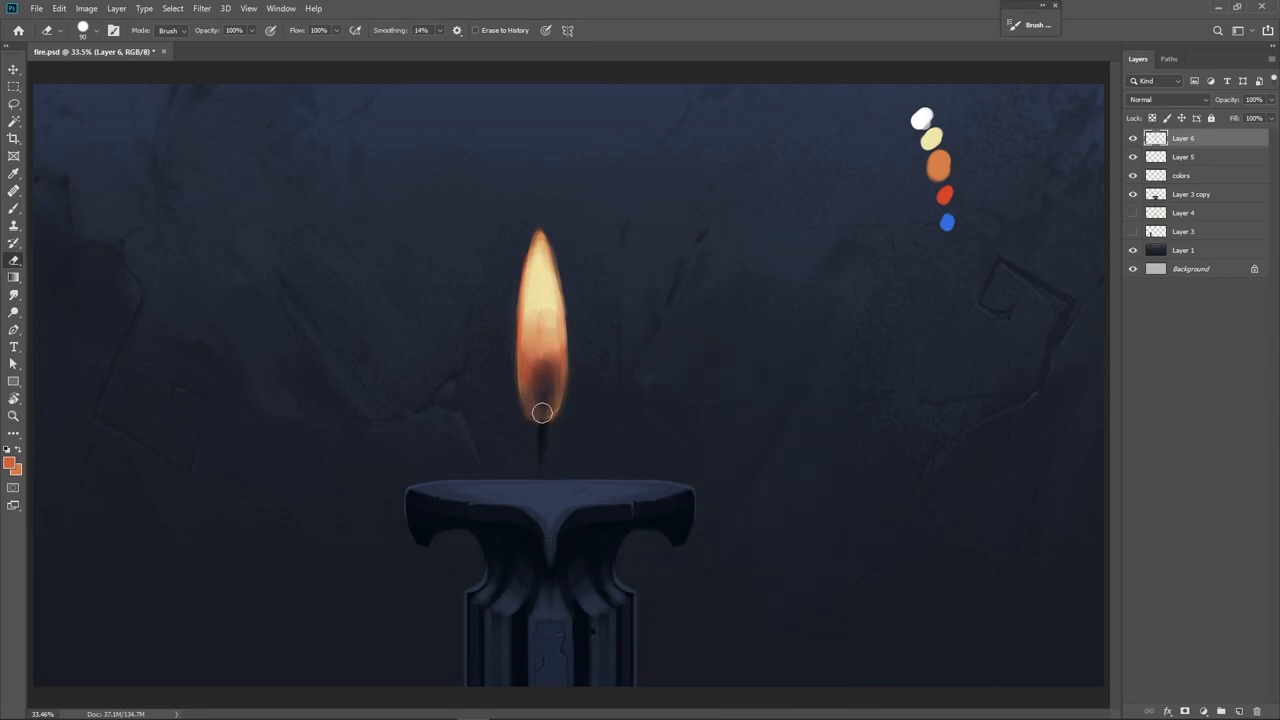
drag(540, 413, 567, 295)
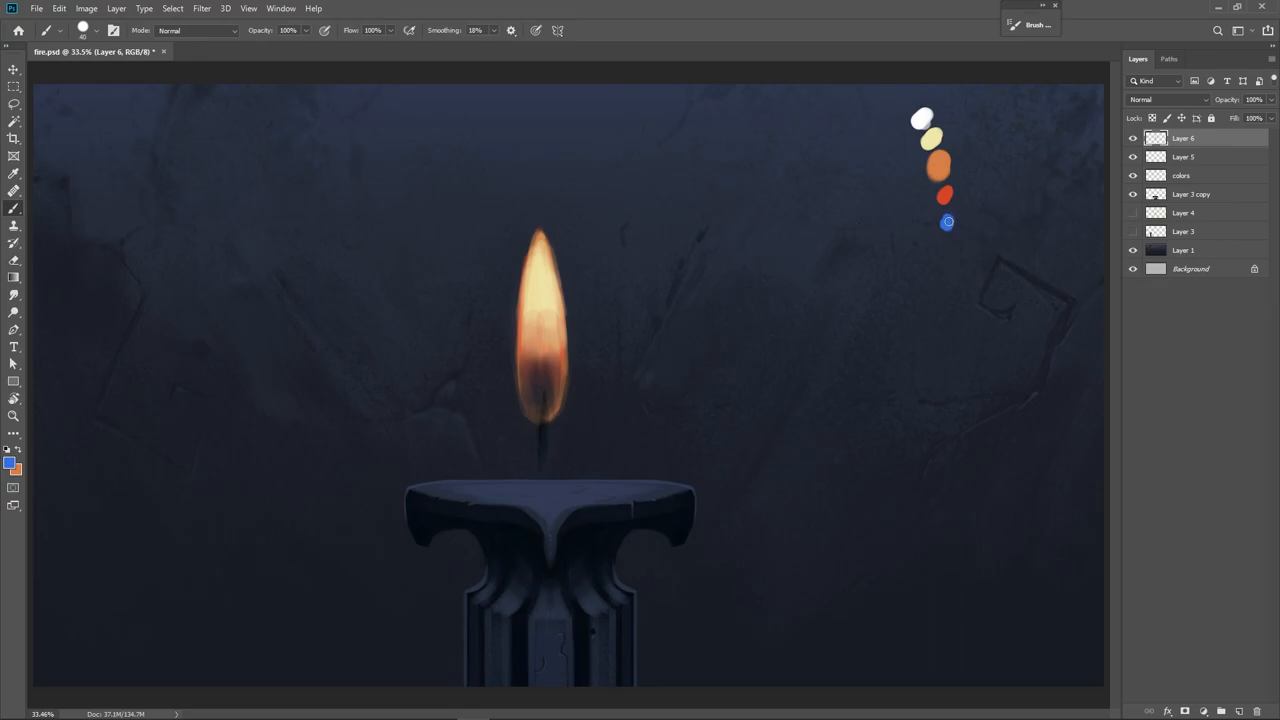
mouse_move(540, 405)
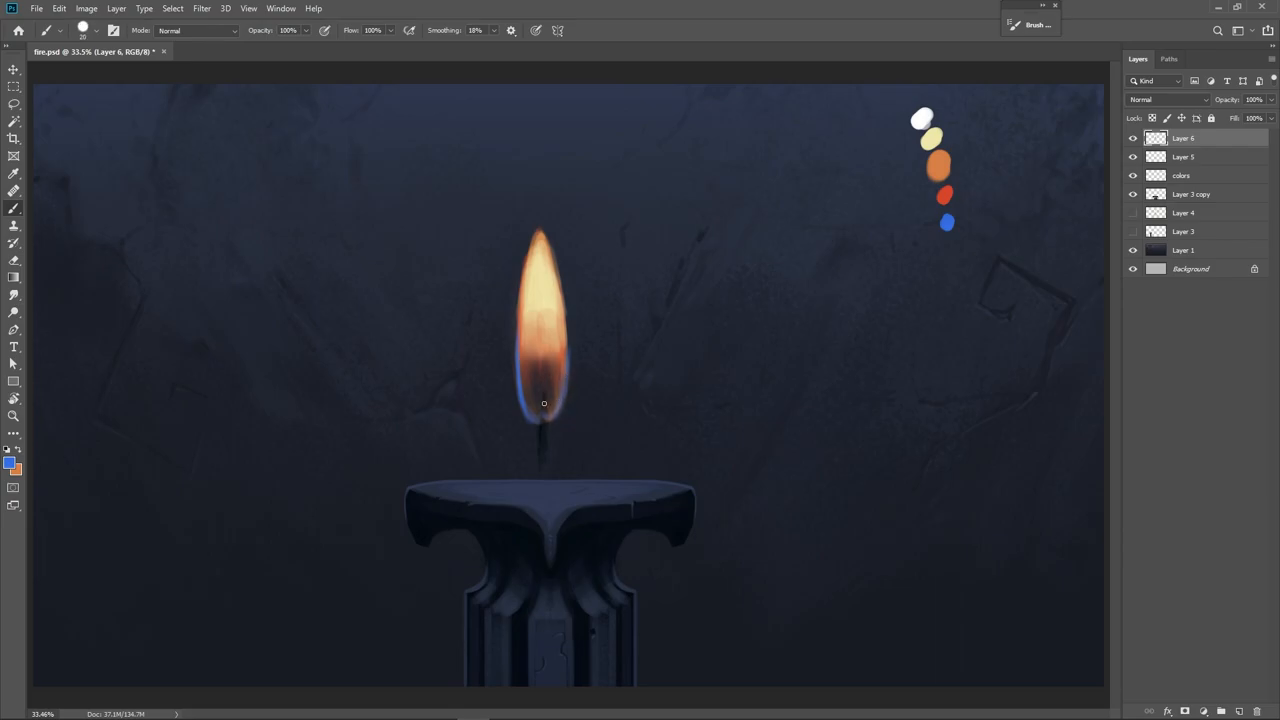
mouse_move(539, 411)
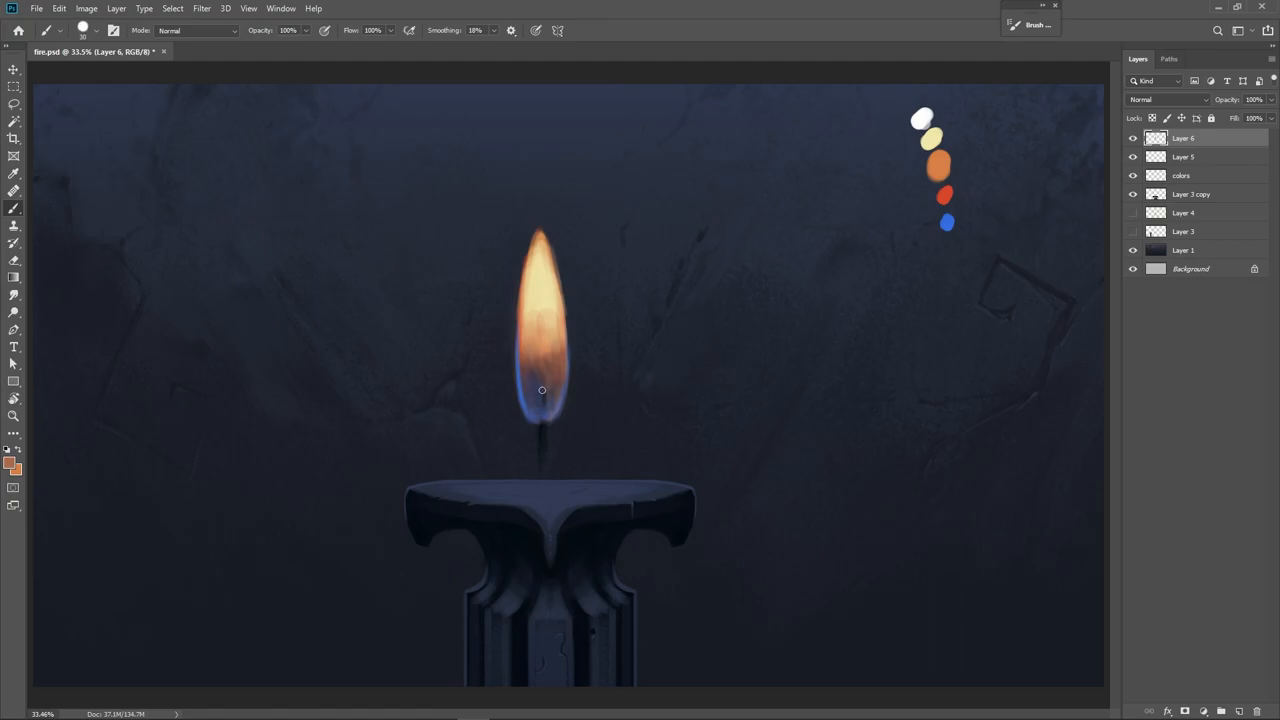
mouse_move(533, 371)
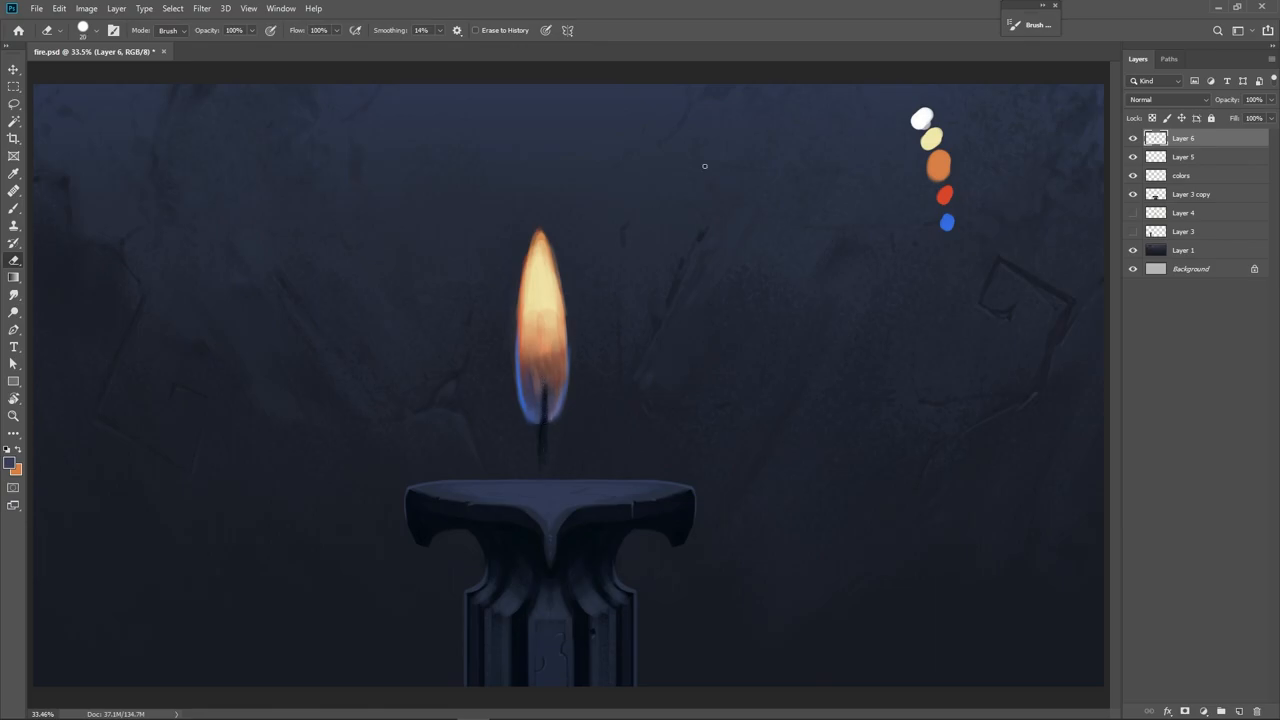
mouse_move(576, 412)
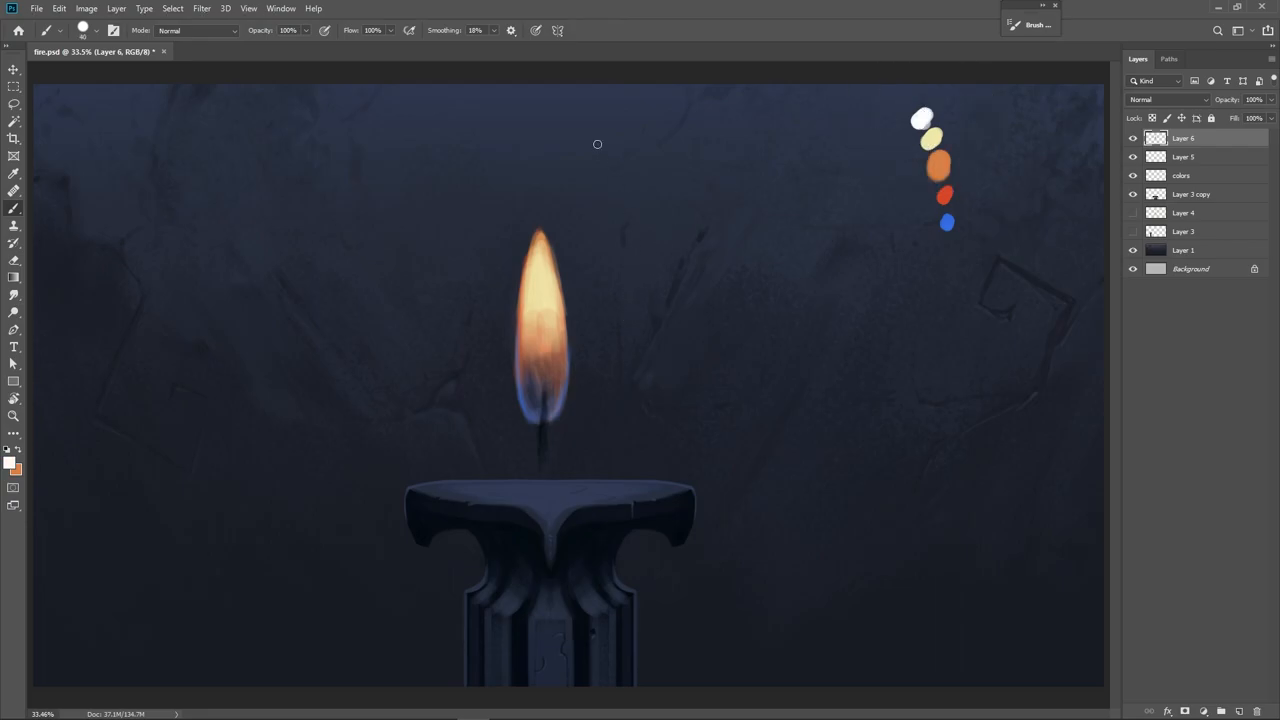
mouse_move(557, 294)
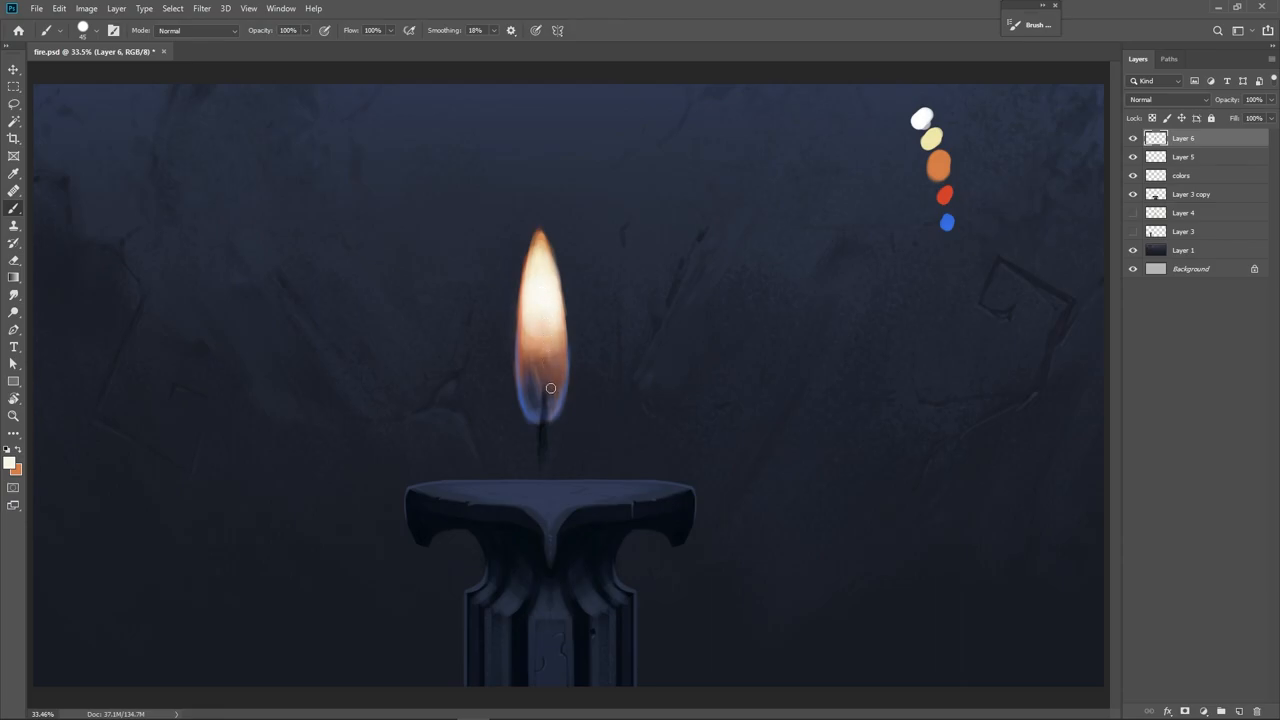
mouse_move(537, 405)
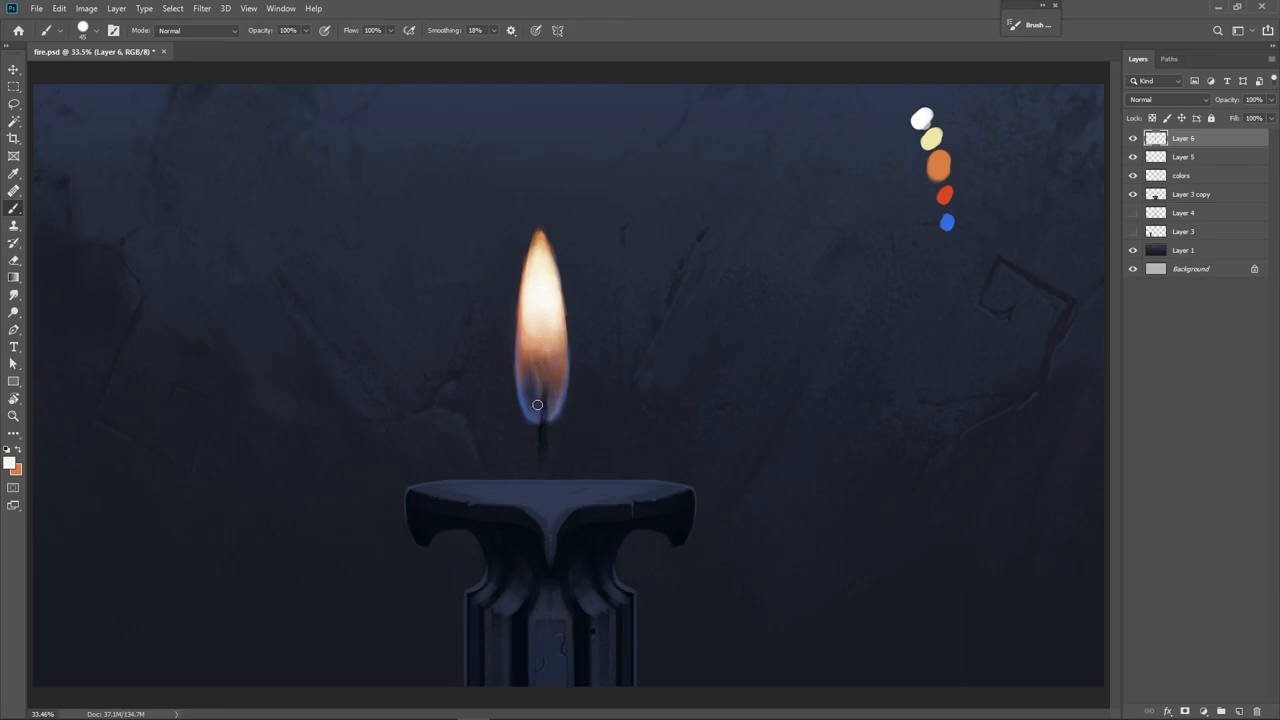
- Open the brush preset picker to adjust brush size and softness
right_click(537, 405)
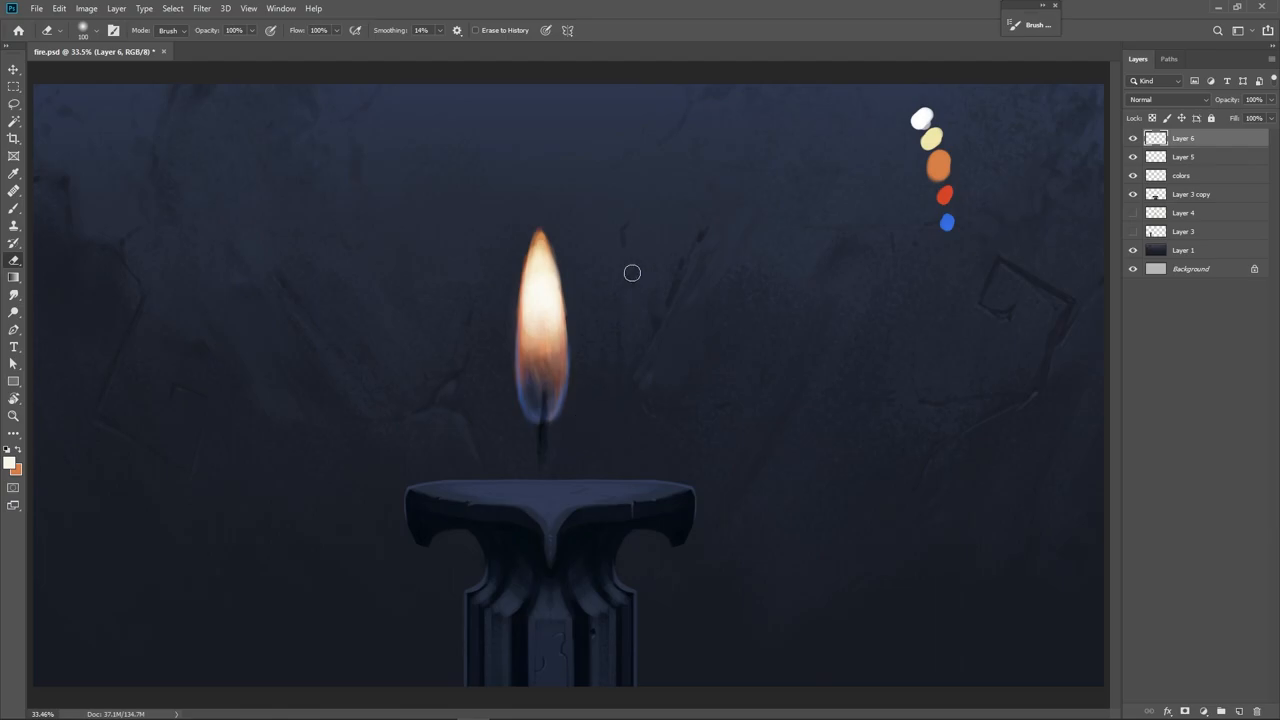
mouse_move(564, 259)
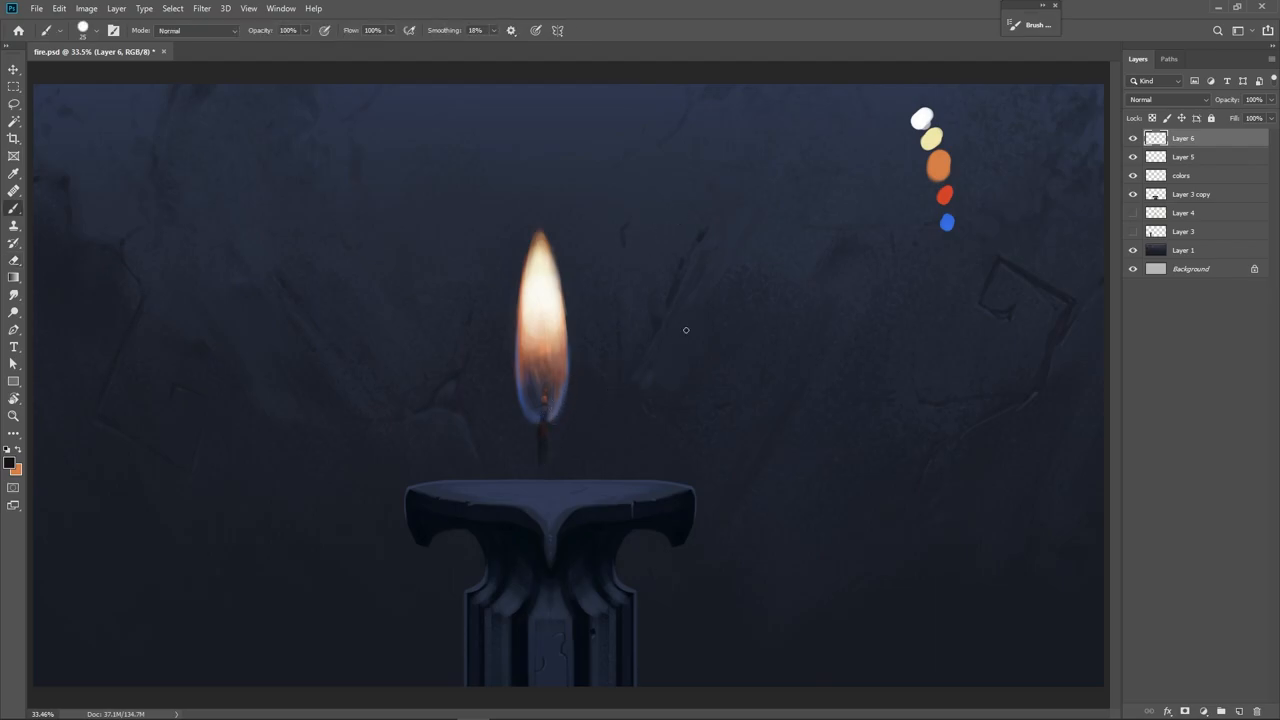
mouse_move(604, 358)
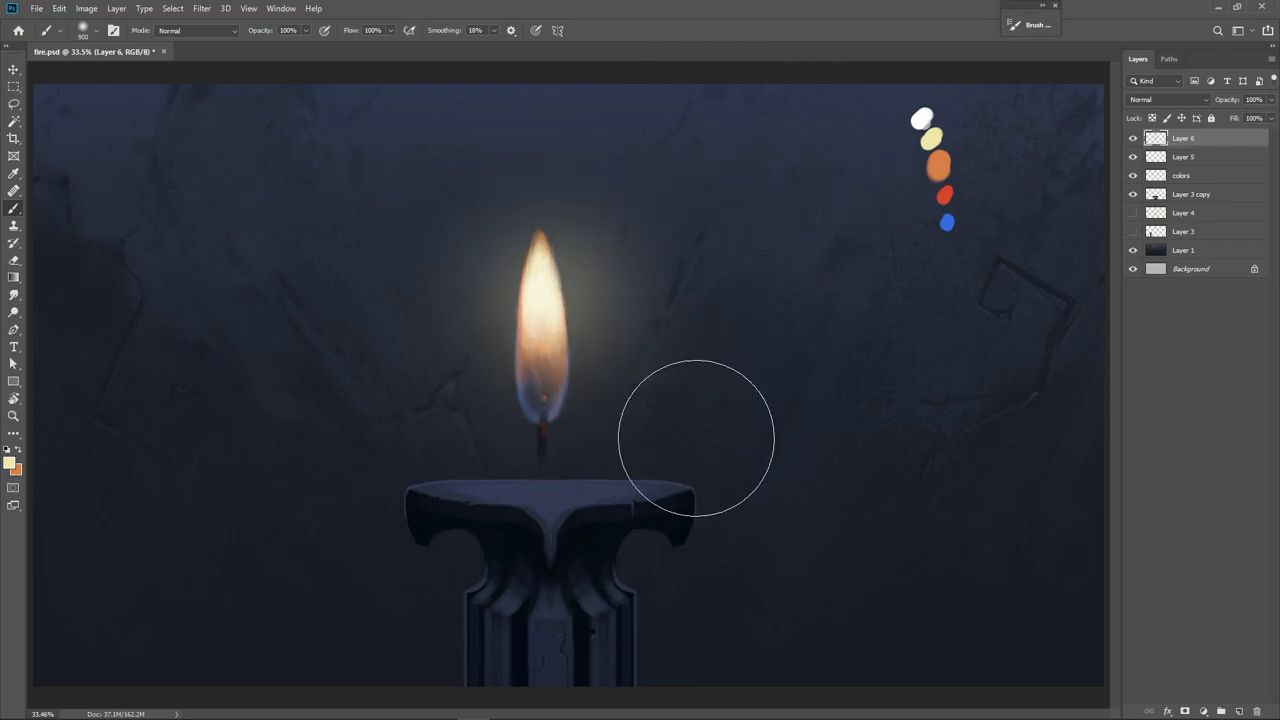
mouse_move(735, 253)
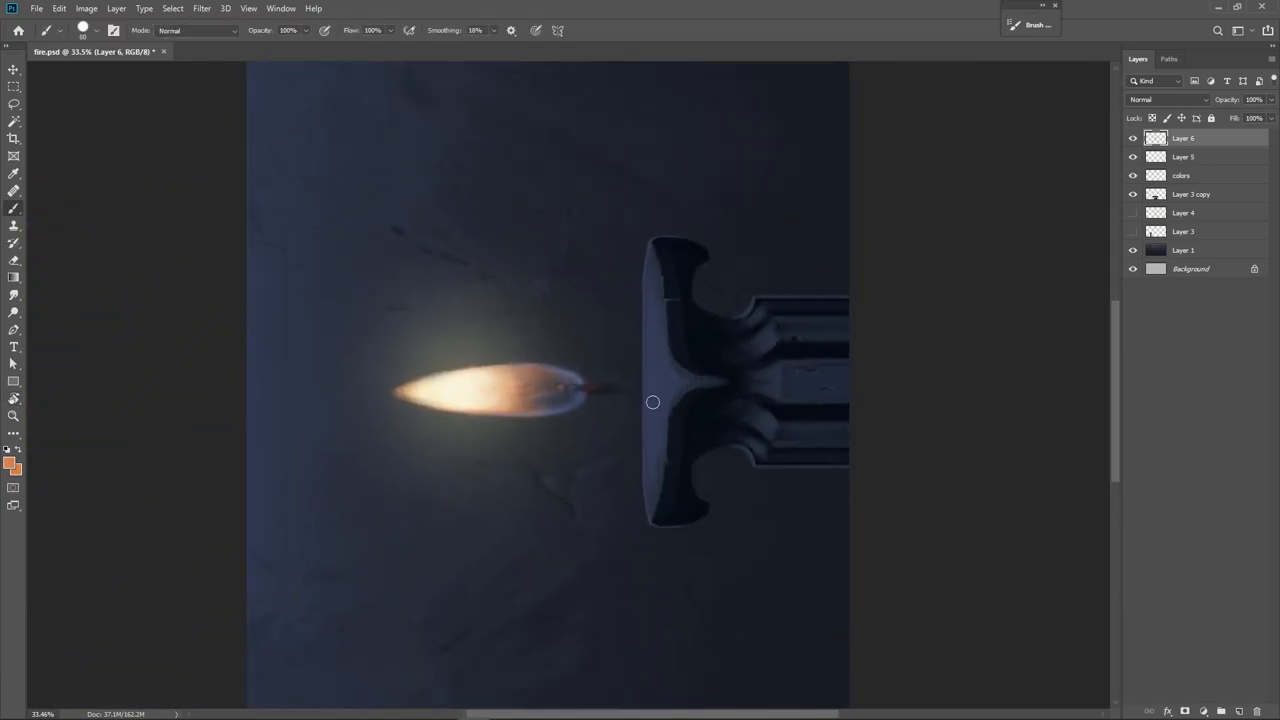
- Paint orange light along the pedestal top and erase stray light at its edge
drag(653, 402, 659, 355)
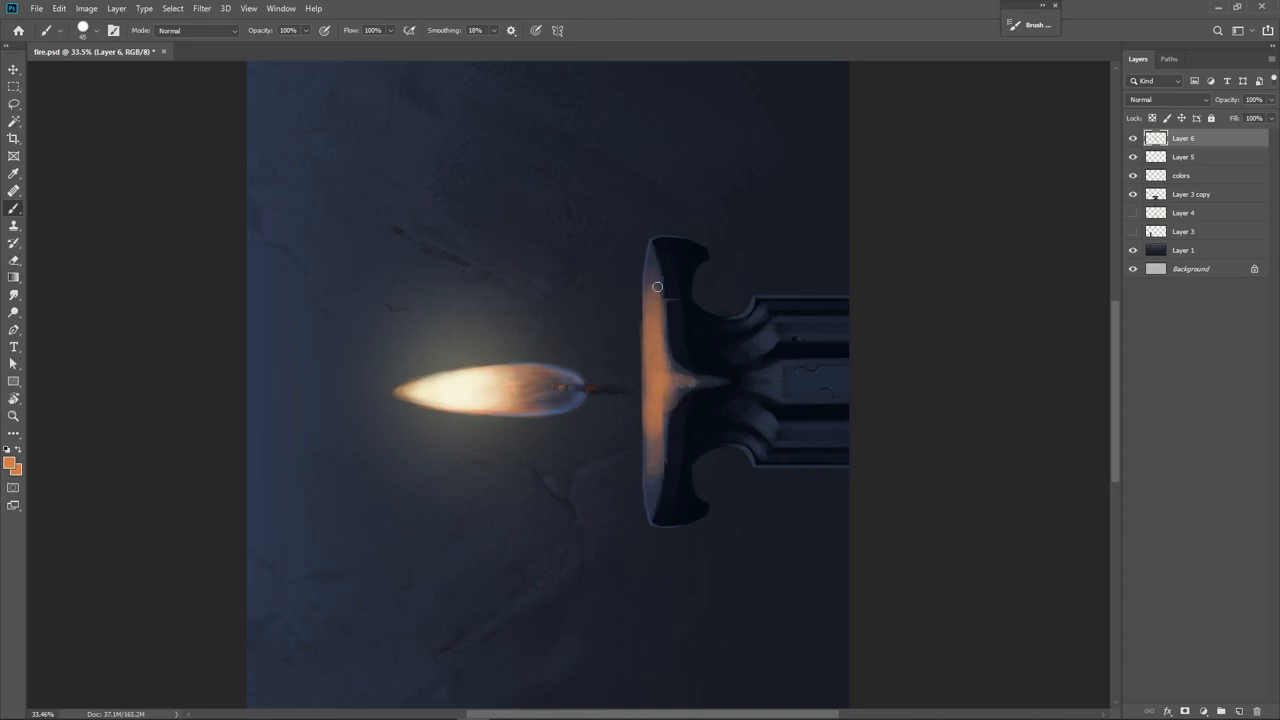
click(99, 30)
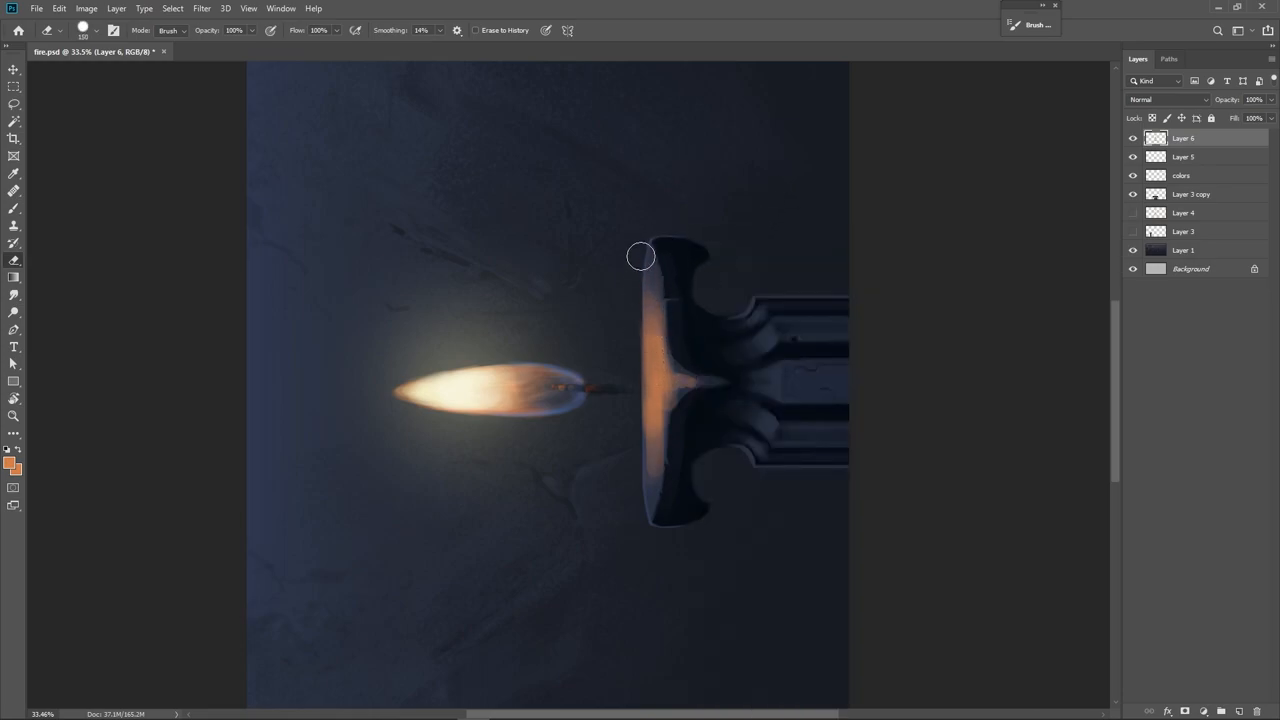
drag(641, 257, 668, 401)
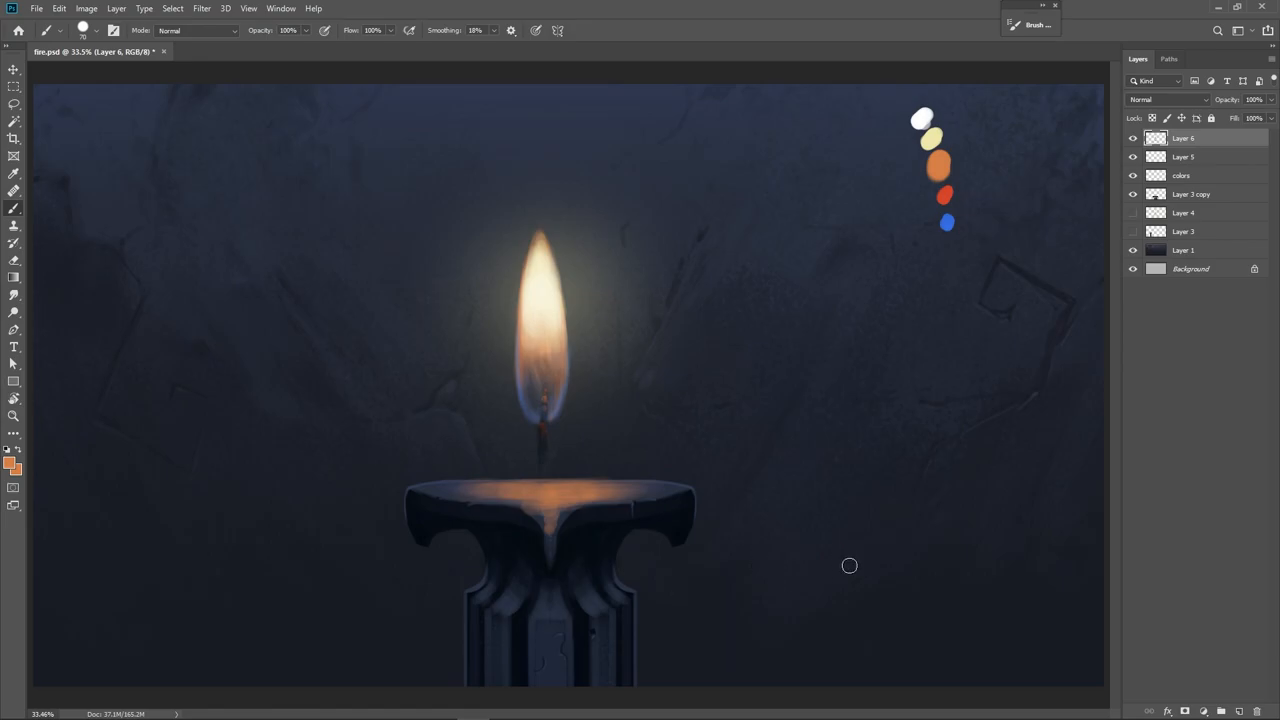
mouse_move(753, 357)
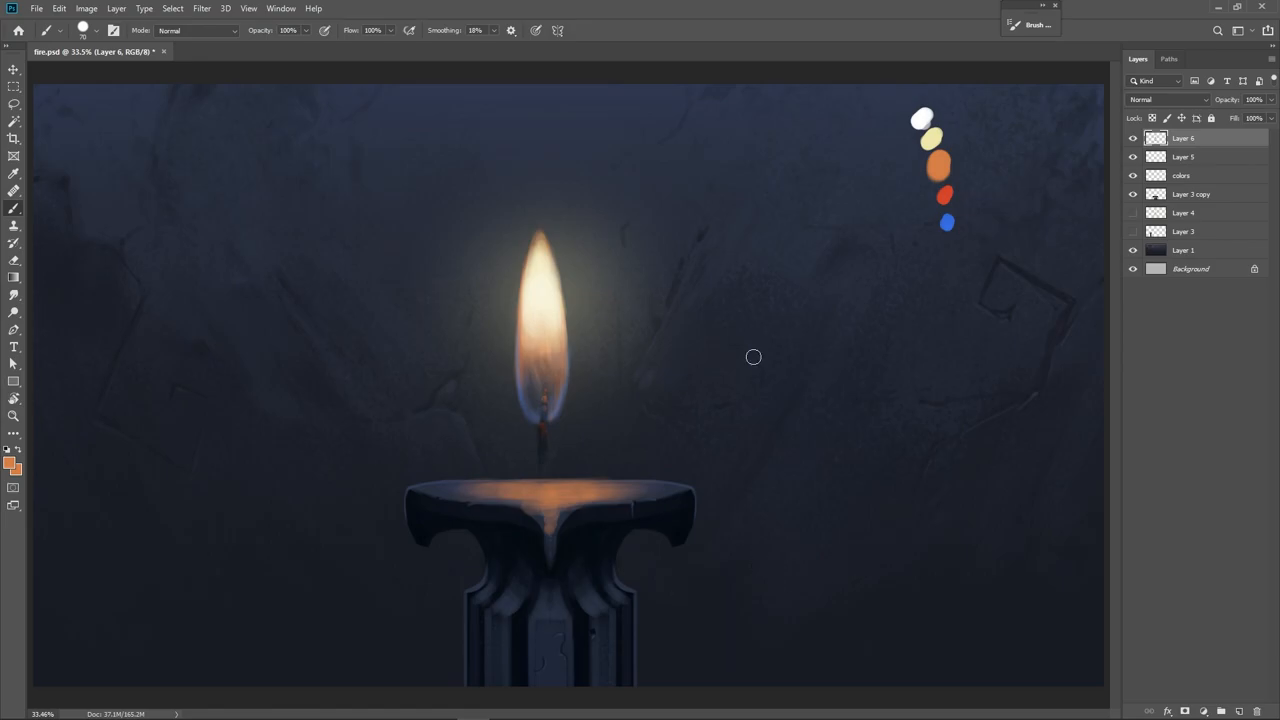
mouse_move(578, 355)
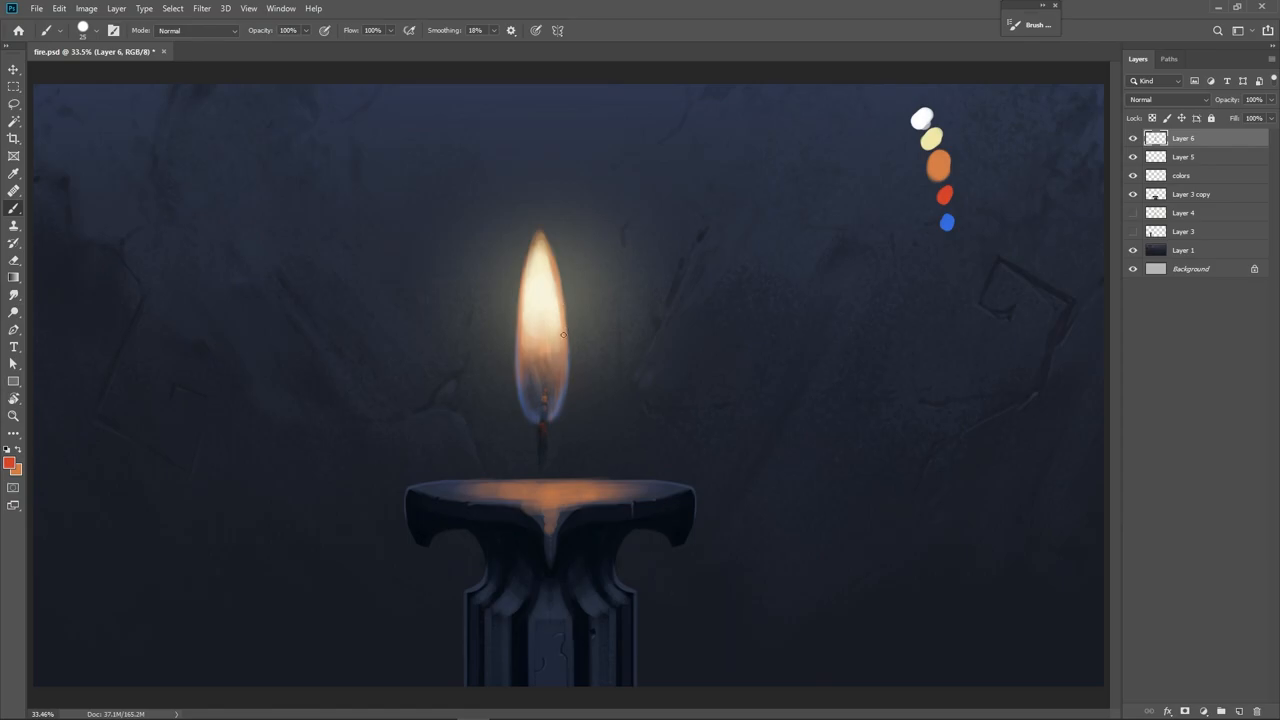
- Add warm reddish strokes inside the flame and select the Zoom tool
drag(563, 335, 545, 283)
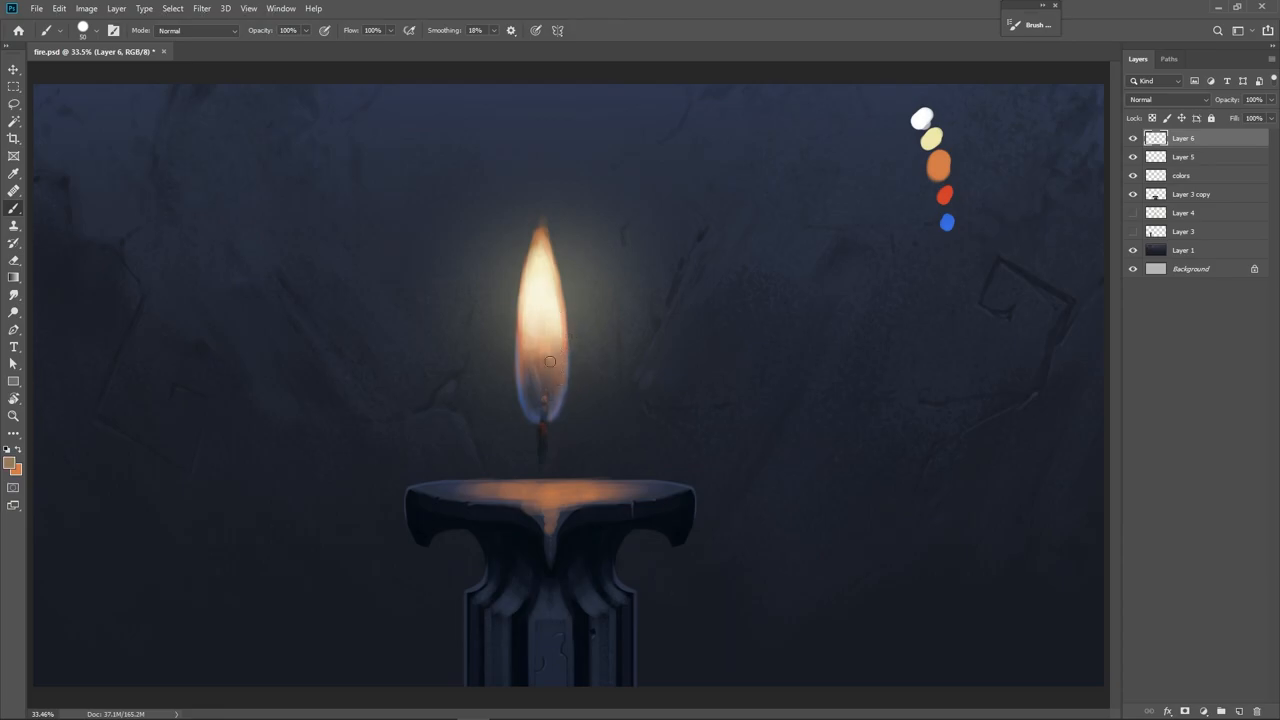
click(14, 415)
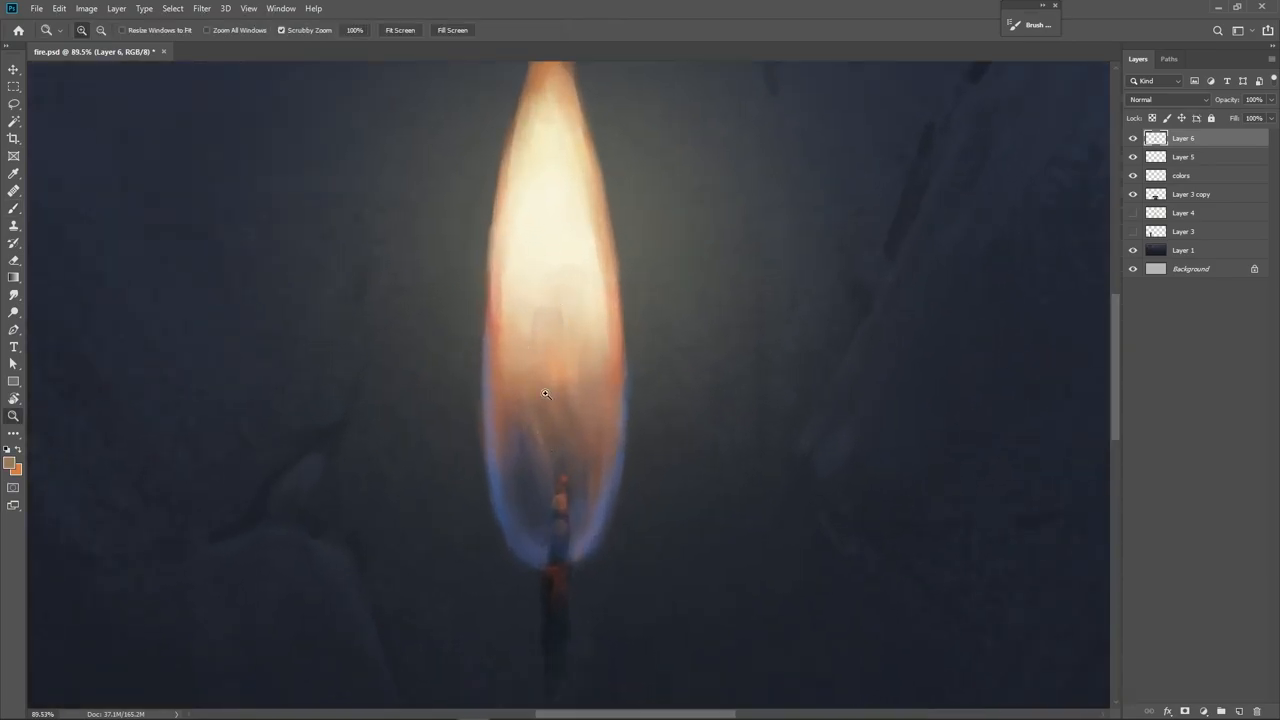
- Paint soft light into the lower flame core and sample the near-white core colour
click(14, 191)
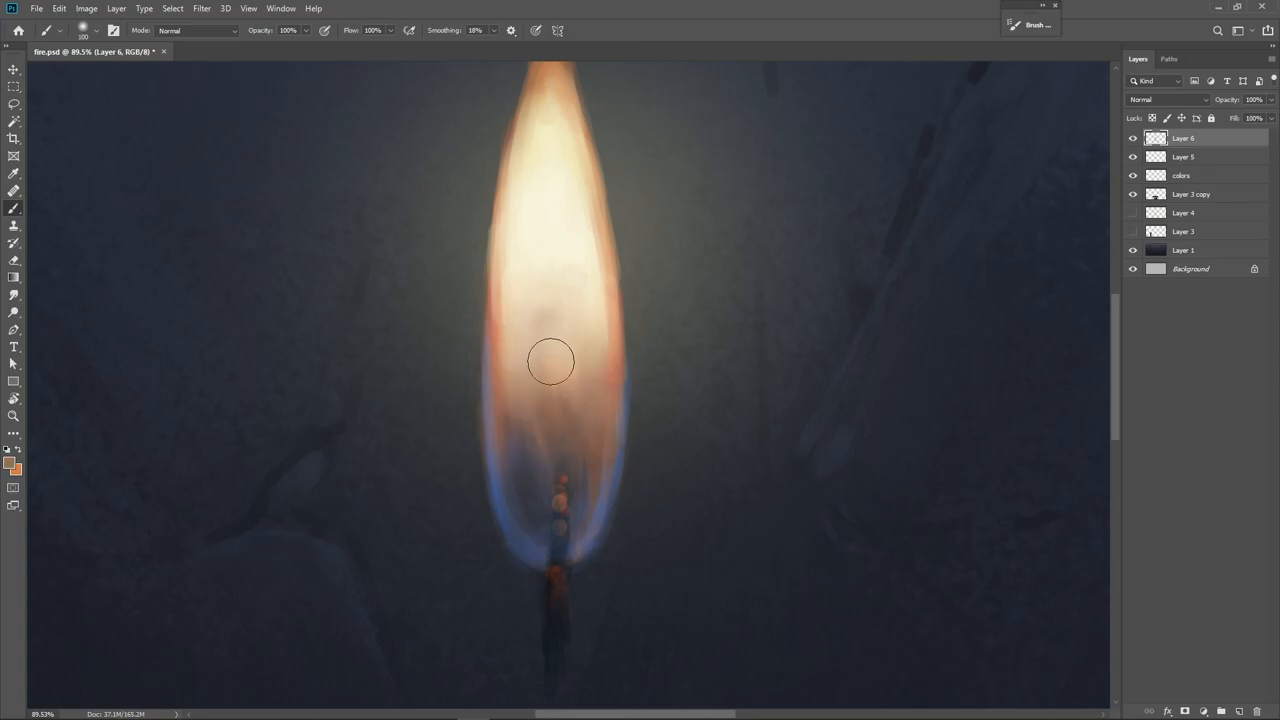
drag(550, 362, 588, 470)
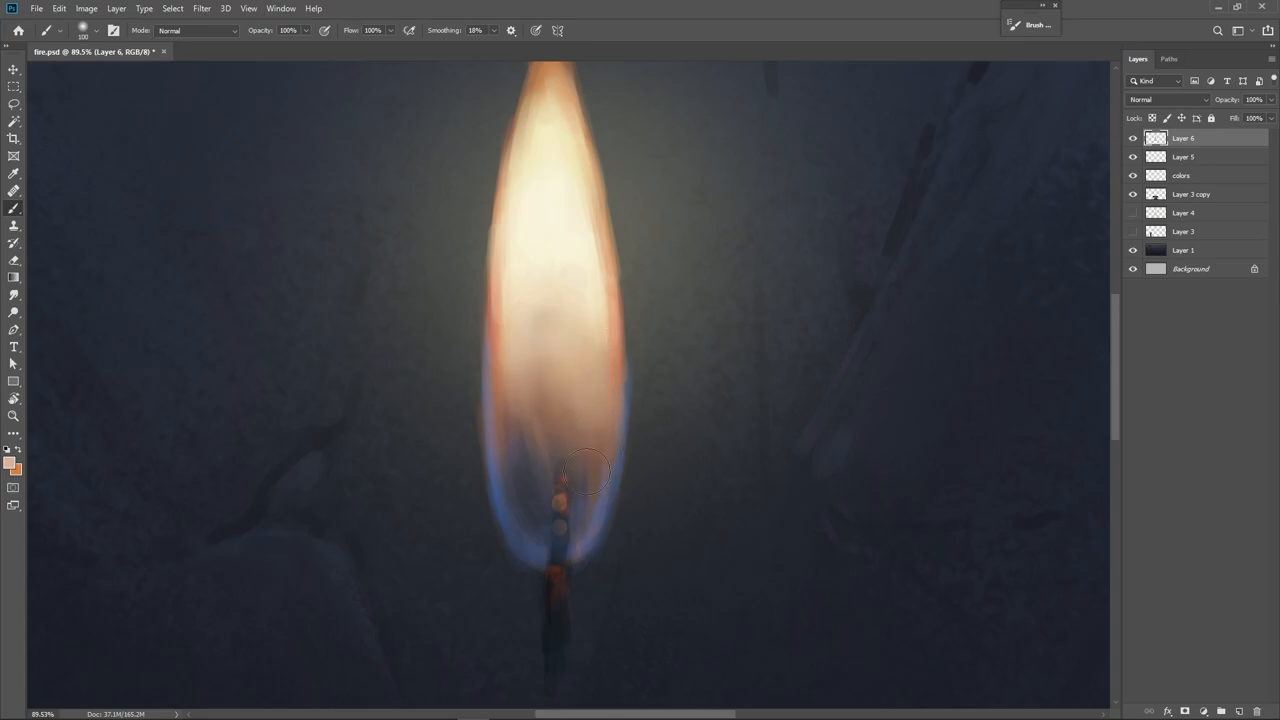
key(alt)
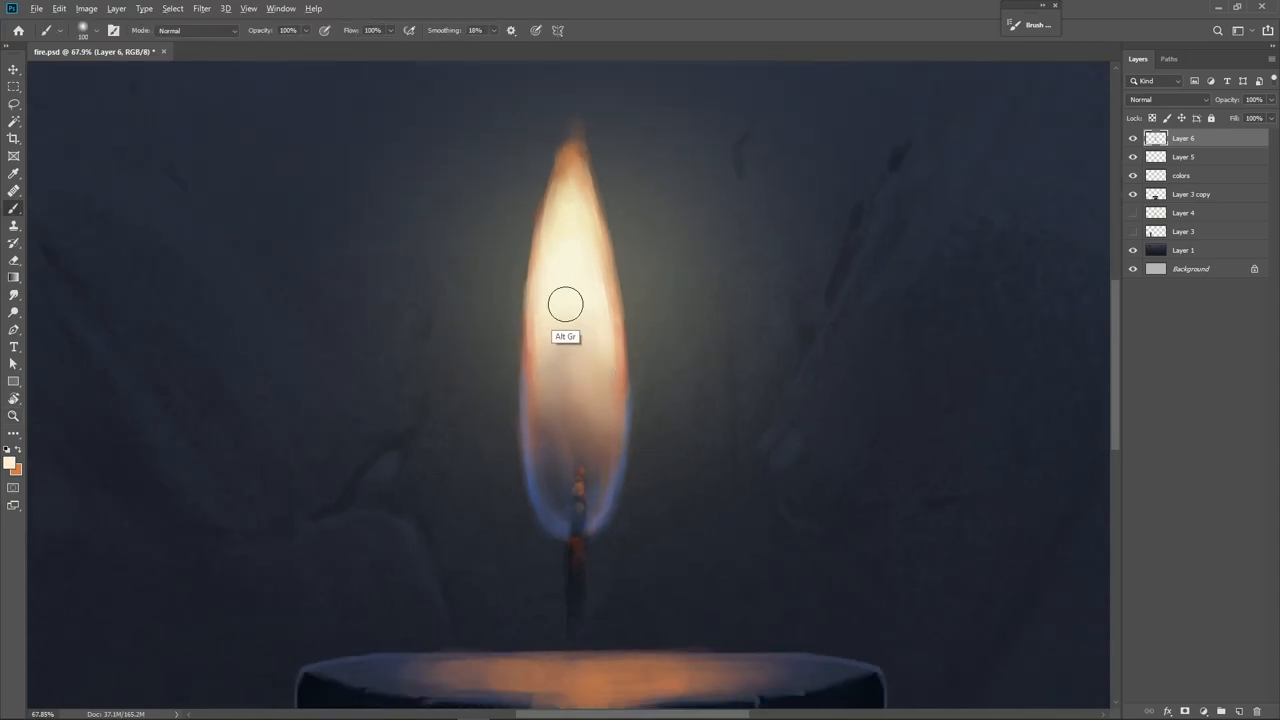
click(13, 416)
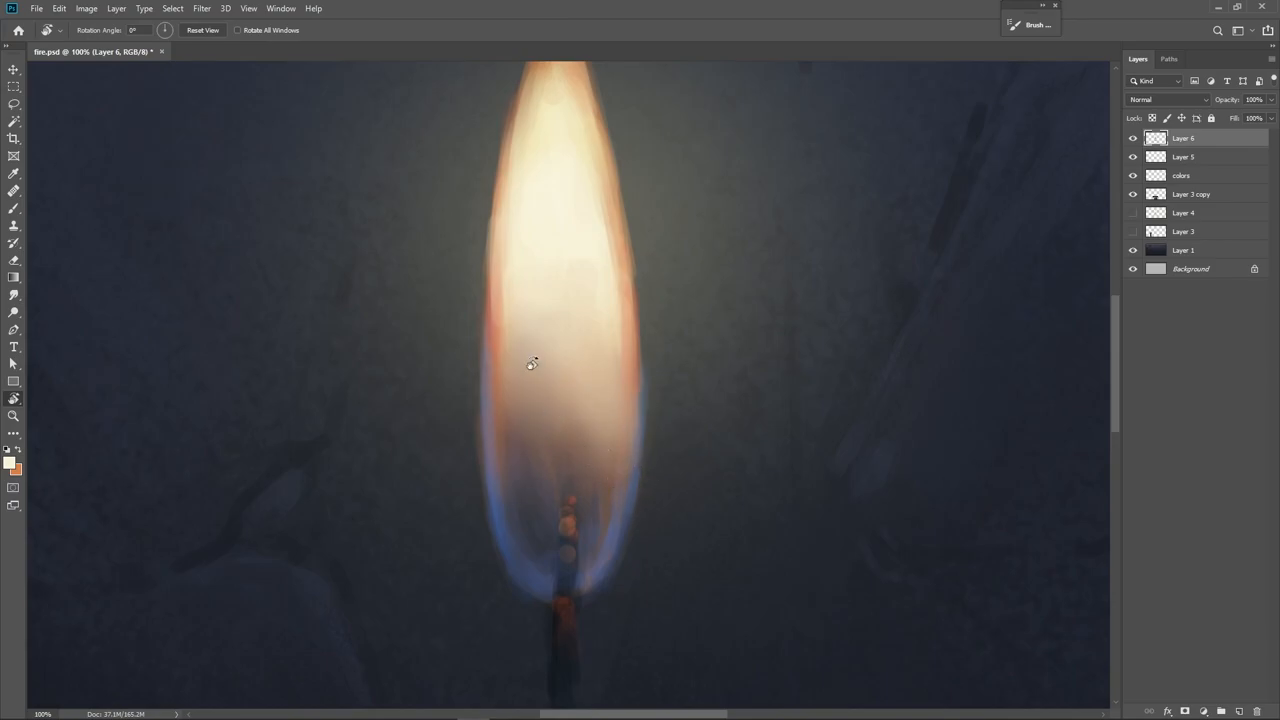
mouse_move(601, 484)
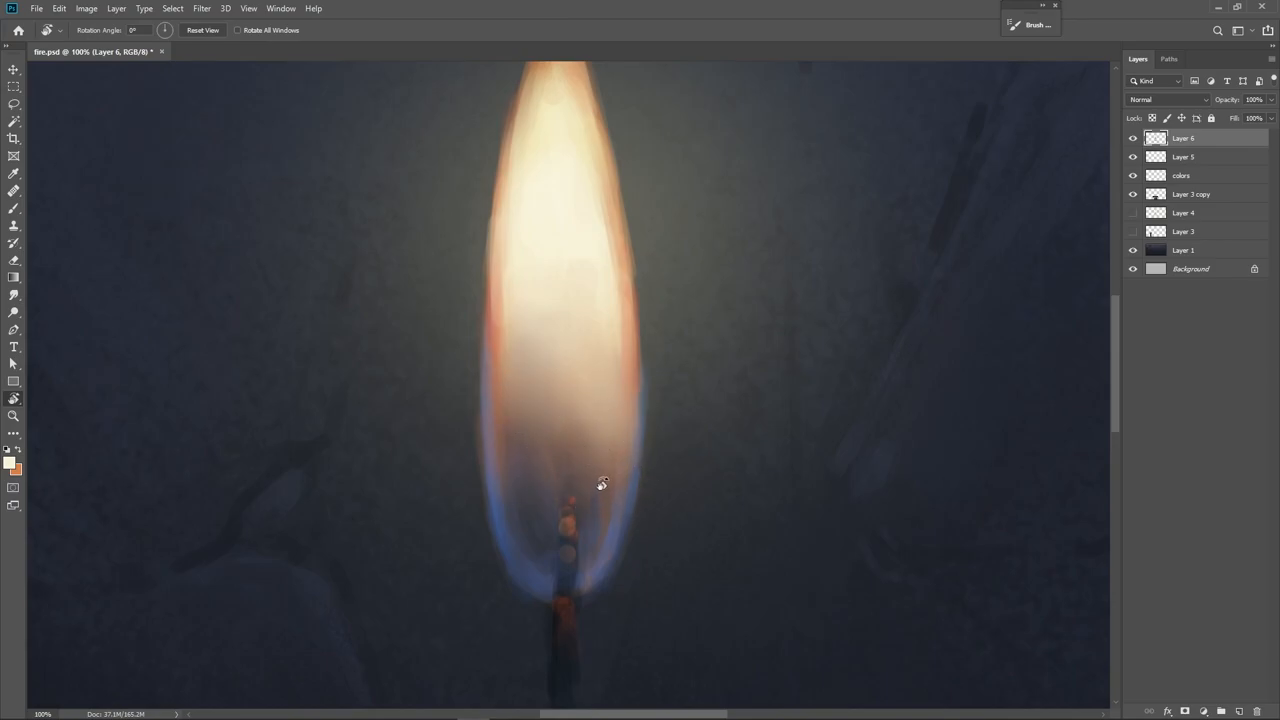
mouse_move(558, 154)
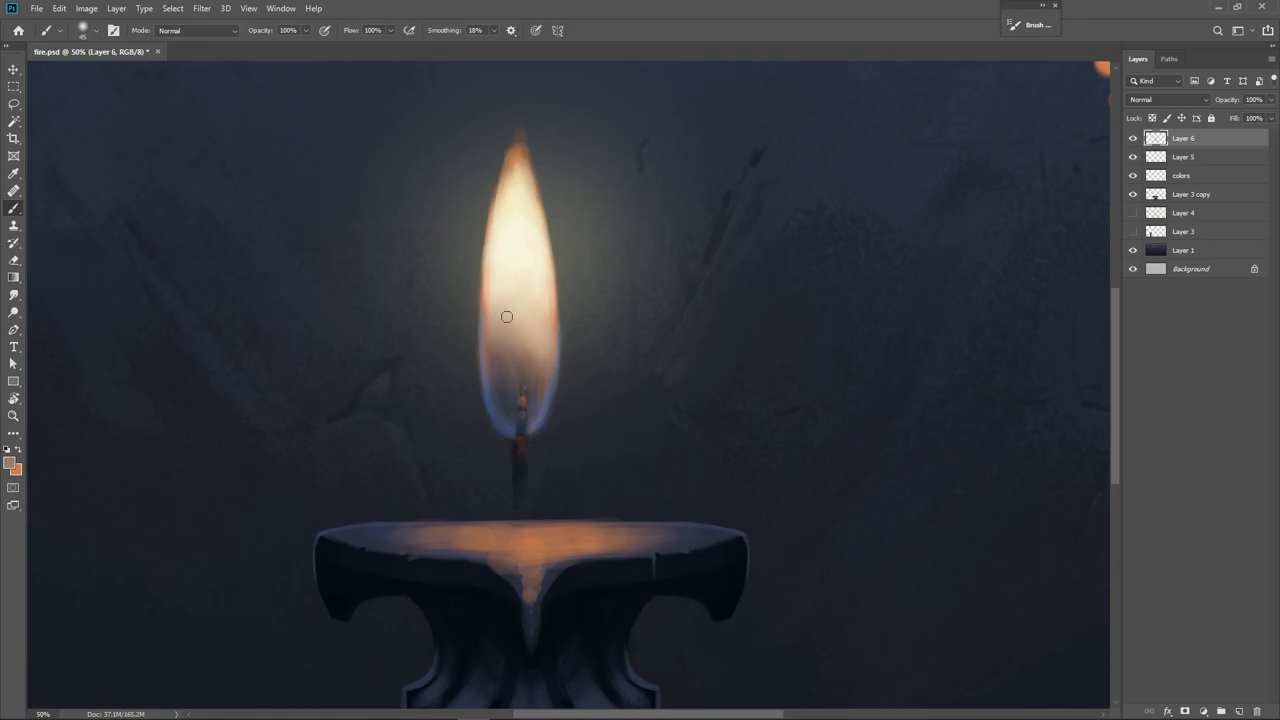
click(14, 416)
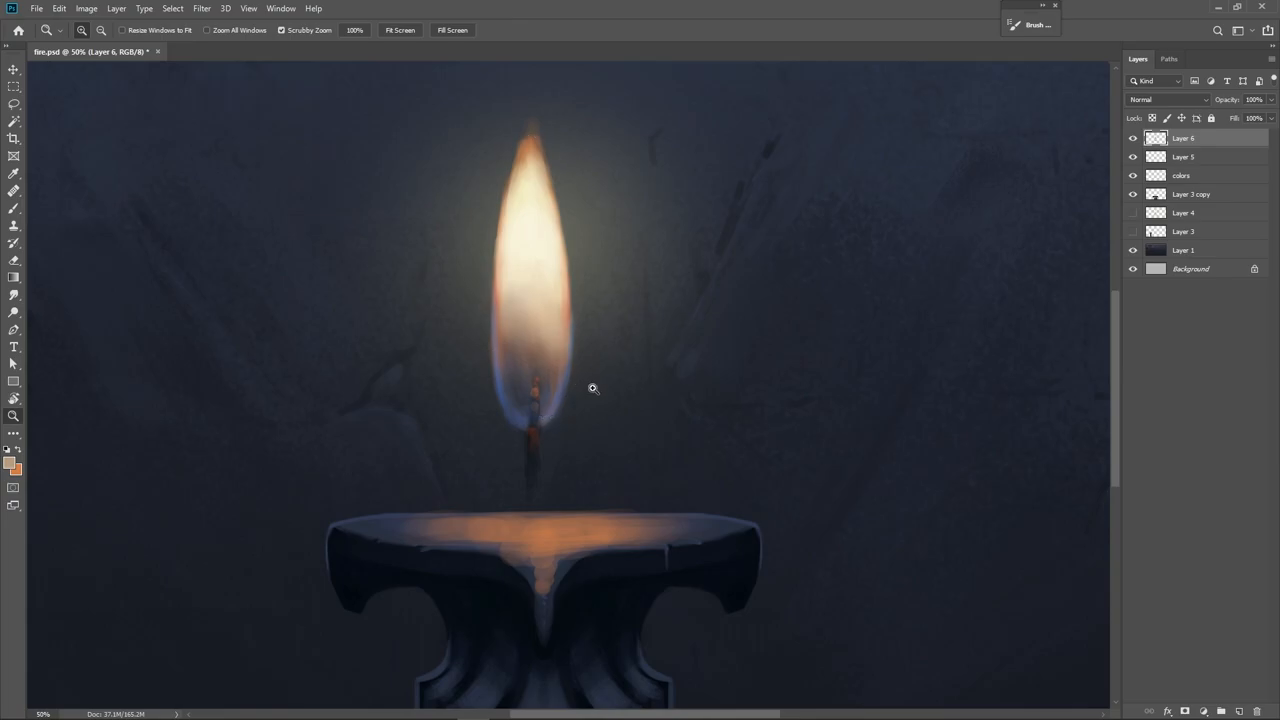
mouse_move(215, 18)
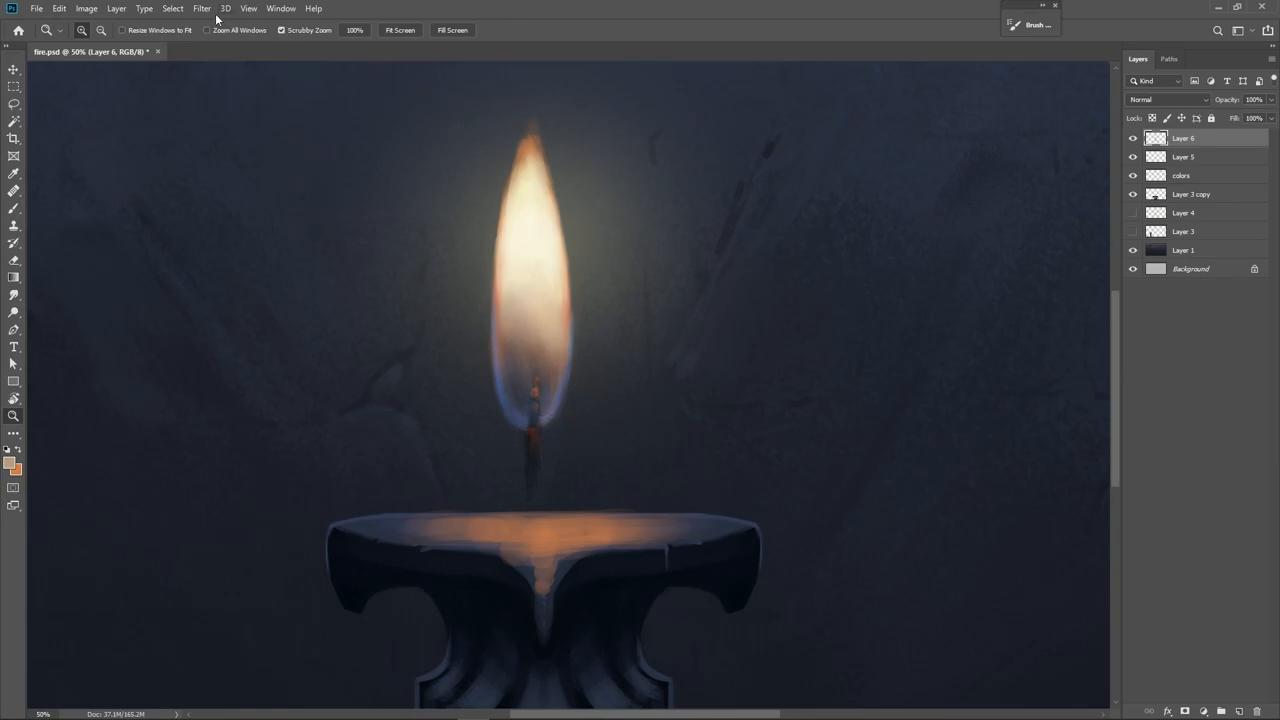
mouse_move(264, 122)
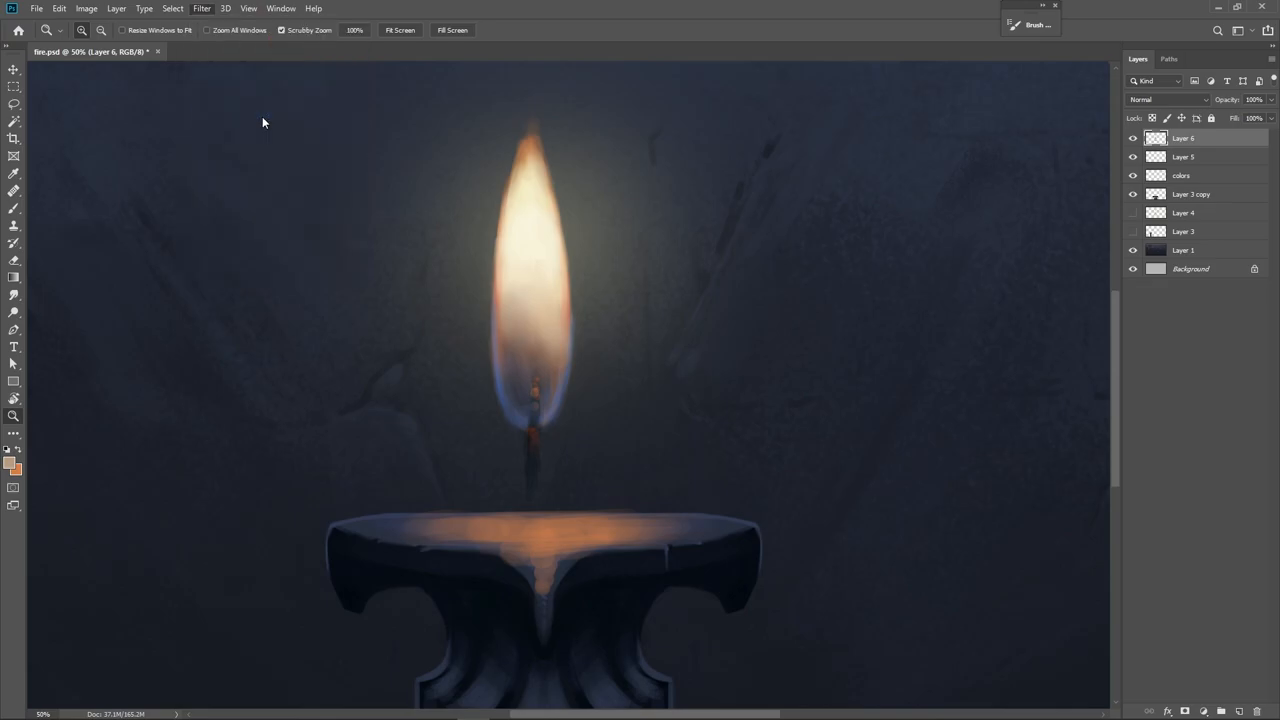
- Nudge the flame shape with Liquify's Forward Warp at size 800 and apply
click(201, 8)
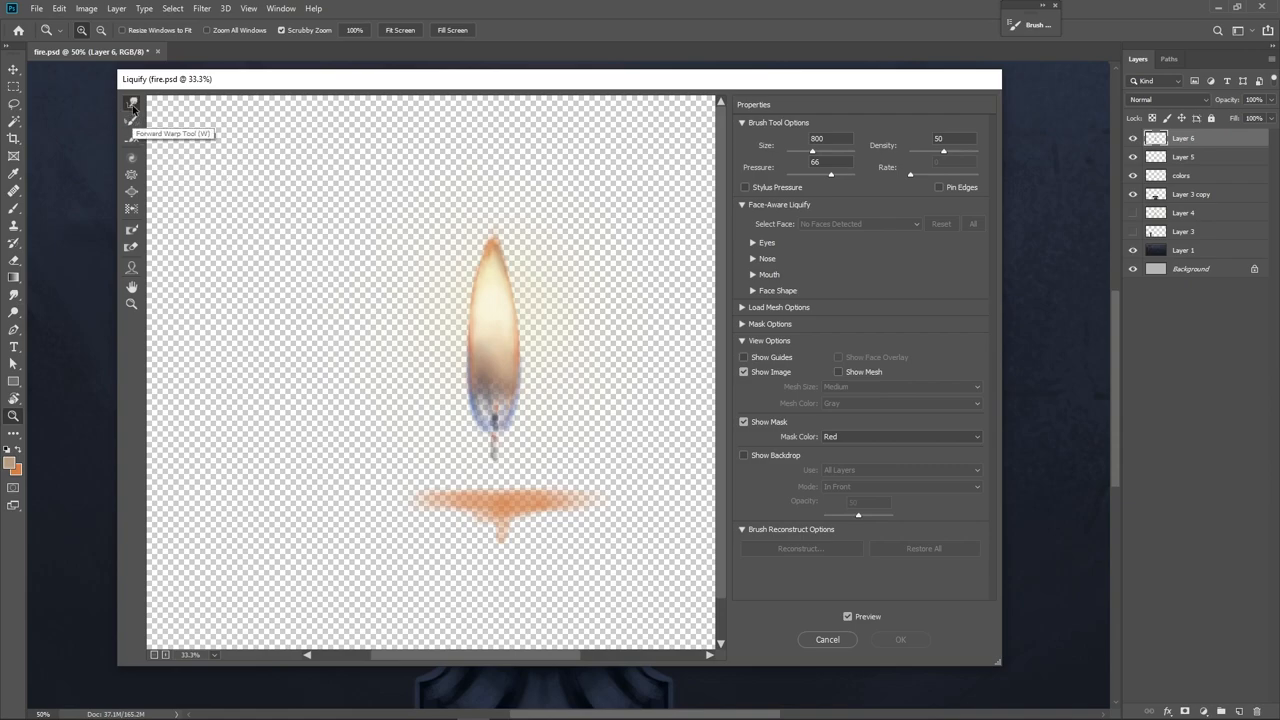
mouse_move(463, 293)
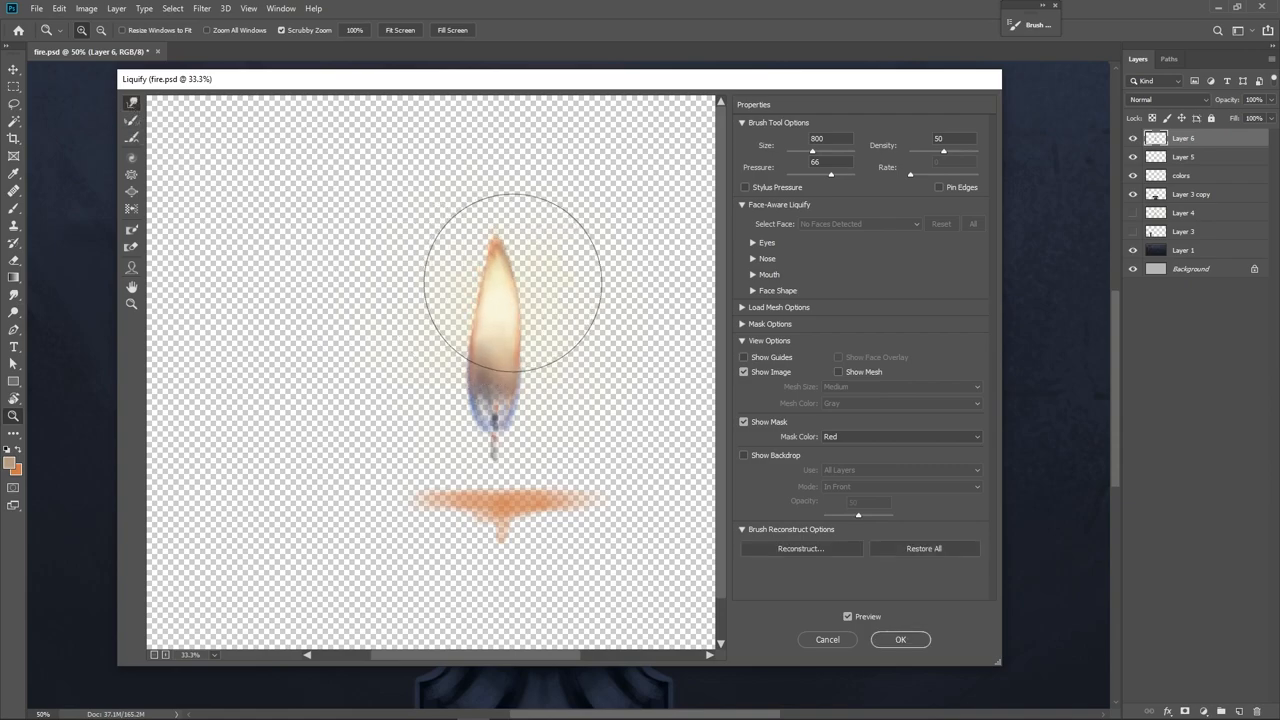
click(899, 639)
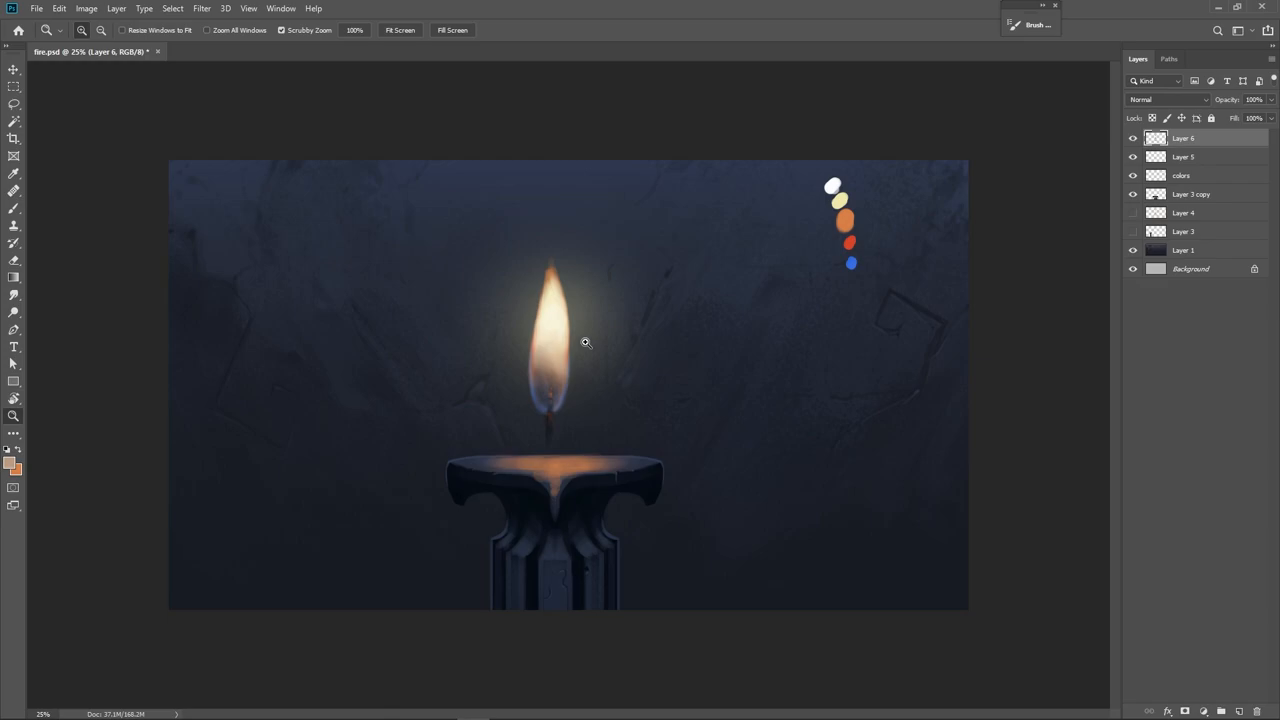
mouse_move(553, 404)
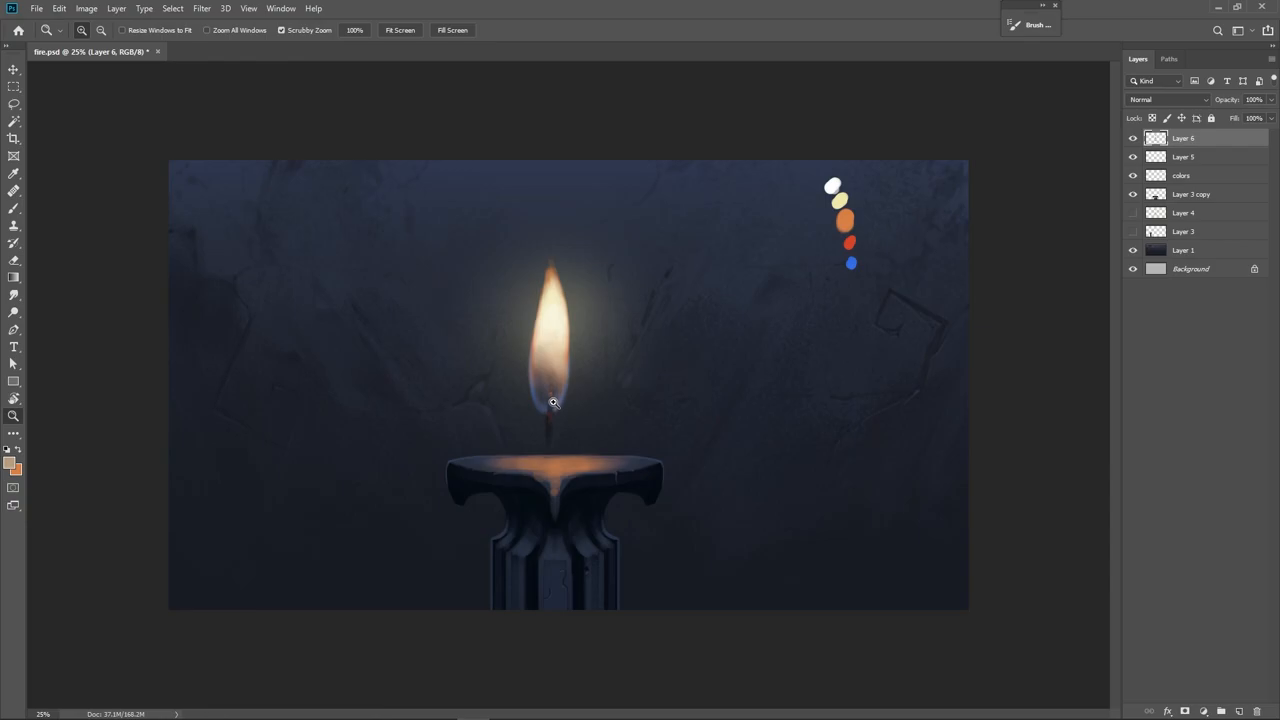
mouse_move(576, 362)
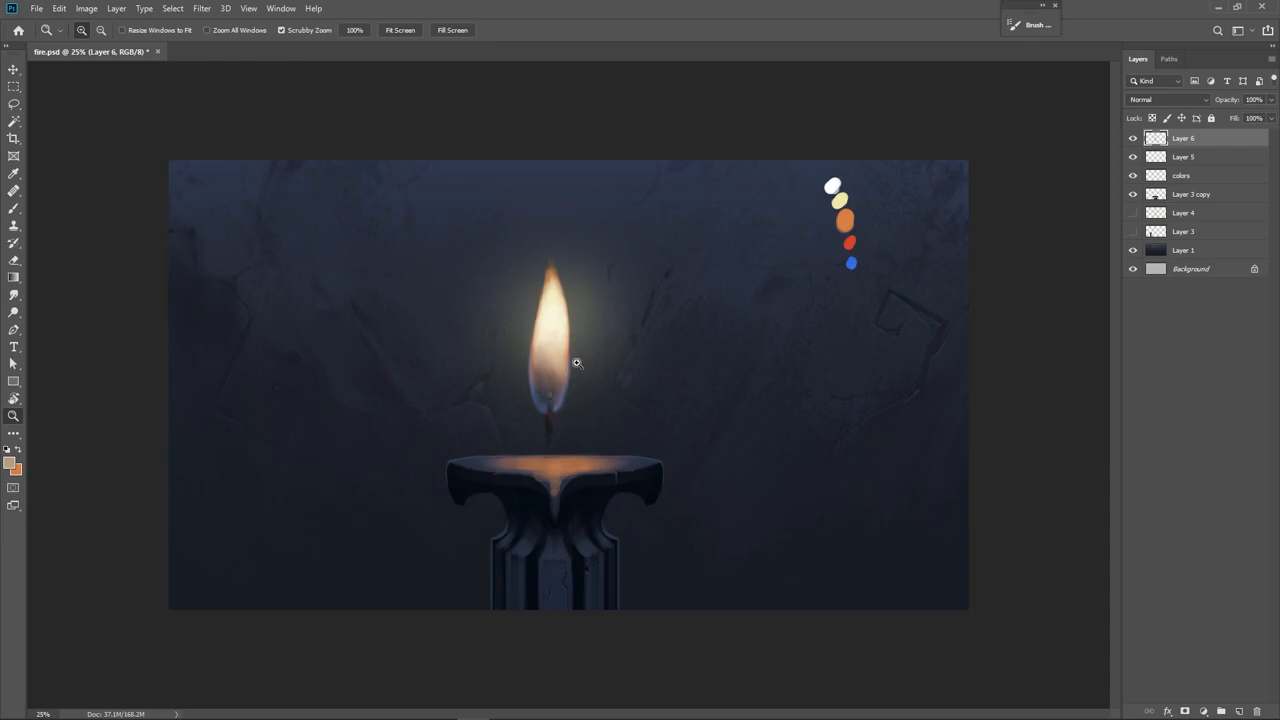
mouse_move(570, 288)
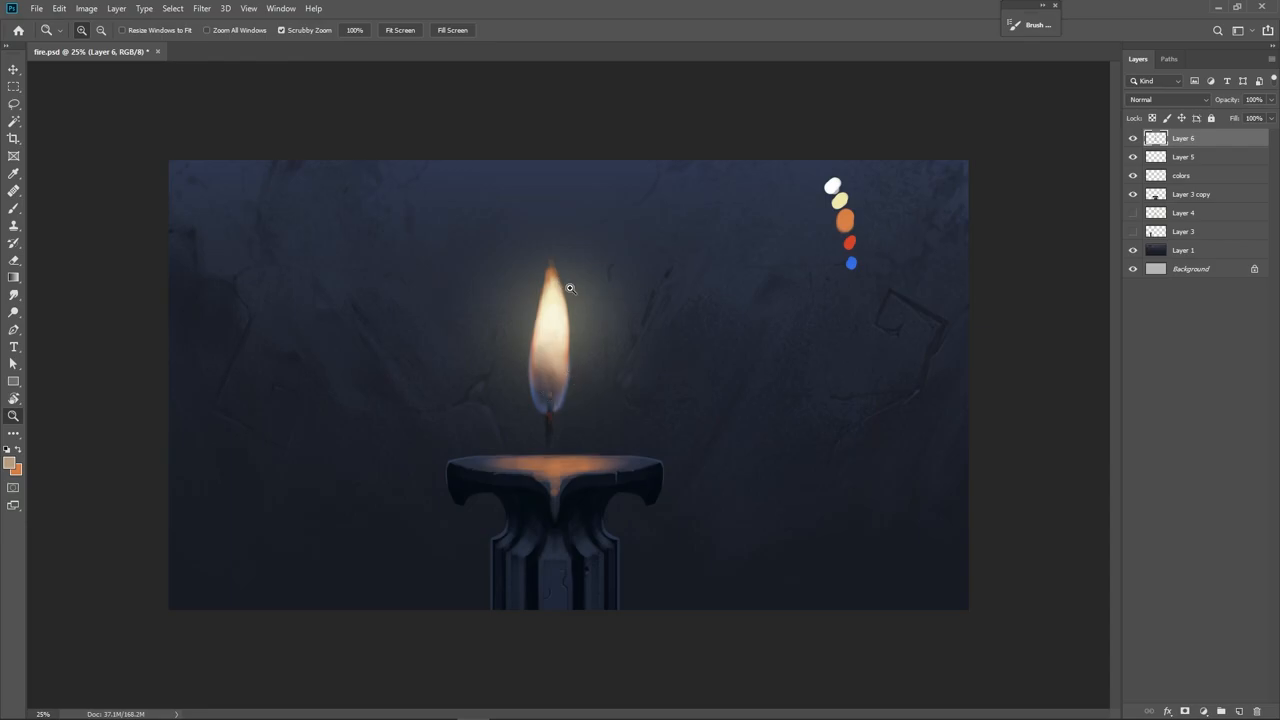
mouse_move(568, 63)
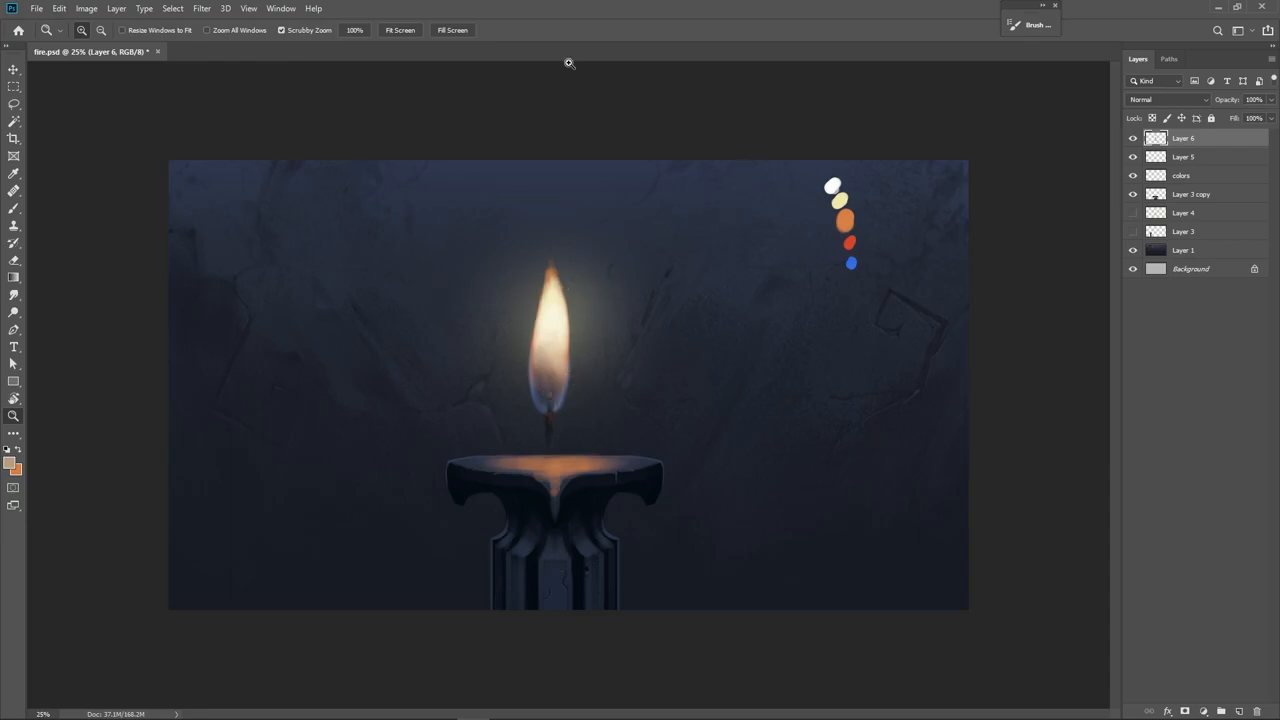